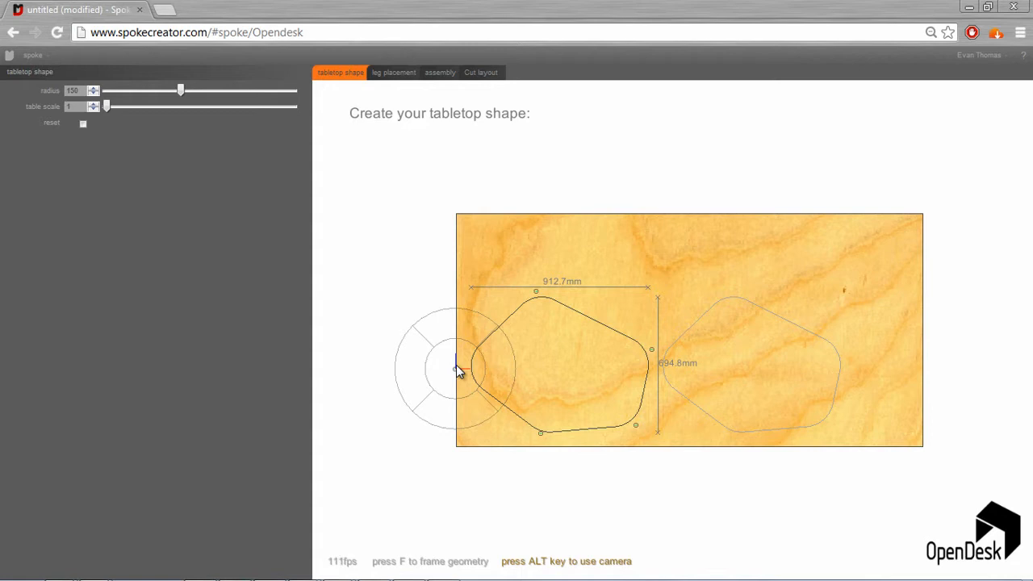
mouse_move(484, 373)
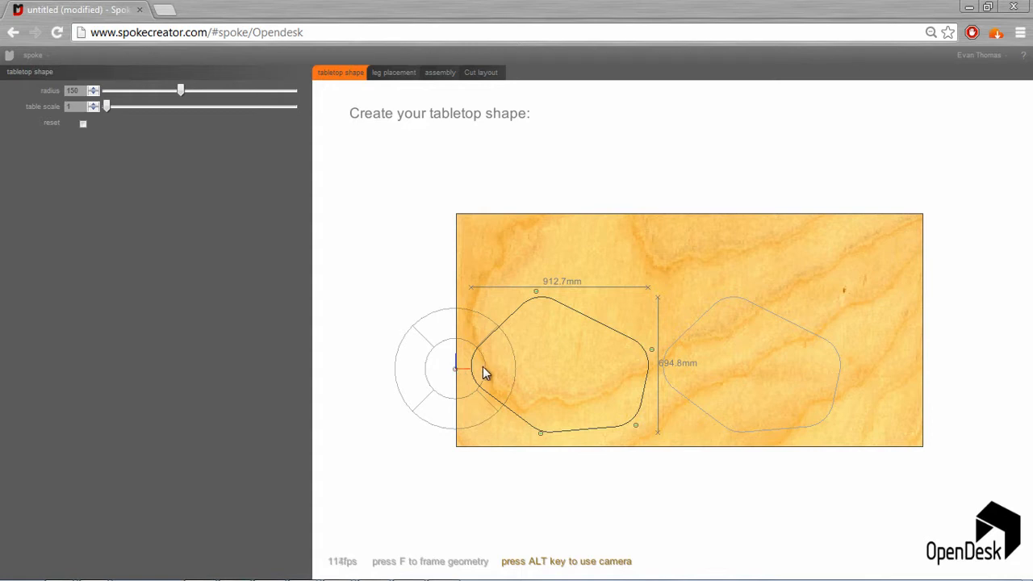
mouse_move(668, 340)
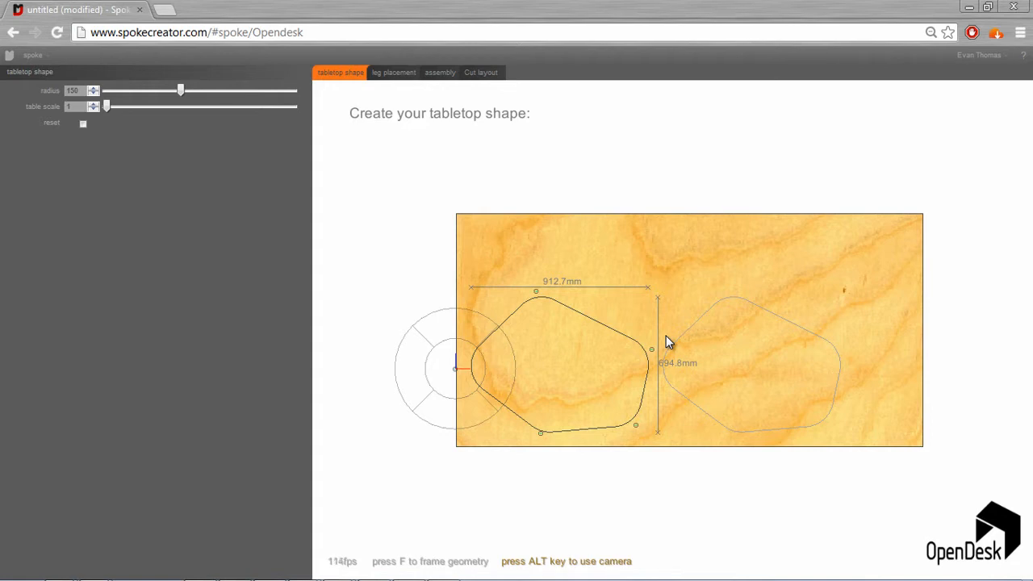
mouse_move(548, 213)
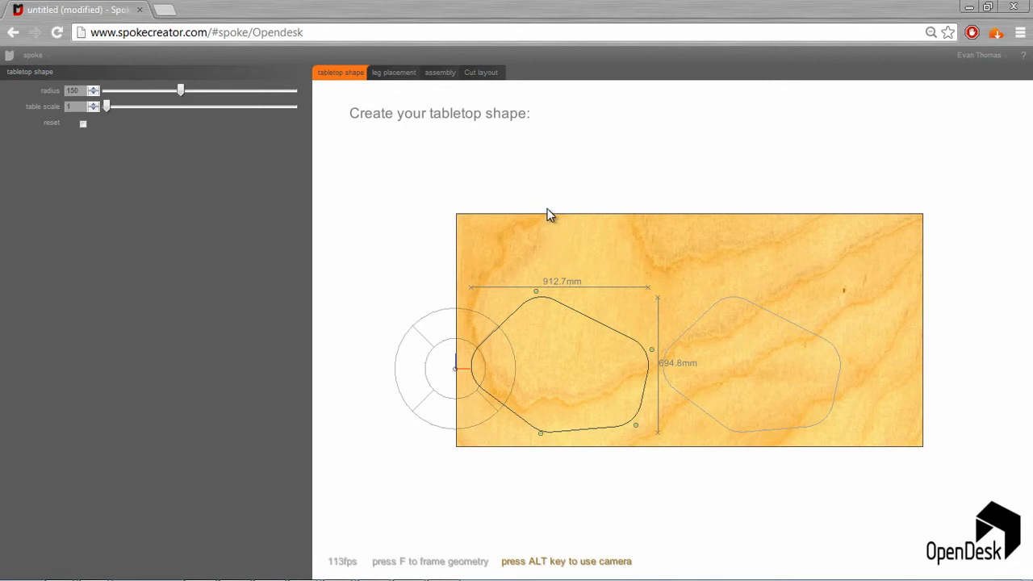
mouse_move(502, 107)
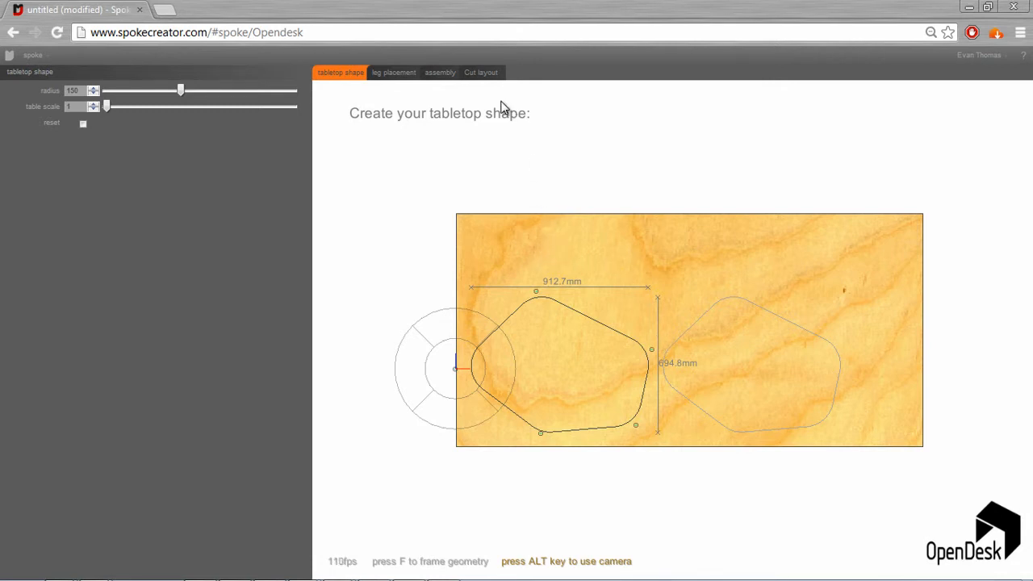
mouse_move(425, 106)
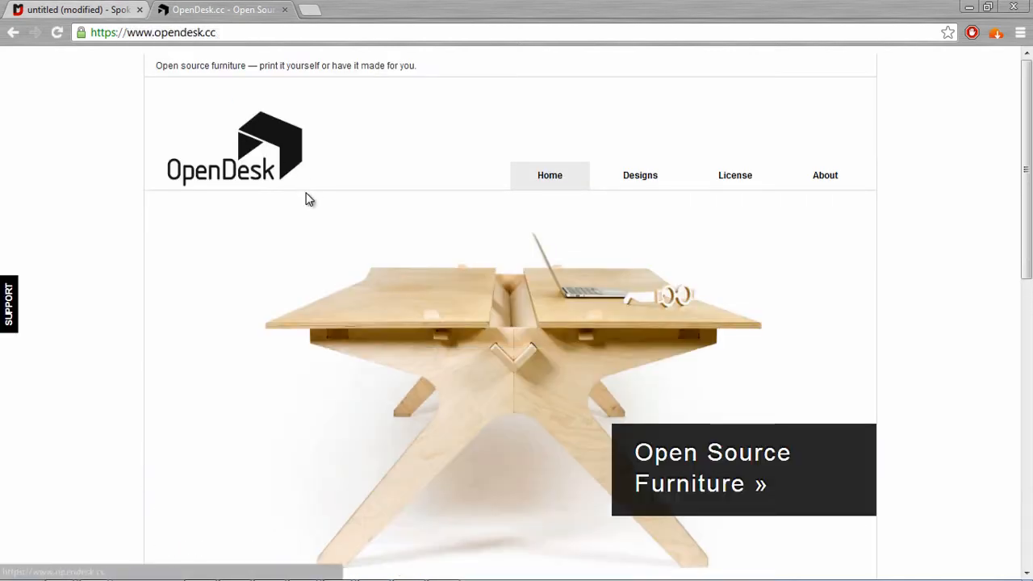
Scroll the OpenDesk homepage and step through the Cafe table photos to the tabletop edge close-up
scroll("down", 3)
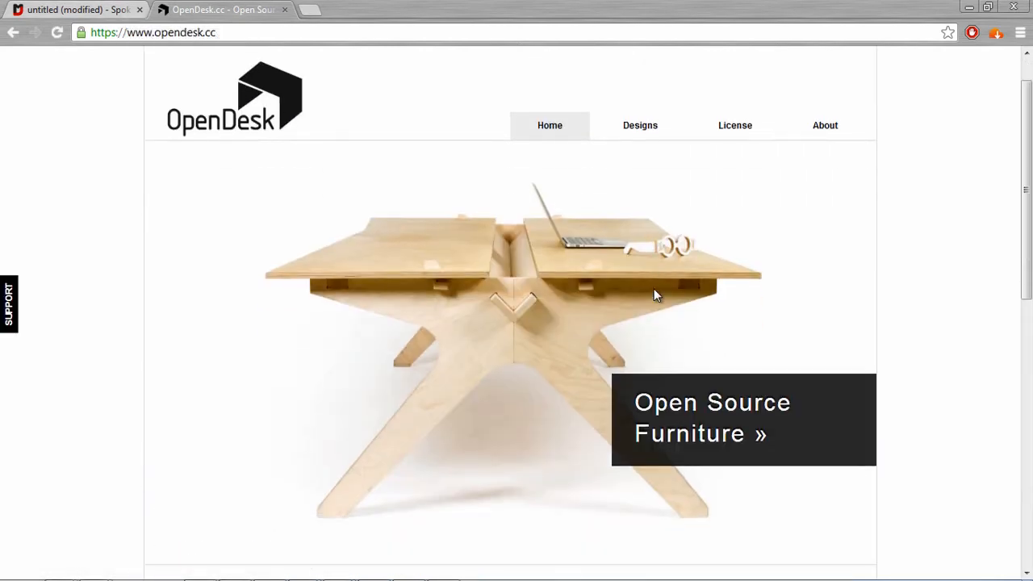
scroll("down", 3)
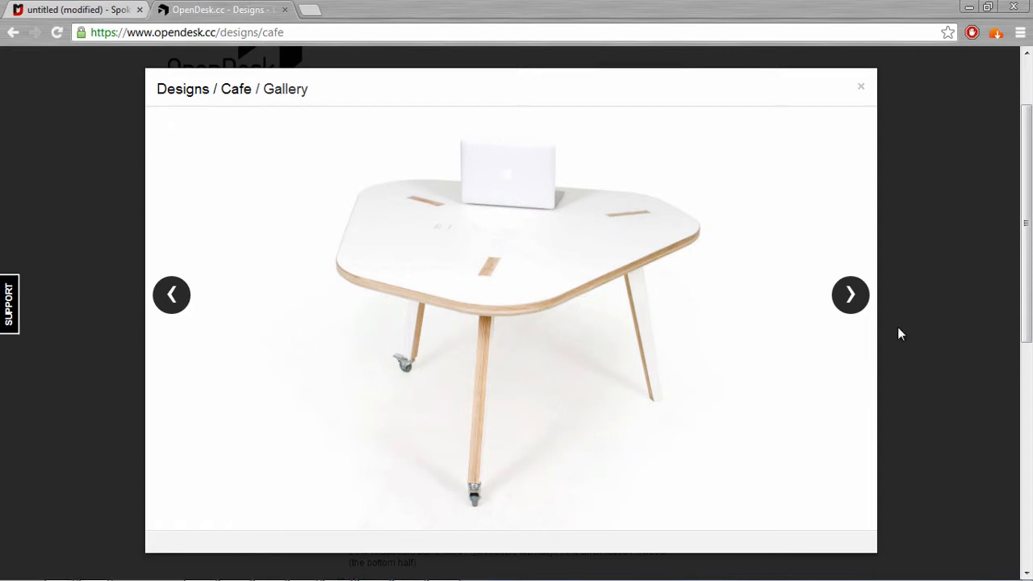
left_click(850, 295)
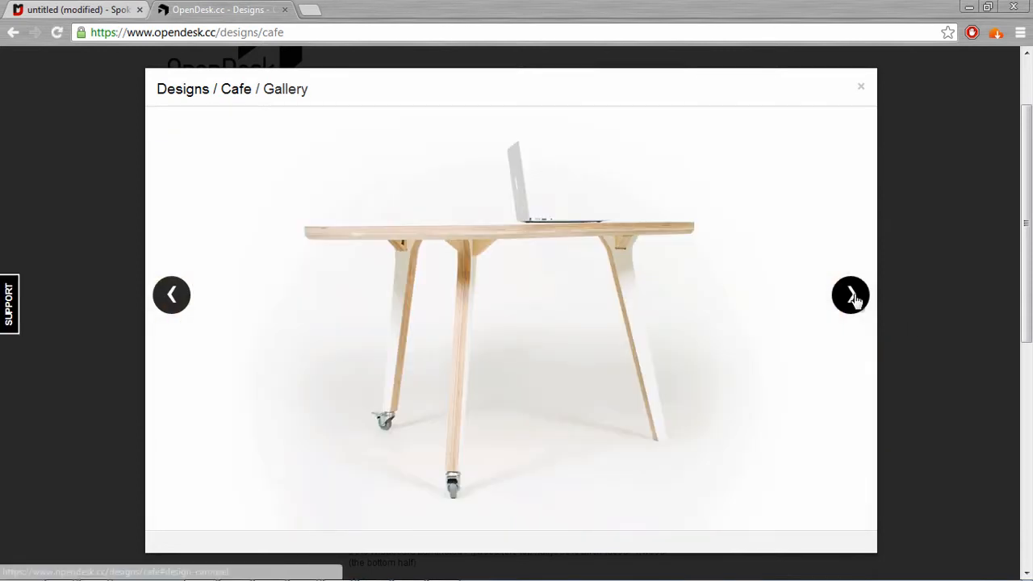
left_click(849, 294)
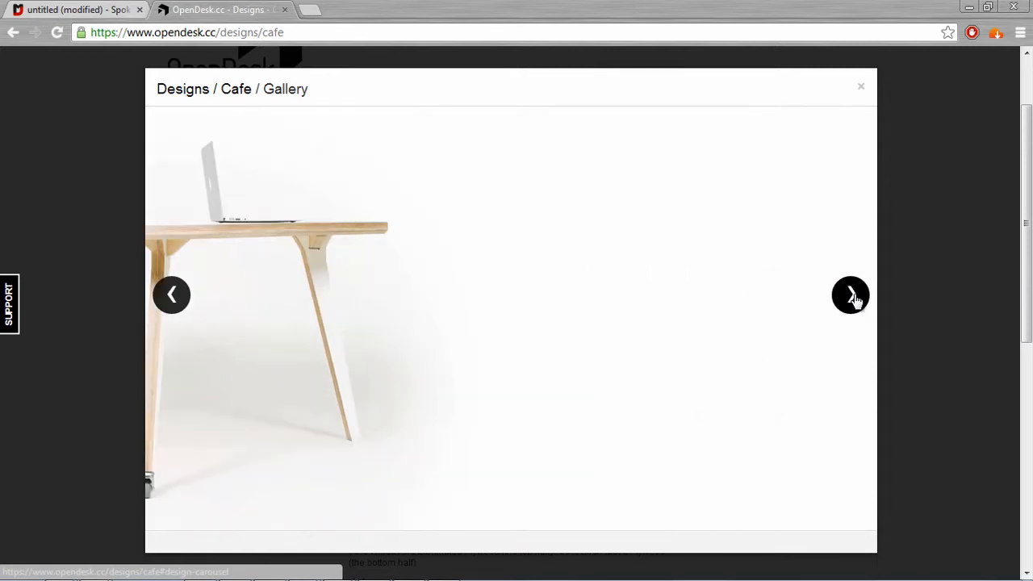
left_click(850, 295)
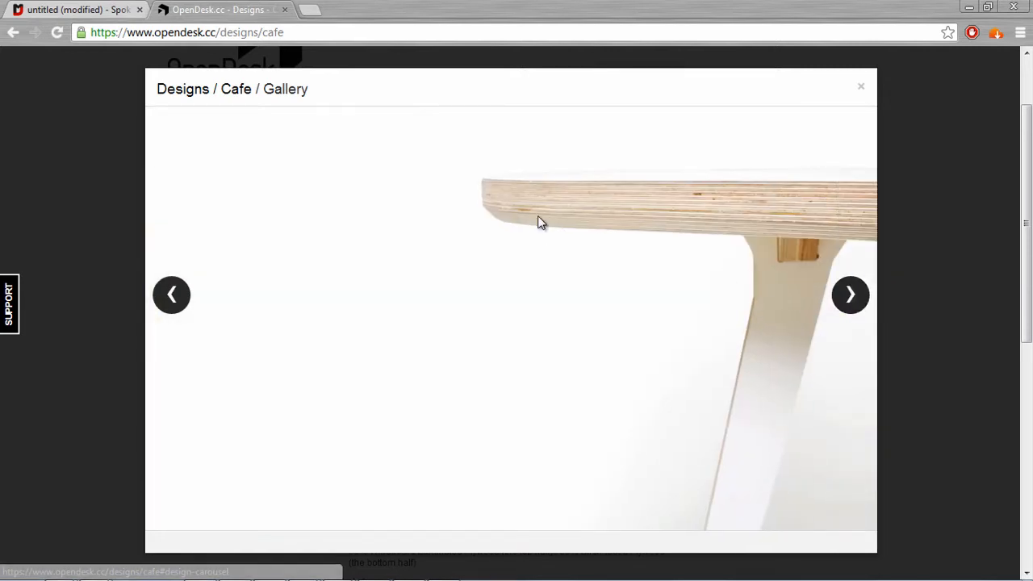
mouse_move(883, 276)
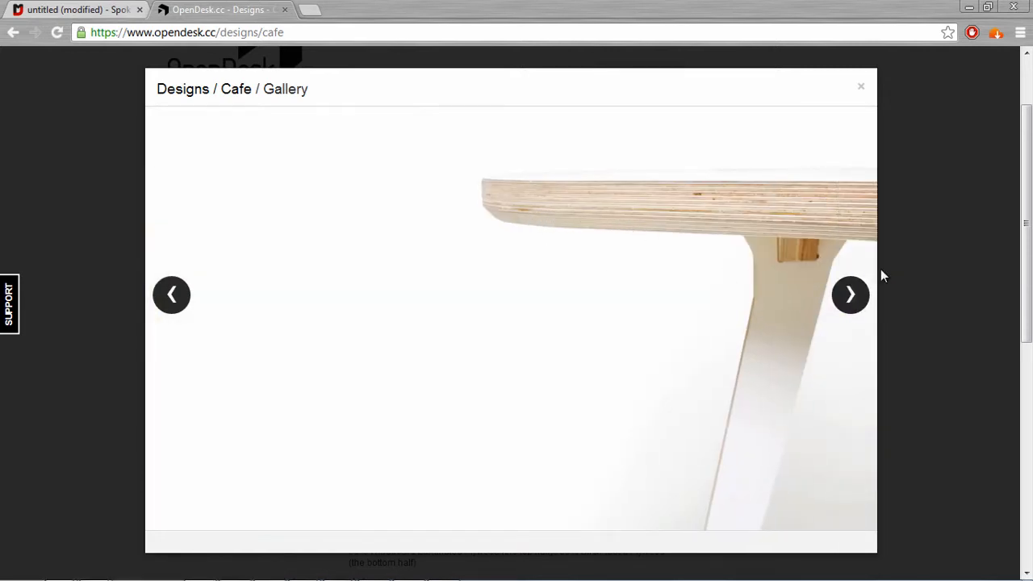
left_click(850, 294)
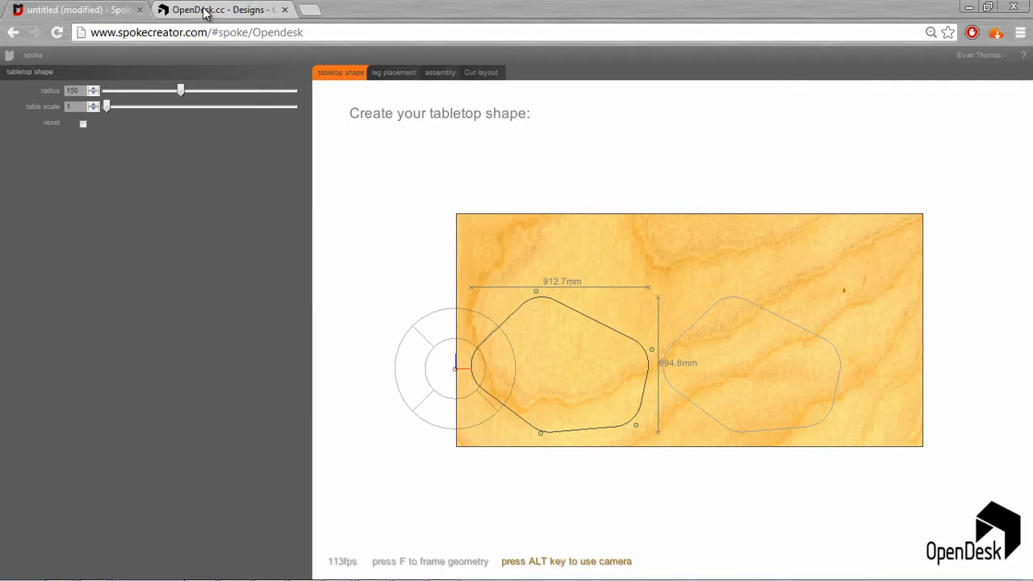
mouse_move(443, 157)
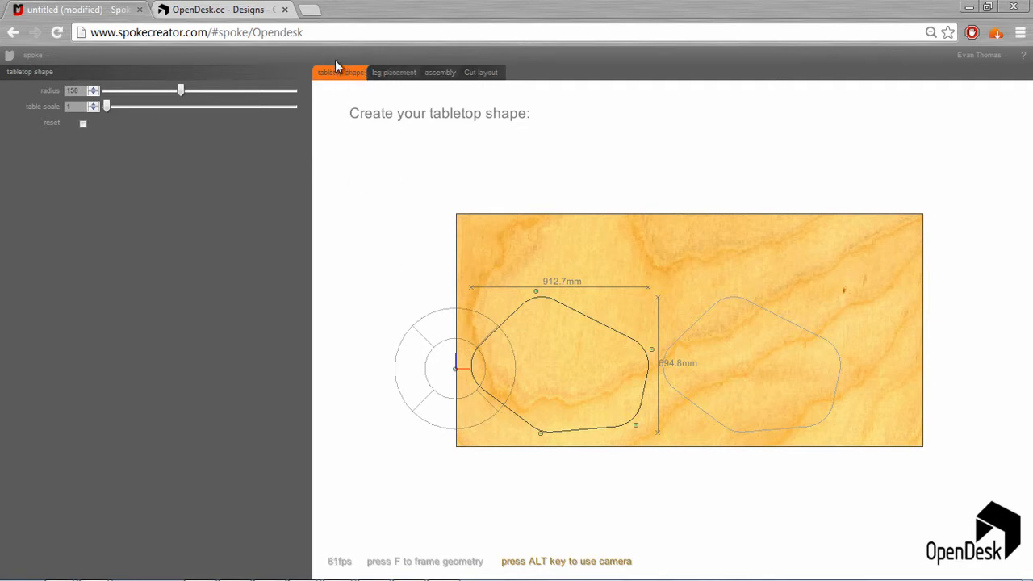
mouse_move(339, 80)
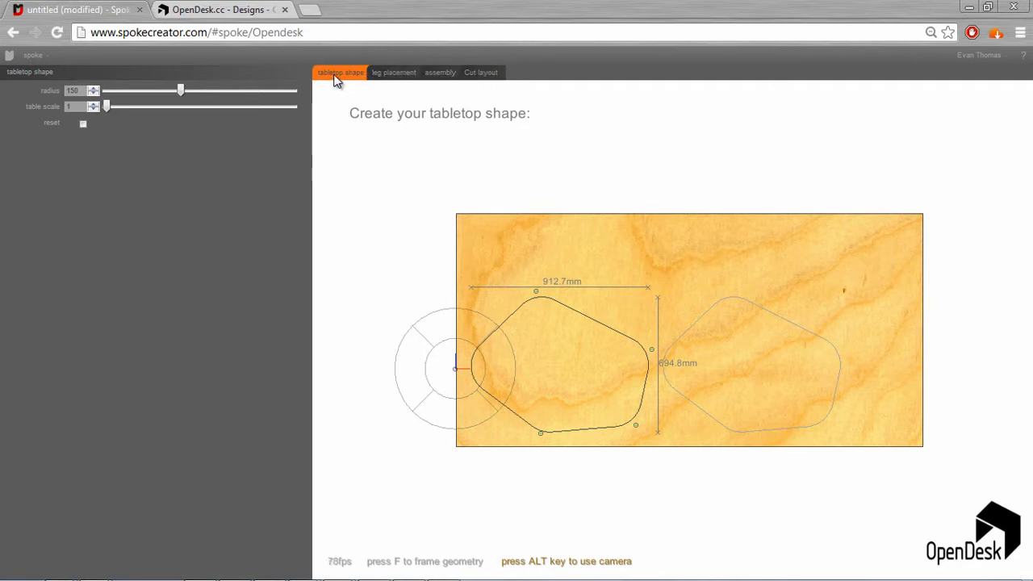
mouse_move(475, 200)
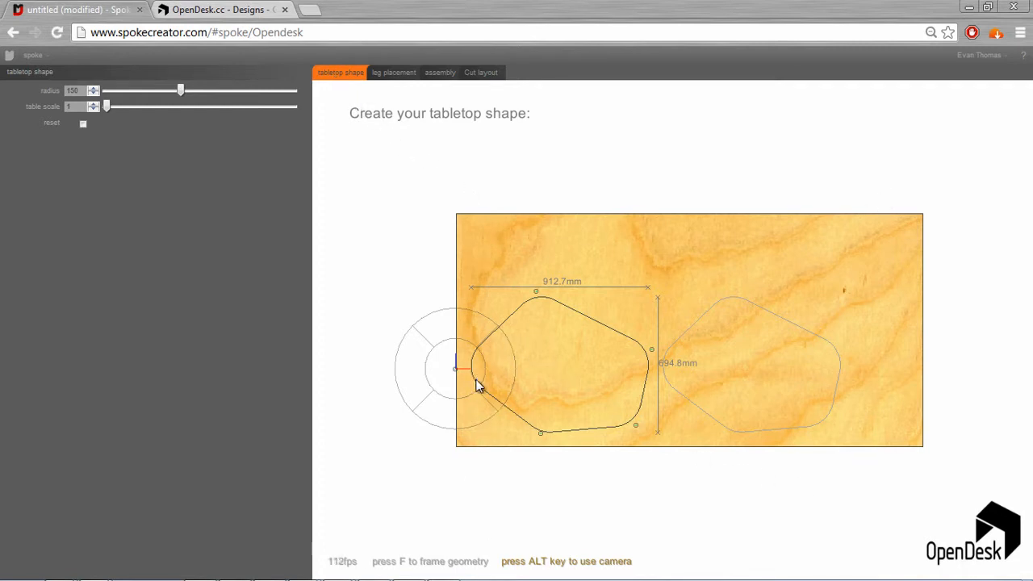
mouse_move(650, 397)
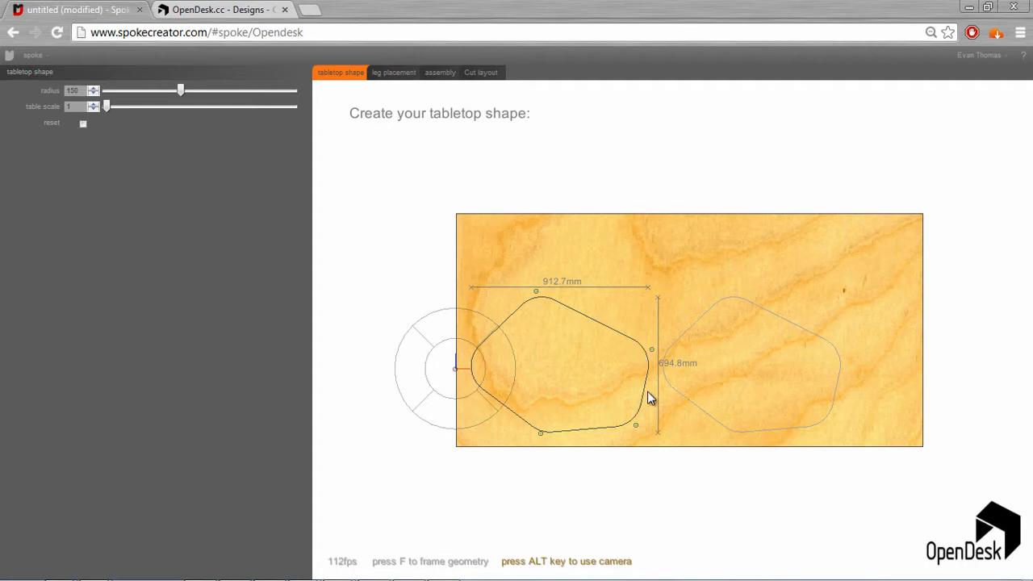
mouse_move(450, 46)
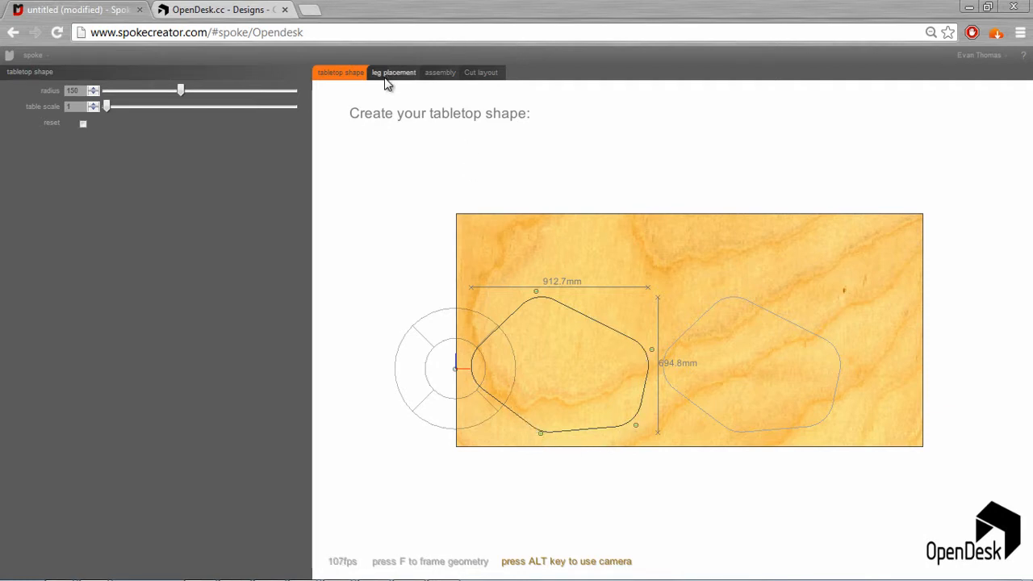
mouse_move(449, 83)
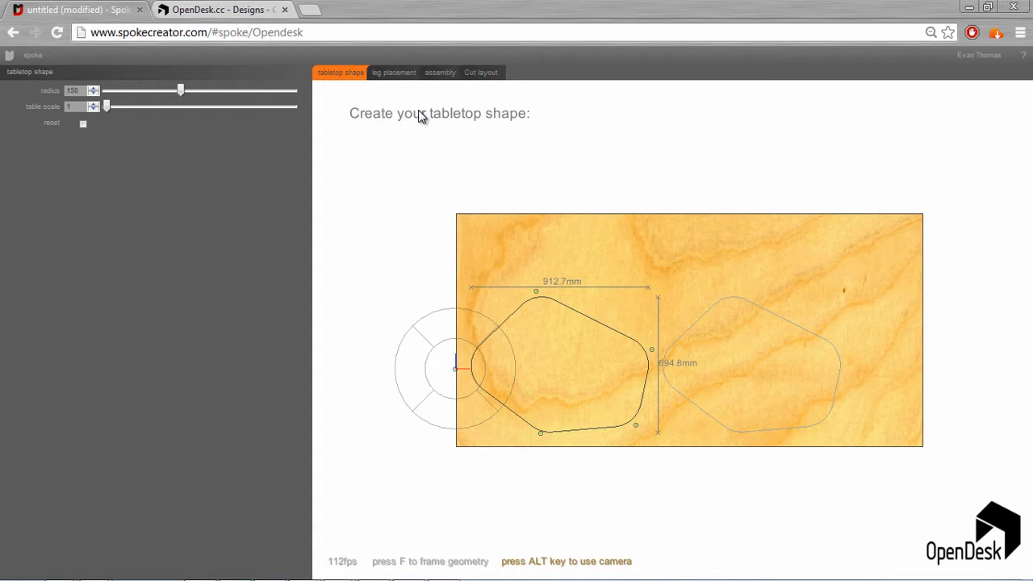
mouse_move(482, 327)
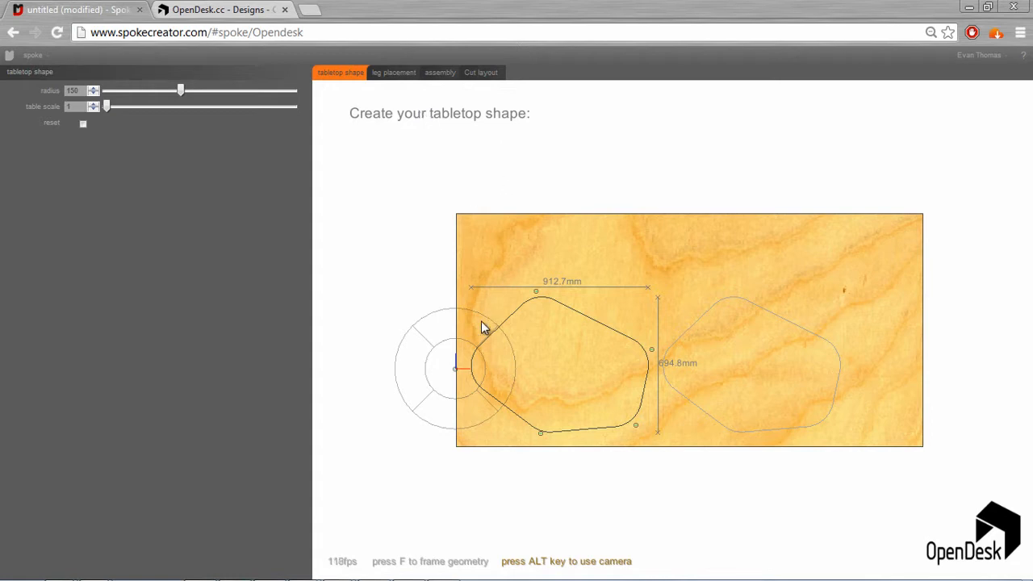
mouse_move(552, 307)
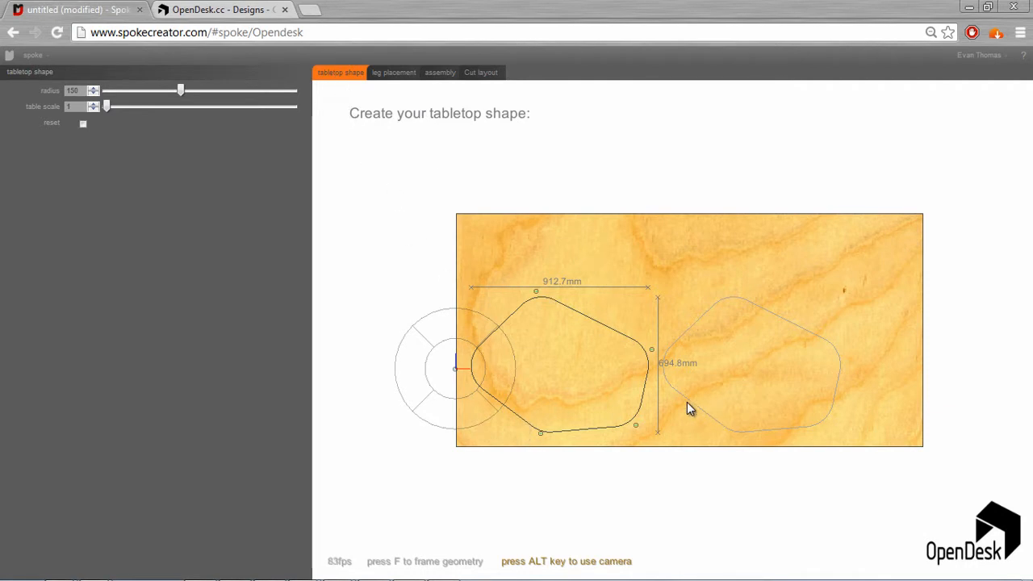
Return to the Cafe table gallery and advance to the layered plywood edge close-up
left_click(218, 9)
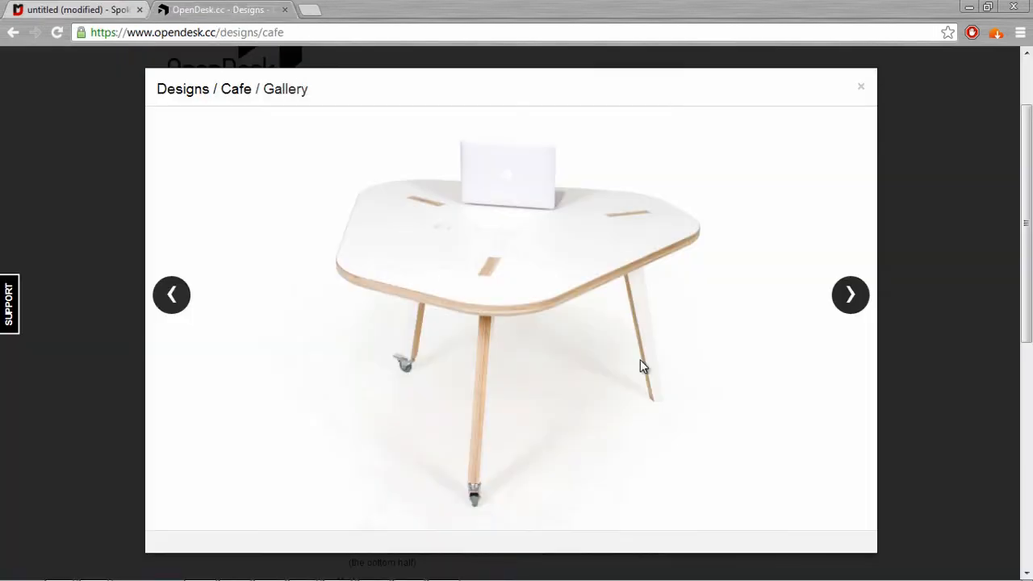
left_click(850, 294)
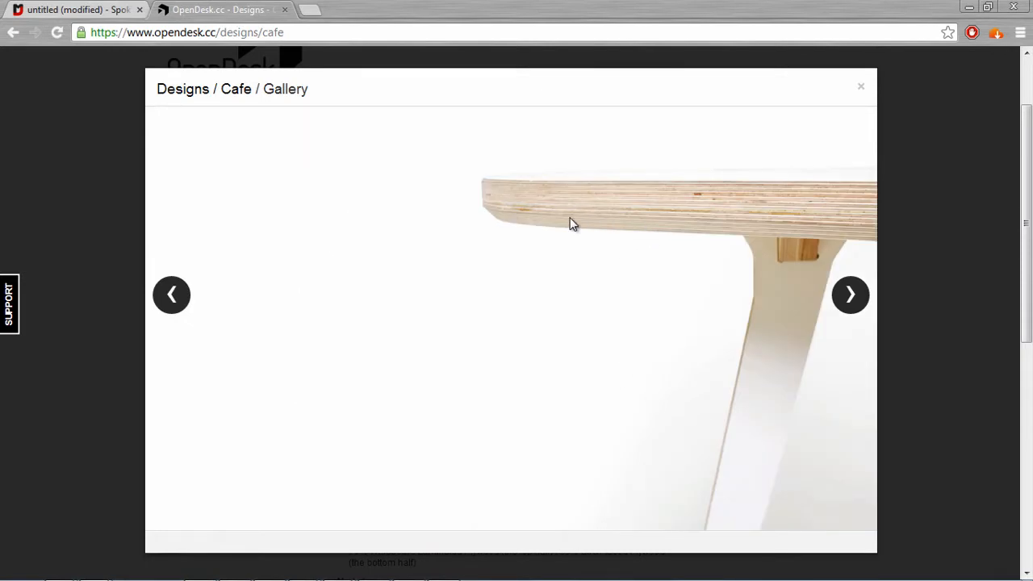
mouse_move(487, 214)
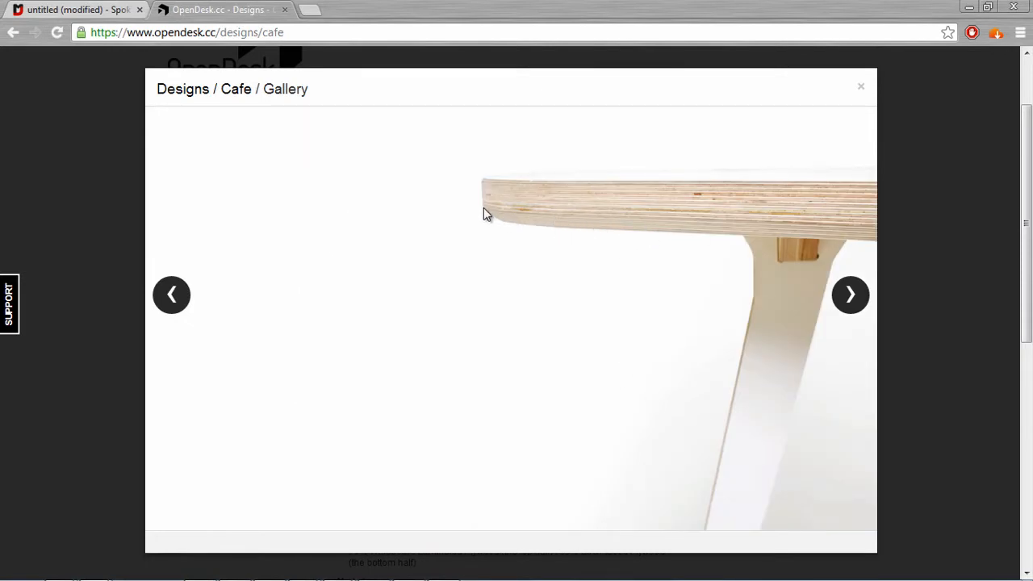
mouse_move(902, 212)
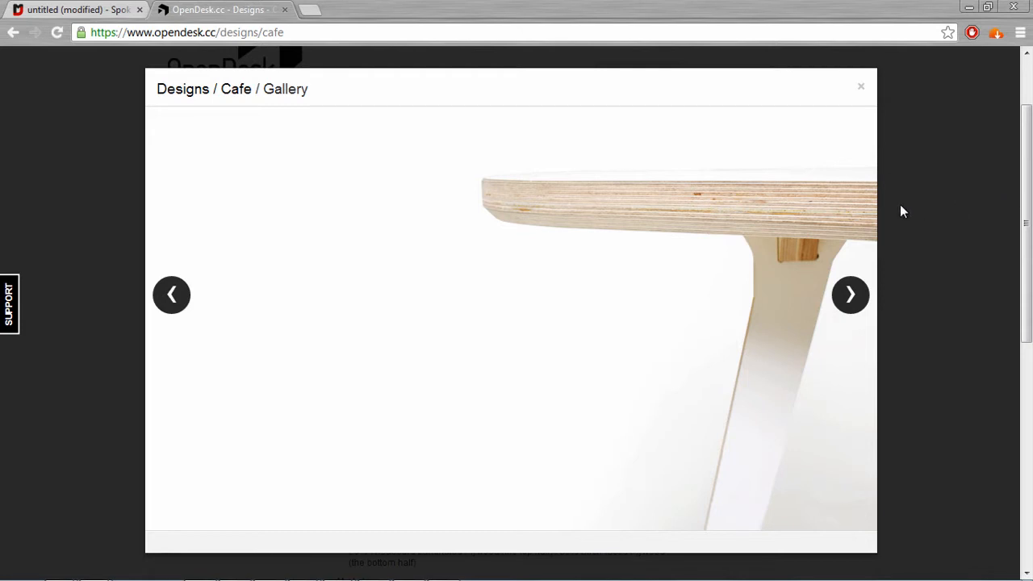
mouse_move(850, 296)
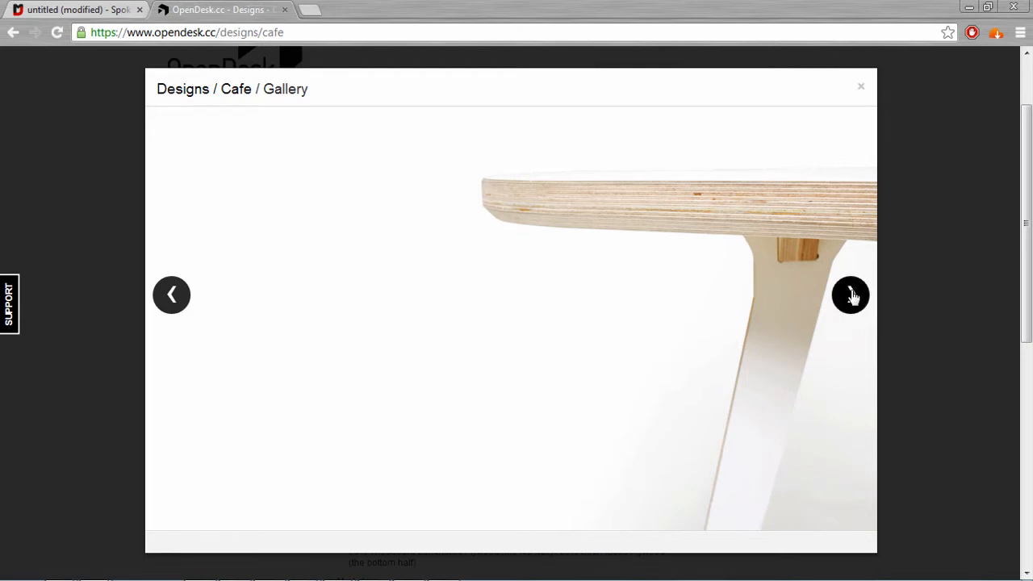
left_click(73, 9)
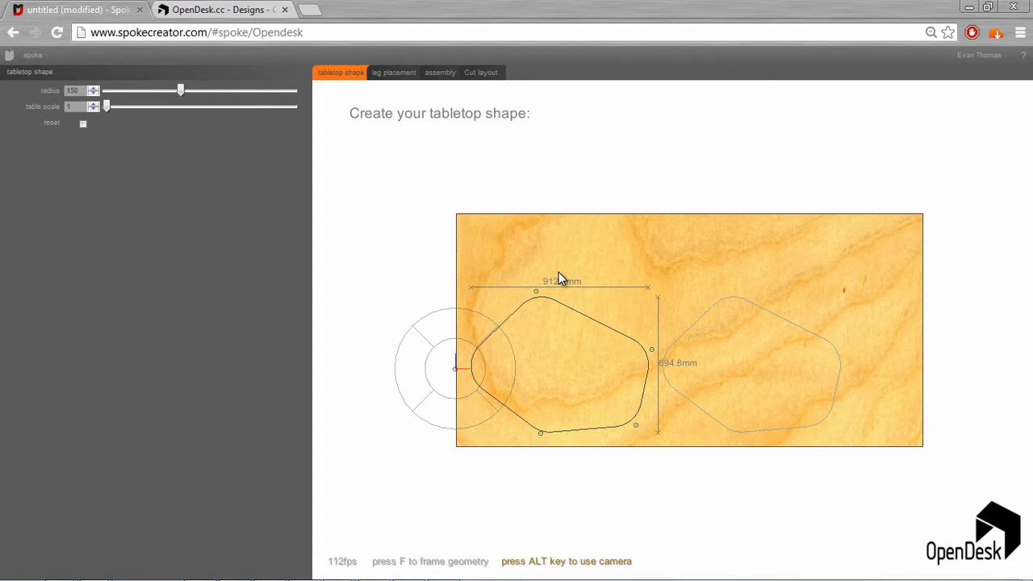
mouse_move(476, 231)
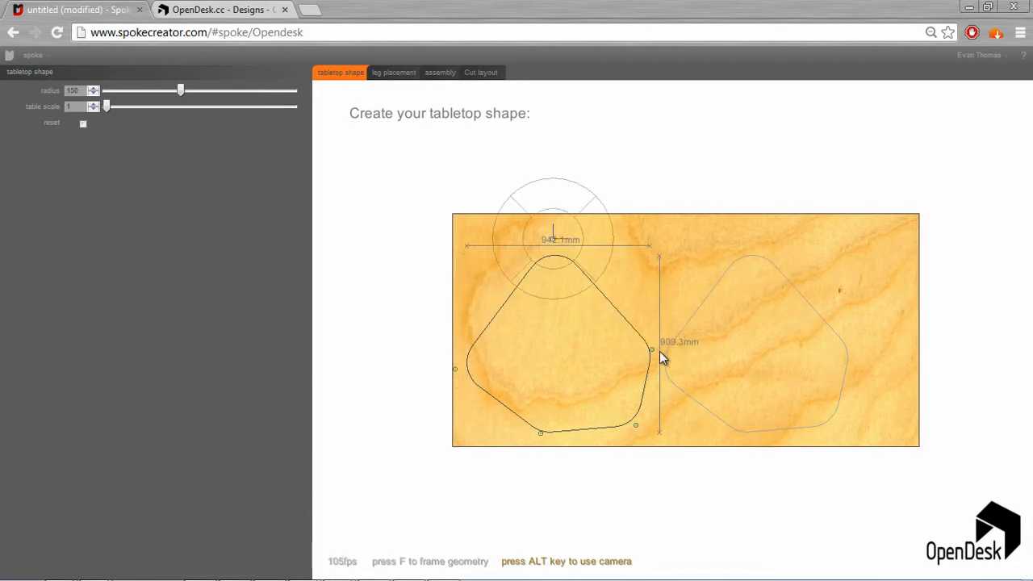
Drag two tabletop corner points outward, enlarging the outline to about 987 by 918 mm
left_click_drag(660, 350, 652, 358)
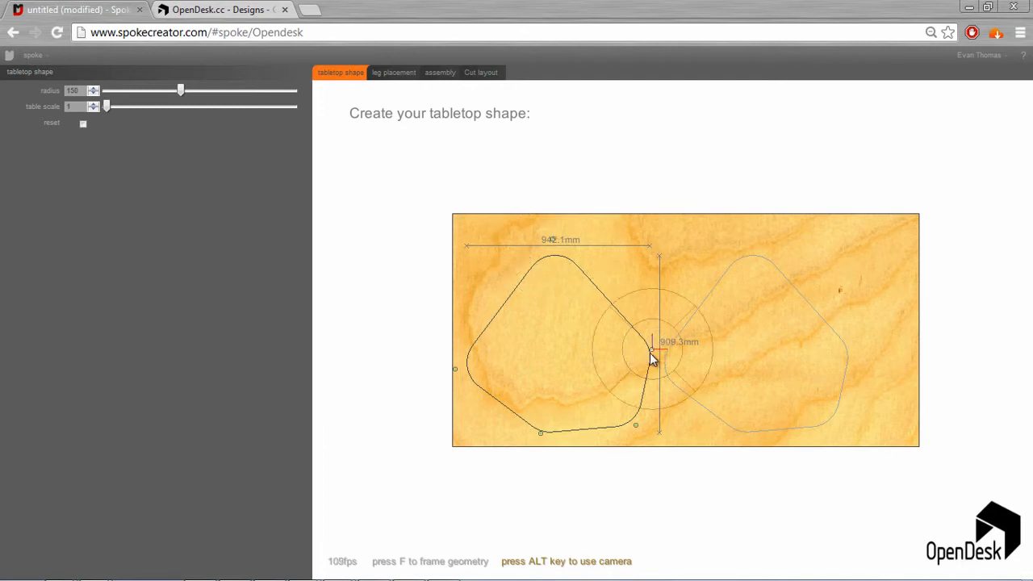
left_click_drag(650, 359, 662, 354)
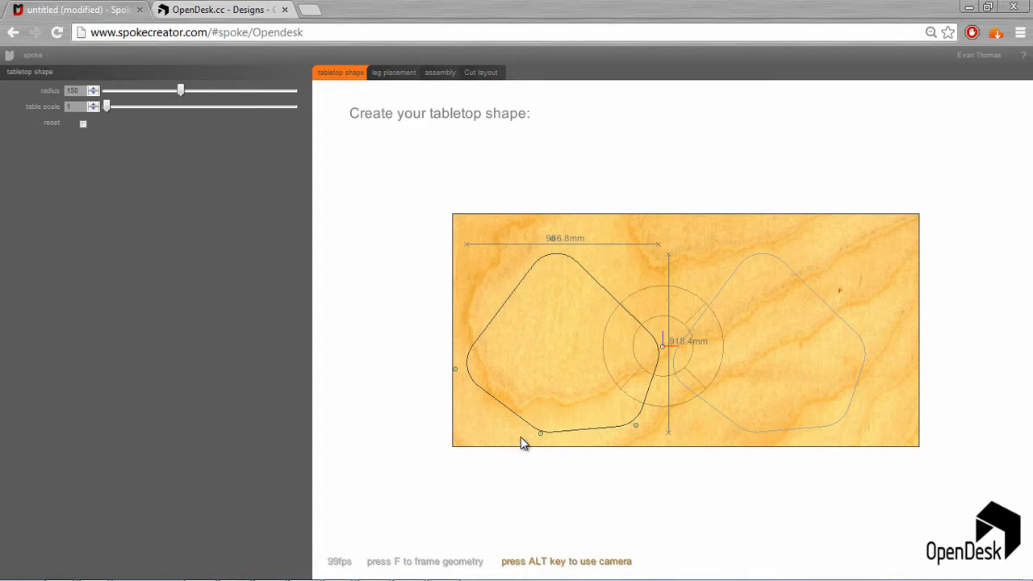
mouse_move(451, 260)
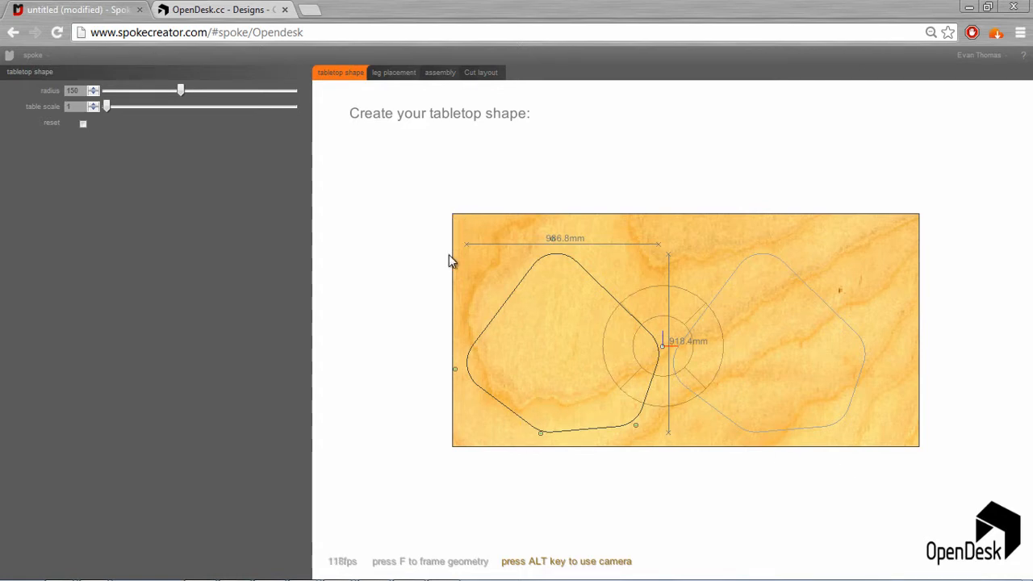
mouse_move(812, 249)
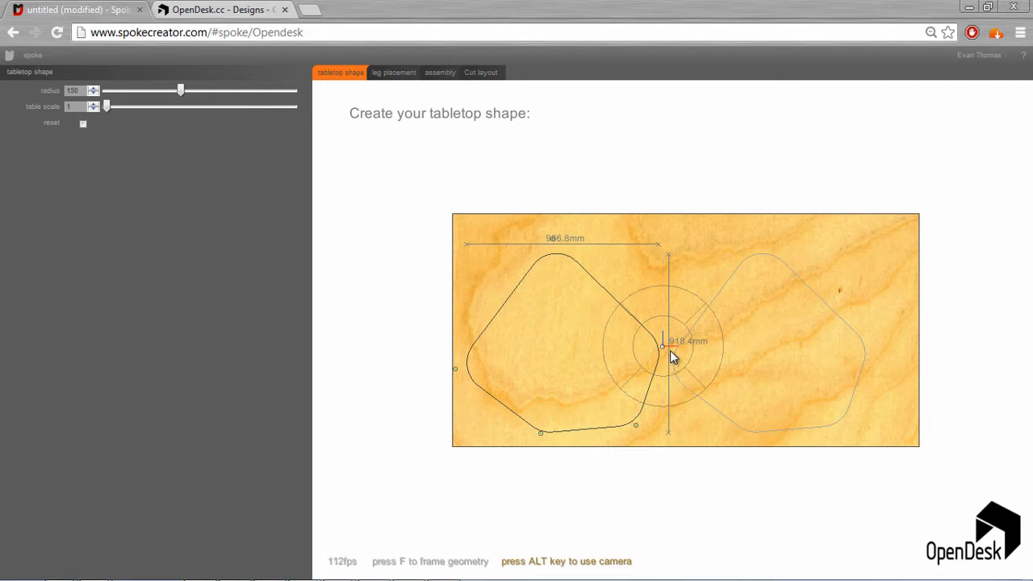
mouse_move(738, 437)
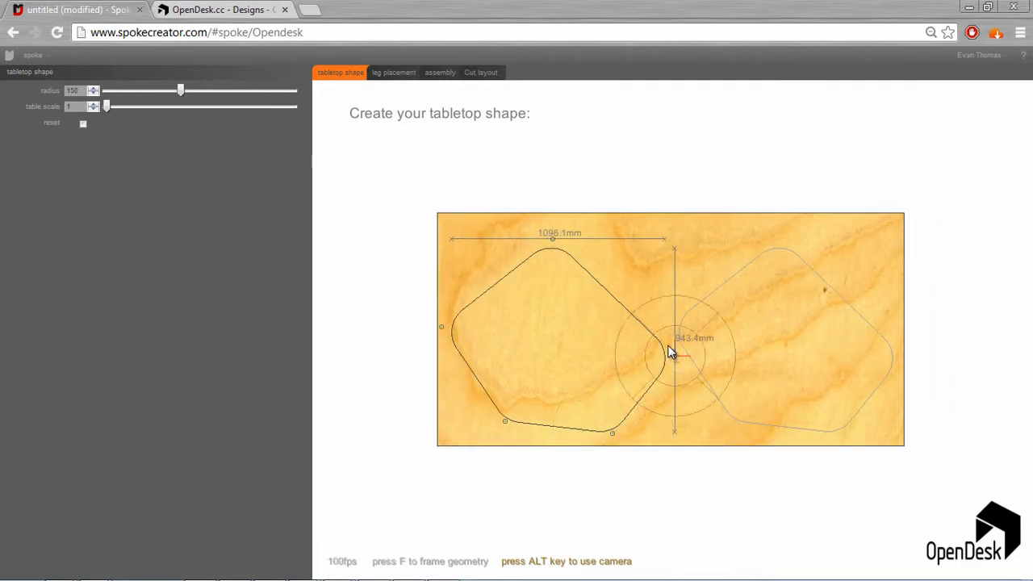
Drag two more tabletop corners to reshape the outline toward 1000 by 971.5 mm
left_click_drag(673, 355, 656, 404)
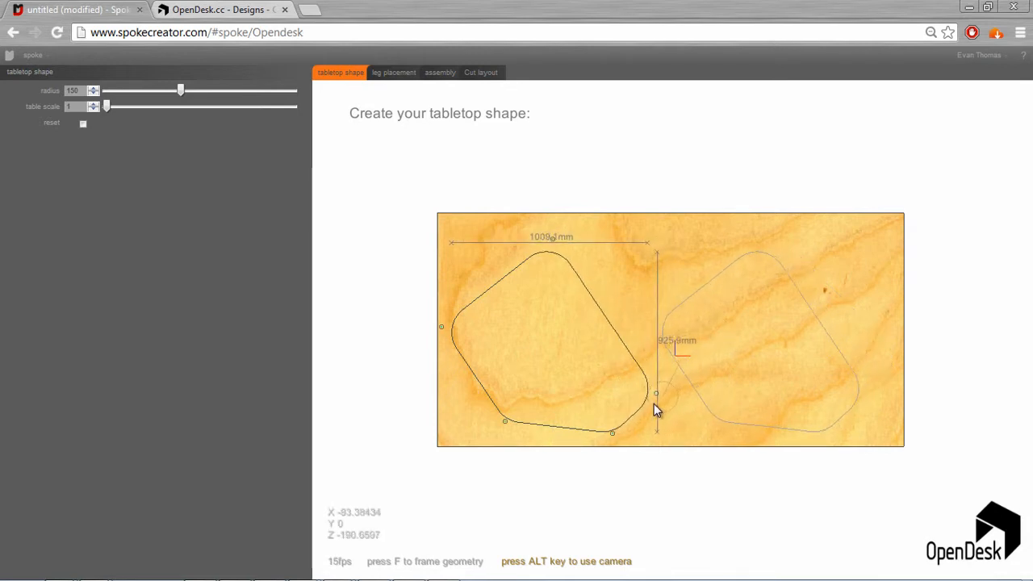
left_click_drag(656, 395, 644, 413)
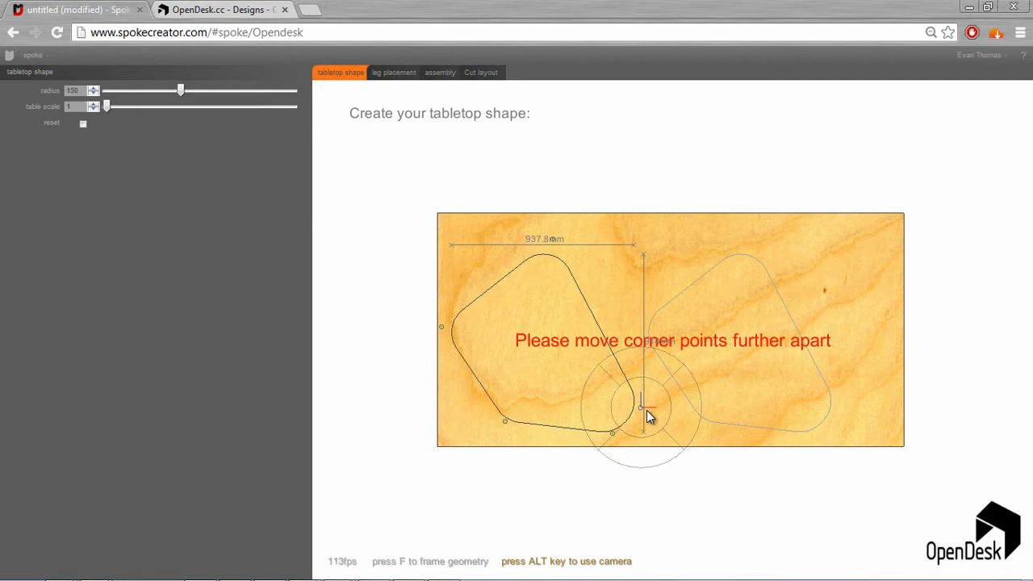
mouse_move(640, 402)
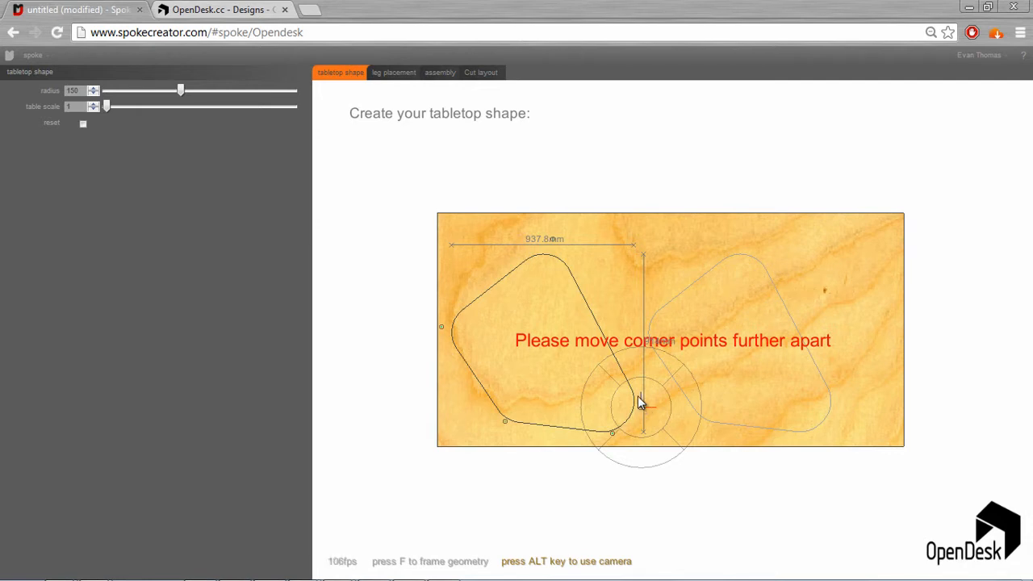
mouse_move(597, 442)
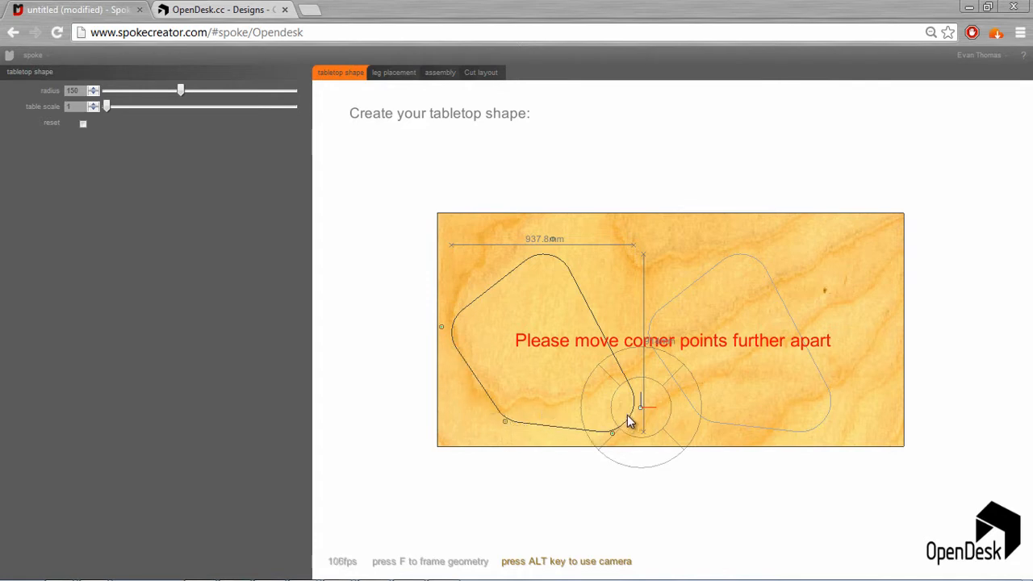
mouse_move(641, 428)
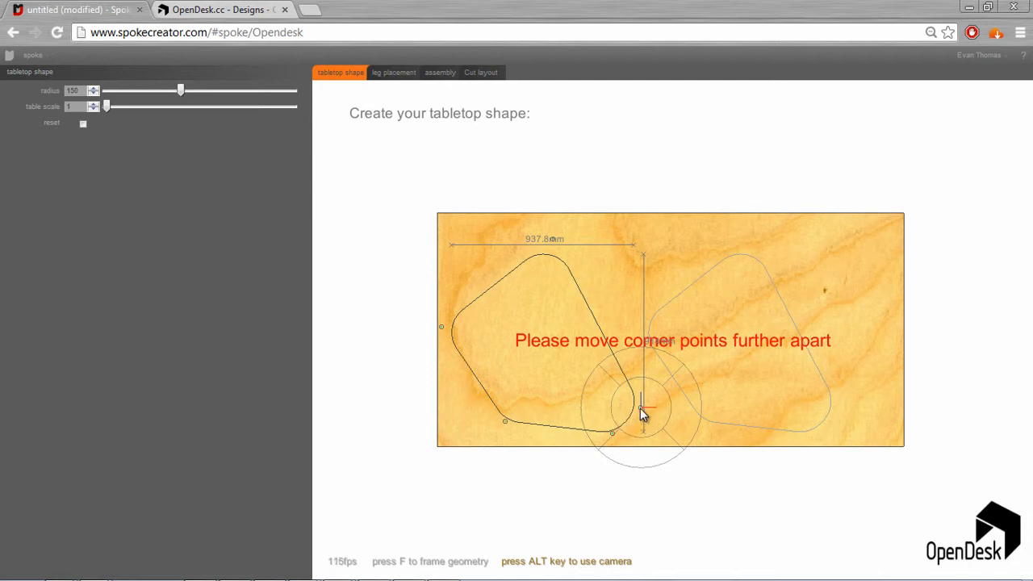
mouse_move(833, 352)
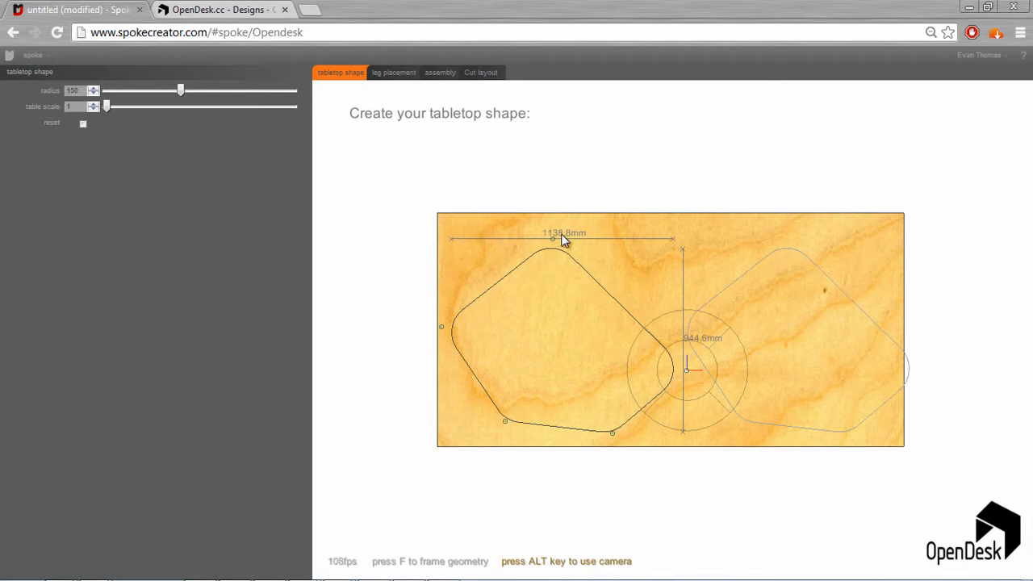
mouse_move(572, 239)
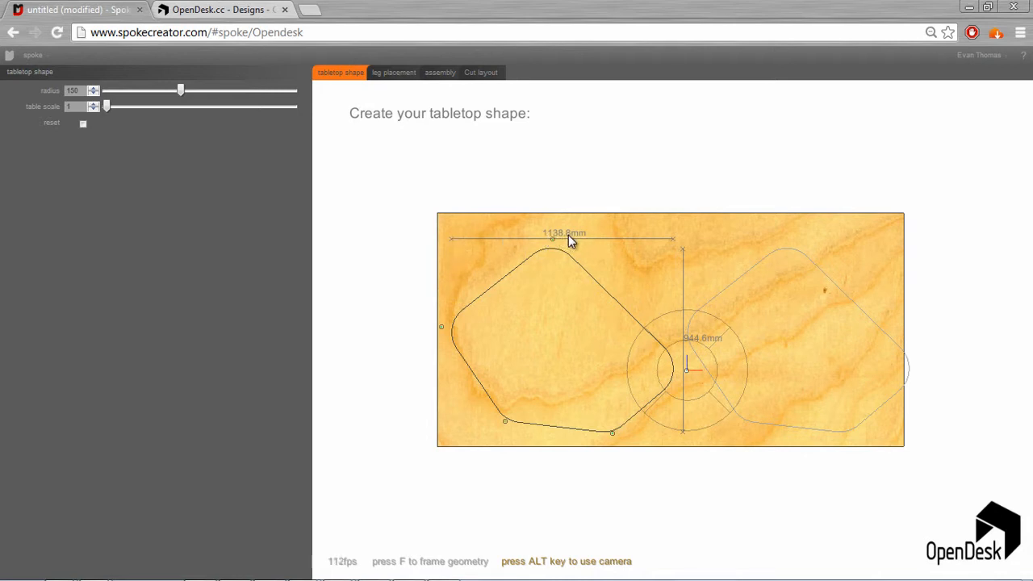
mouse_move(589, 261)
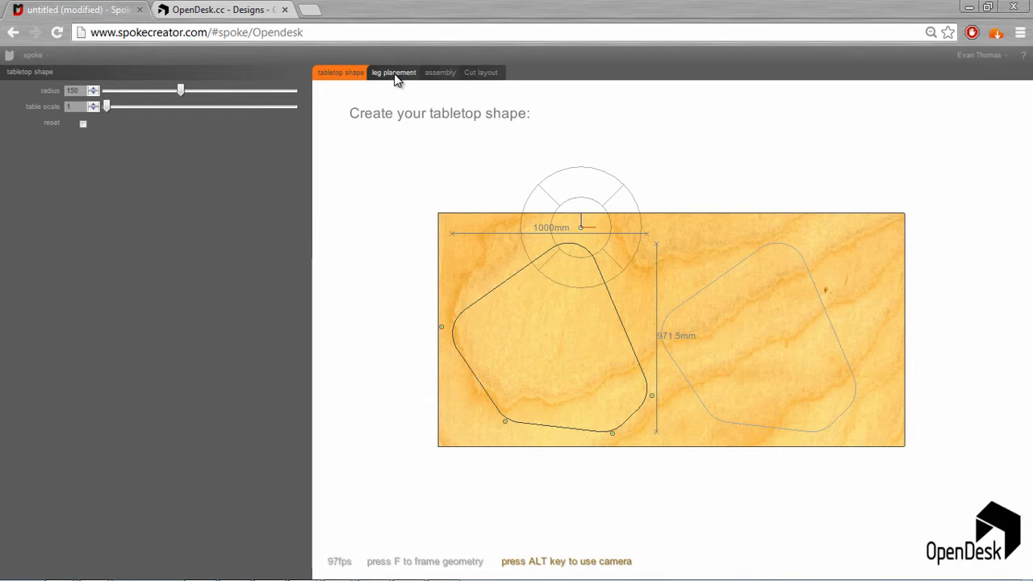
Switch to the leg placement stage, showing four legs inside the 1000 by 971.5 mm tabletop
left_click(395, 71)
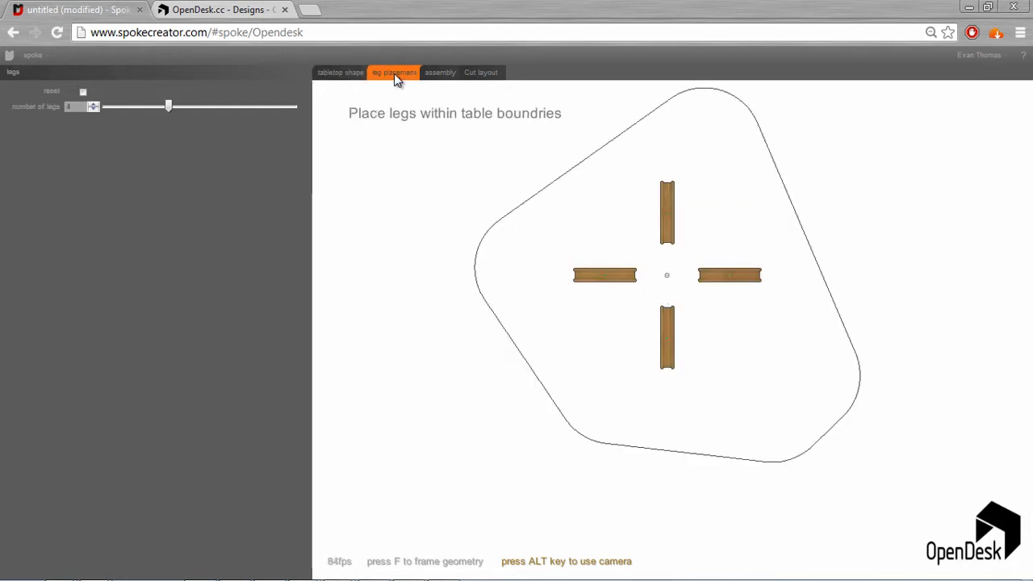
mouse_move(626, 127)
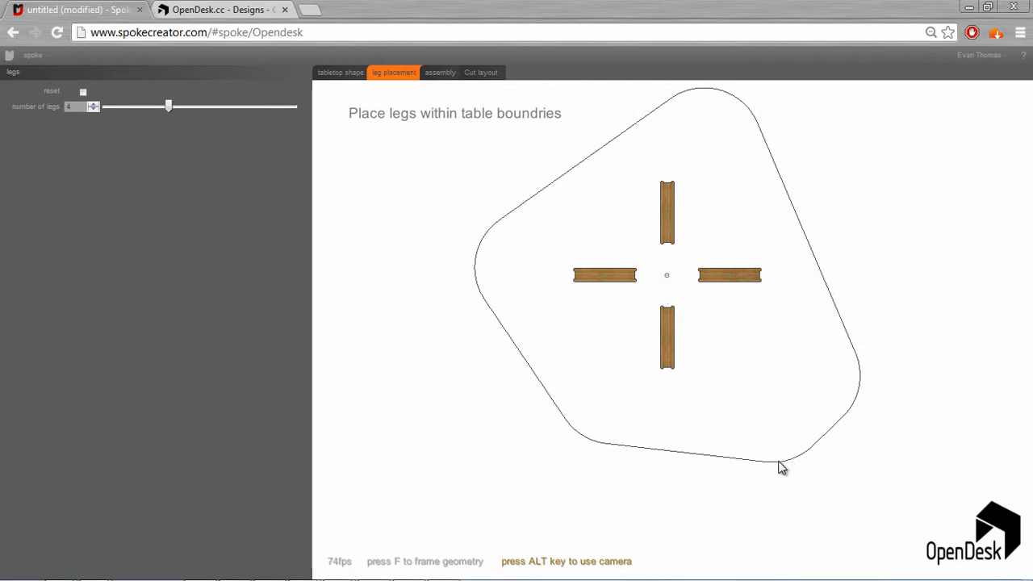
mouse_move(648, 280)
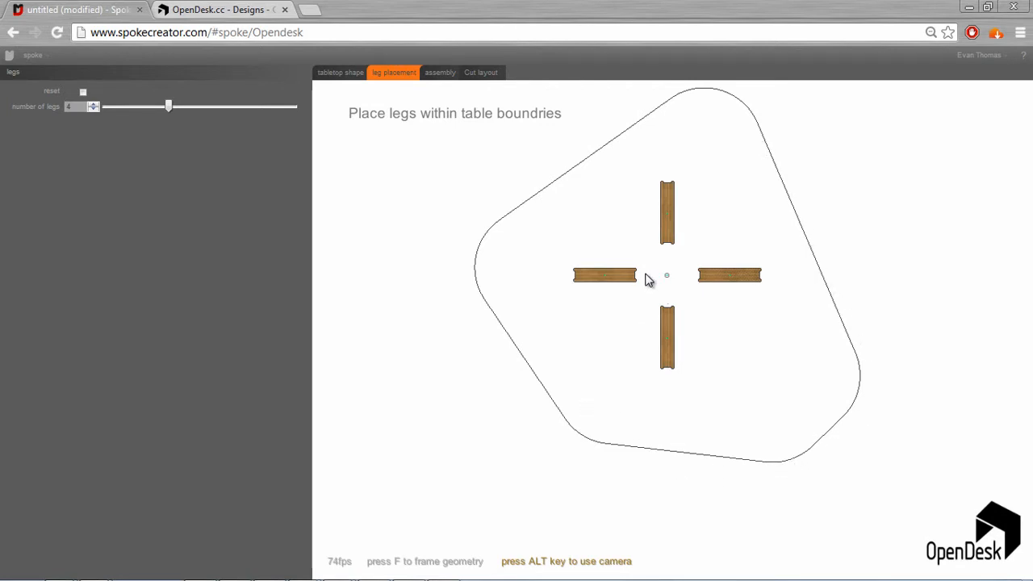
mouse_move(597, 292)
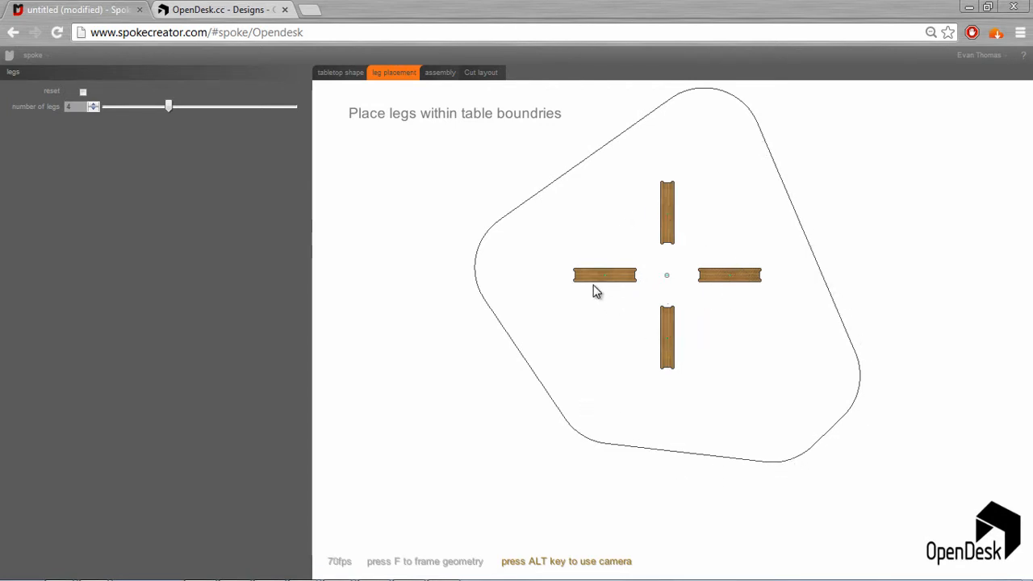
mouse_move(641, 257)
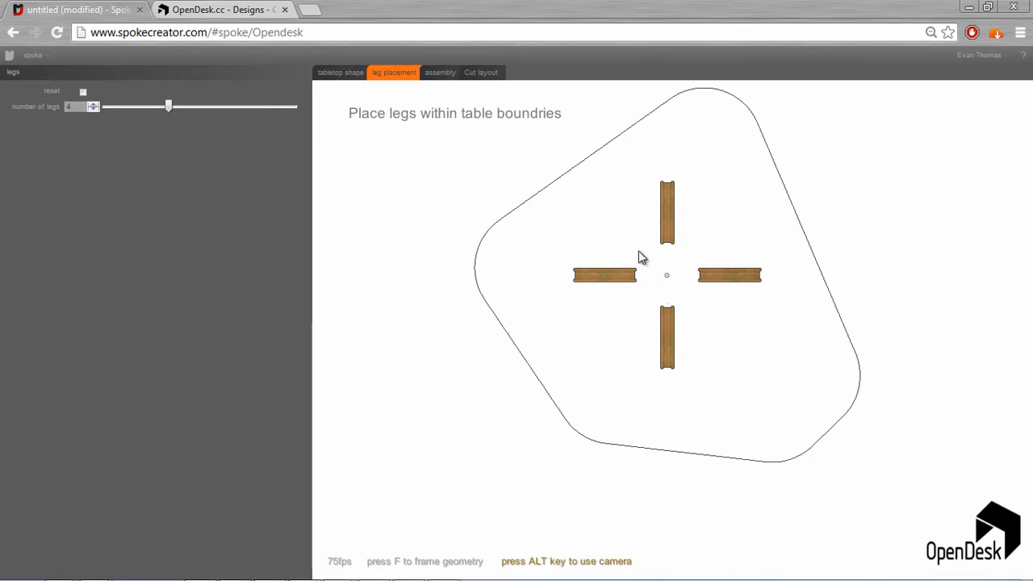
mouse_move(612, 431)
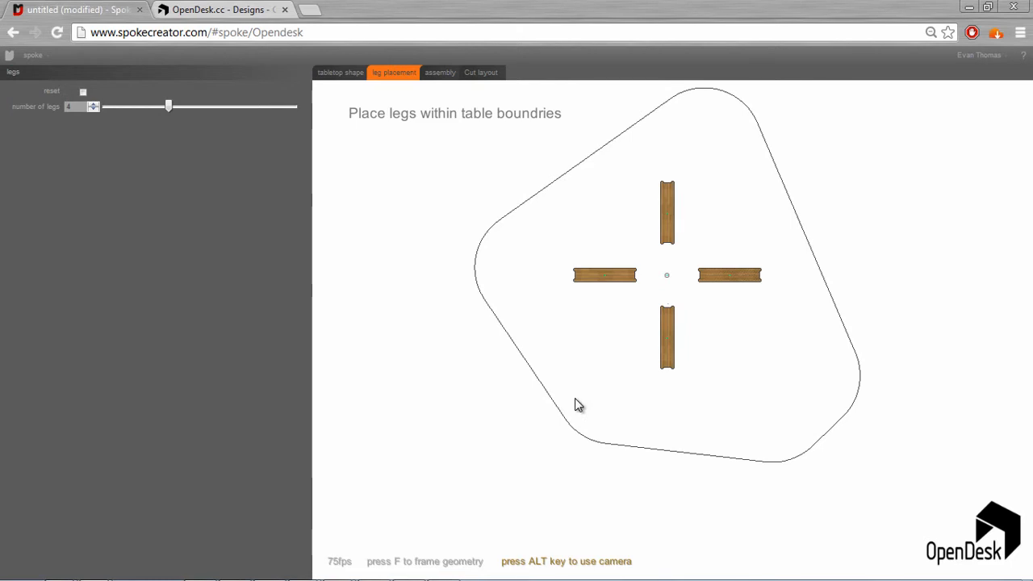
mouse_move(830, 253)
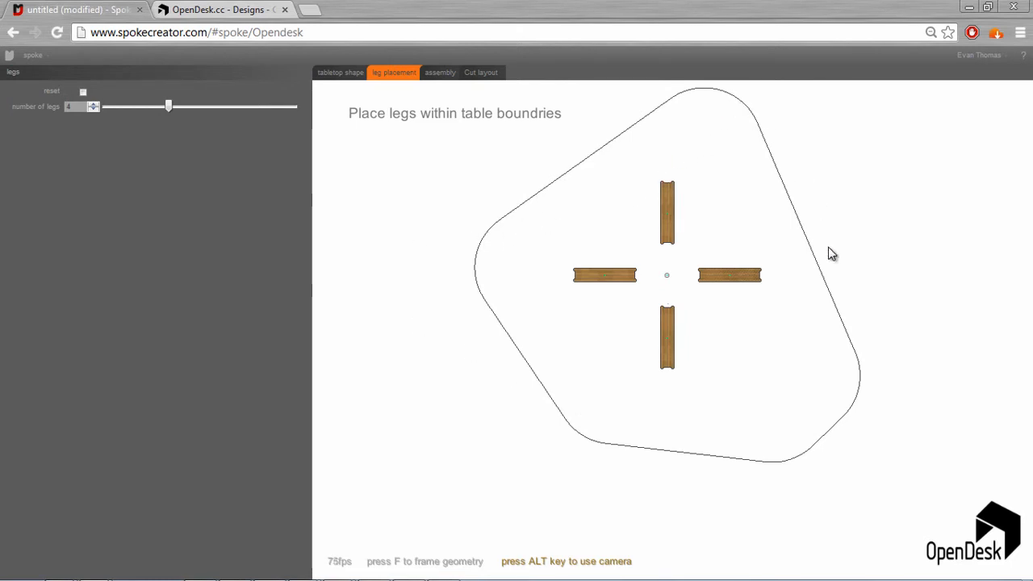
mouse_move(623, 220)
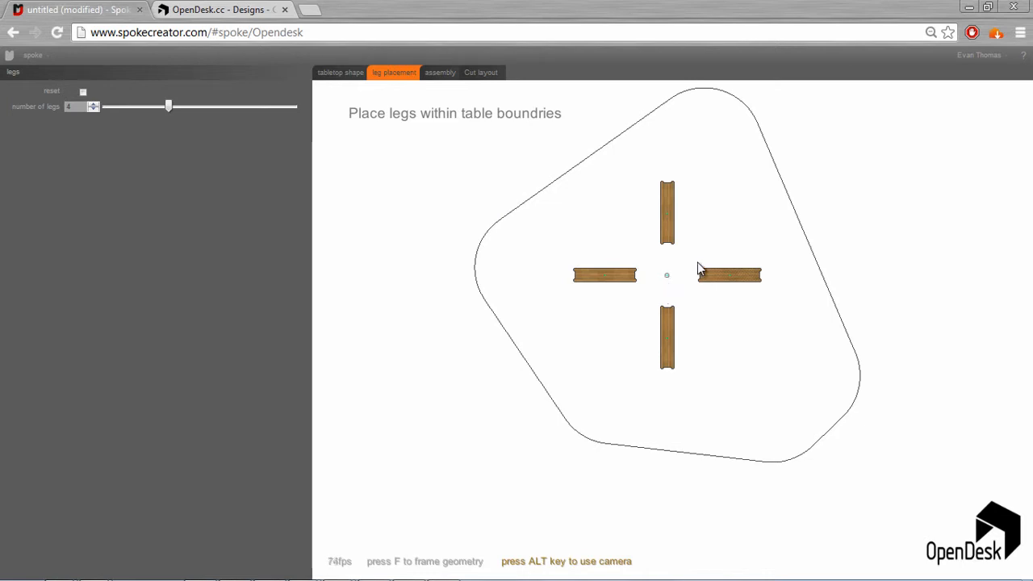
mouse_move(704, 214)
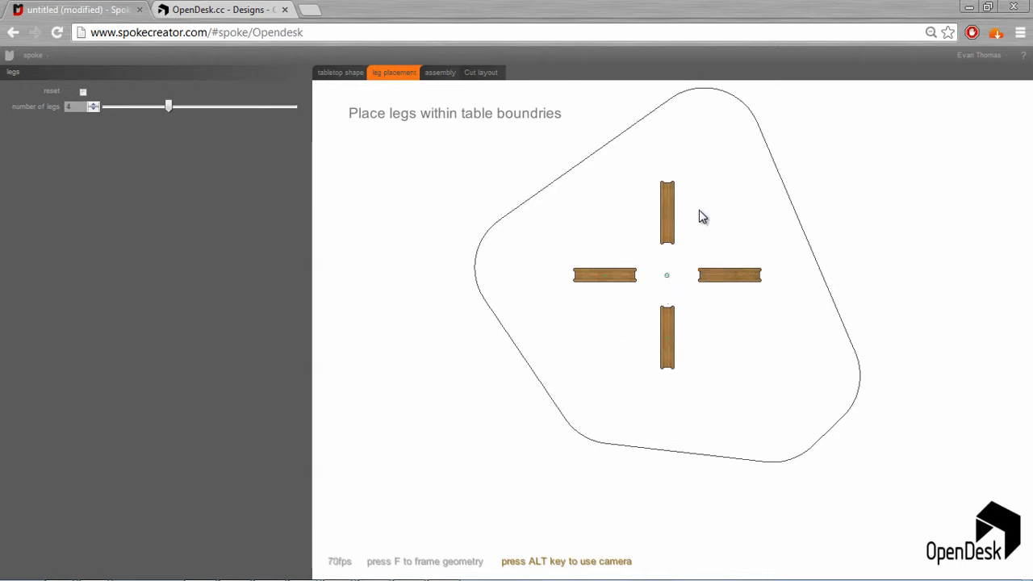
mouse_move(609, 280)
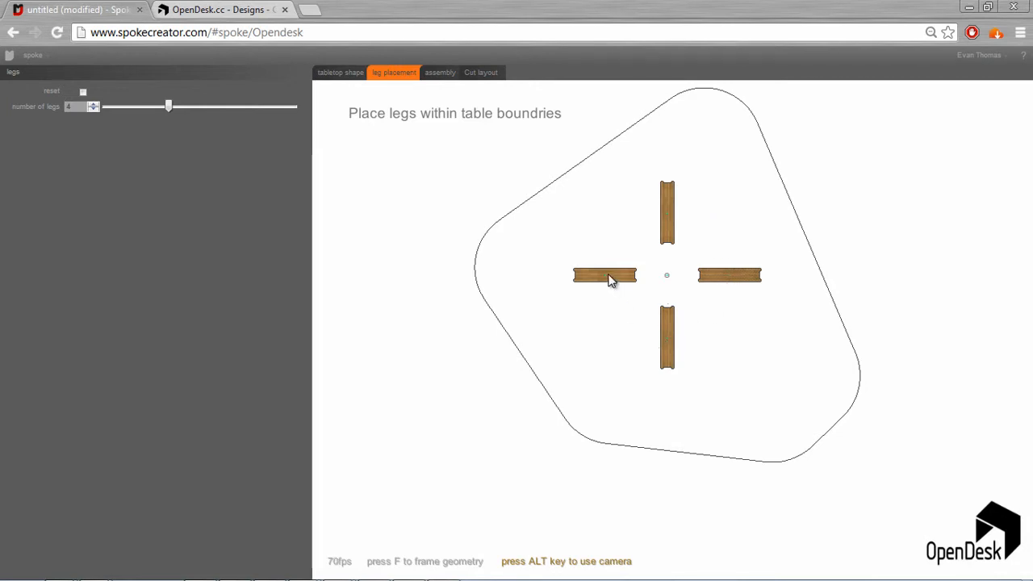
mouse_move(271, 137)
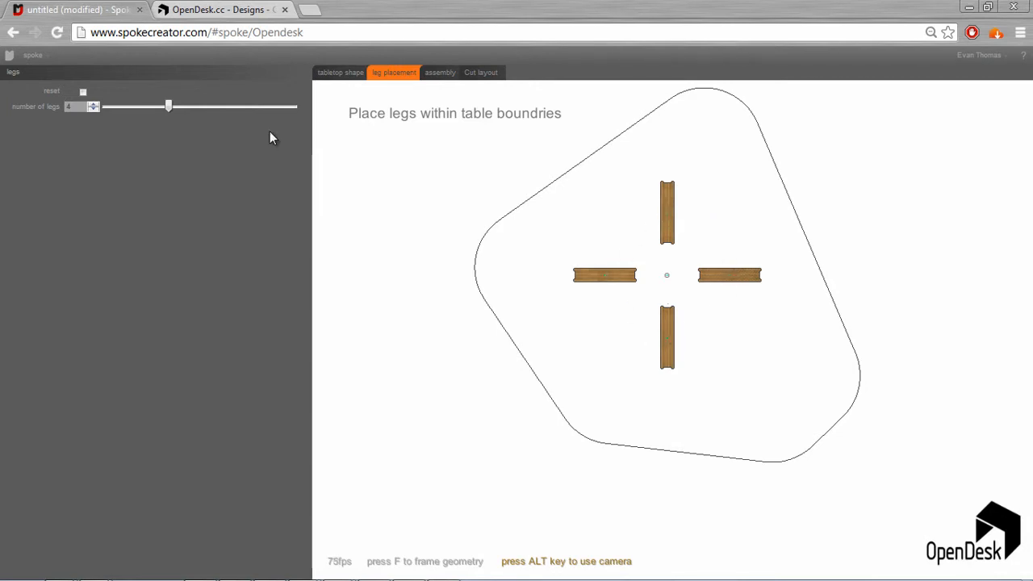
Slide the leg count through three, four and six legs, ending on five
left_click_drag(167, 106, 106, 106)
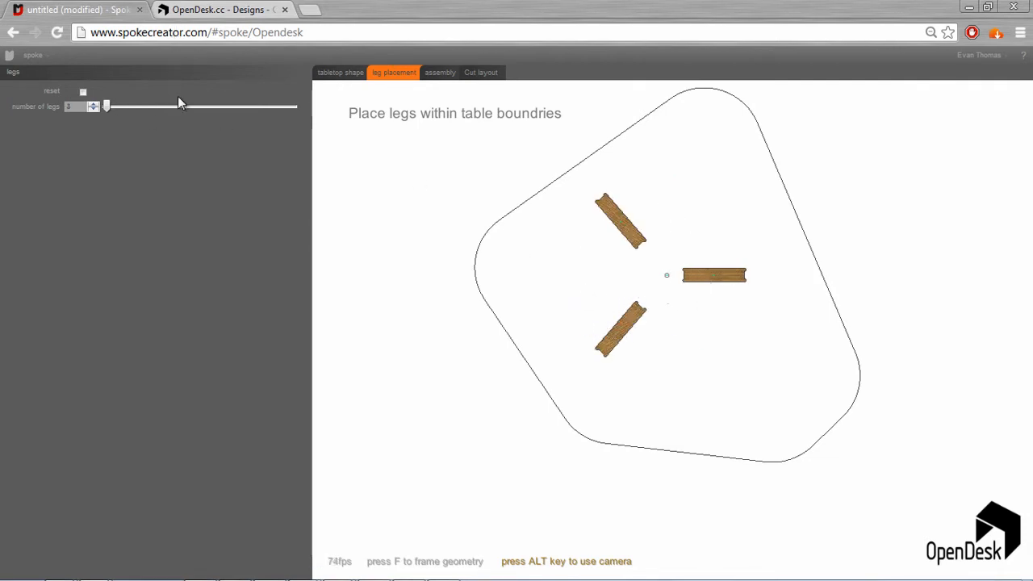
left_click_drag(106, 106, 168, 106)
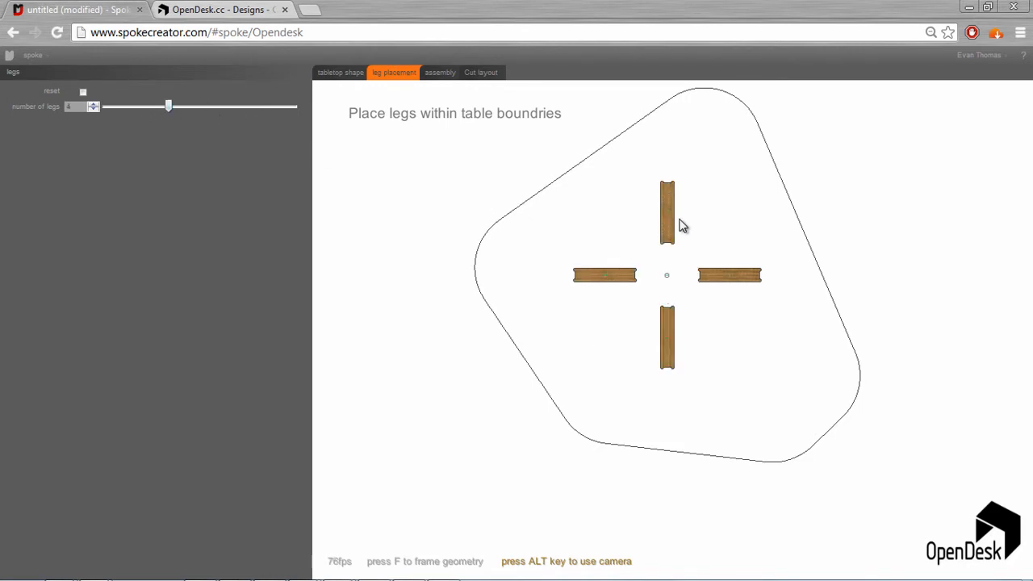
mouse_move(669, 347)
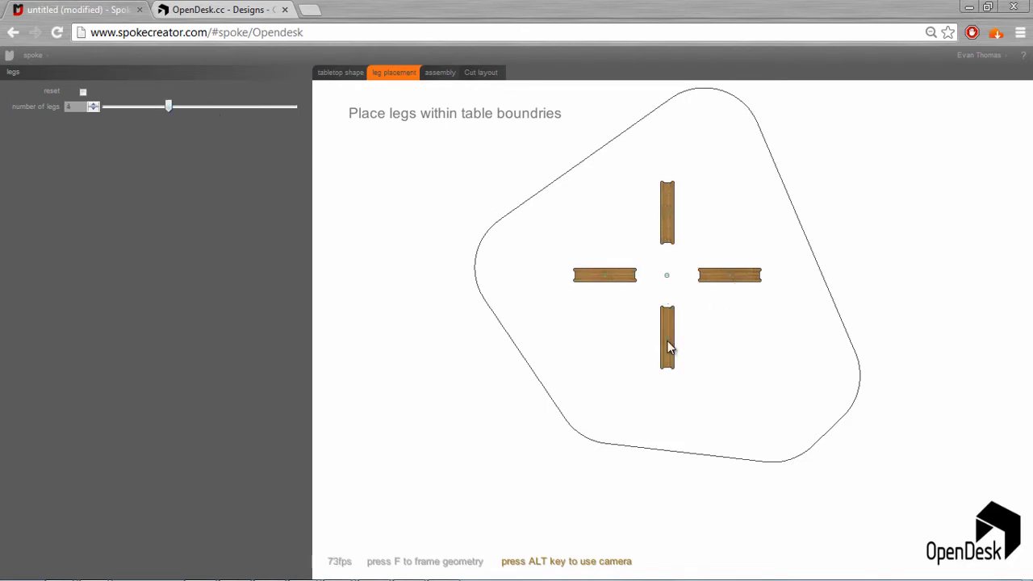
left_click_drag(168, 105, 292, 106)
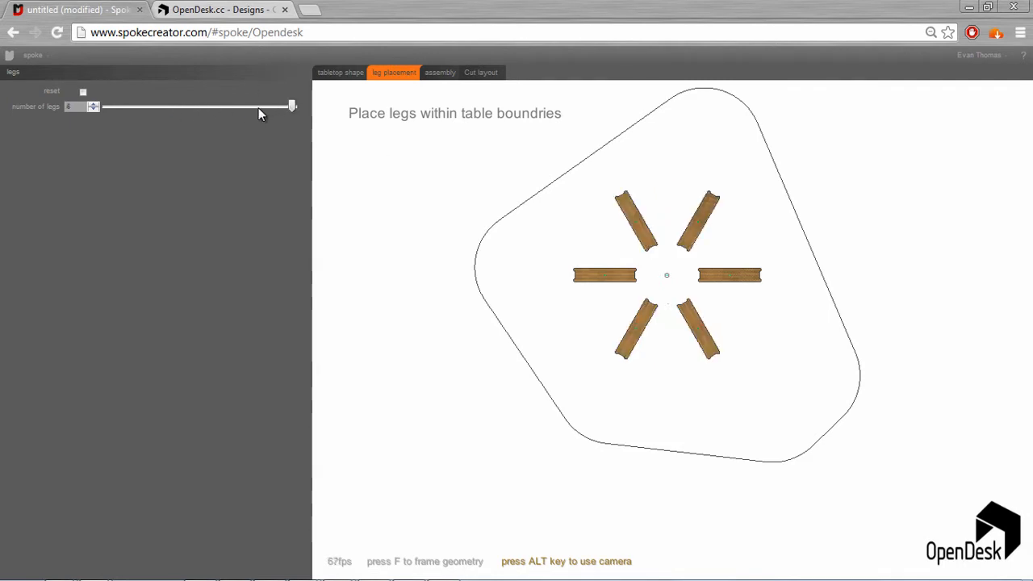
left_click_drag(292, 106, 230, 105)
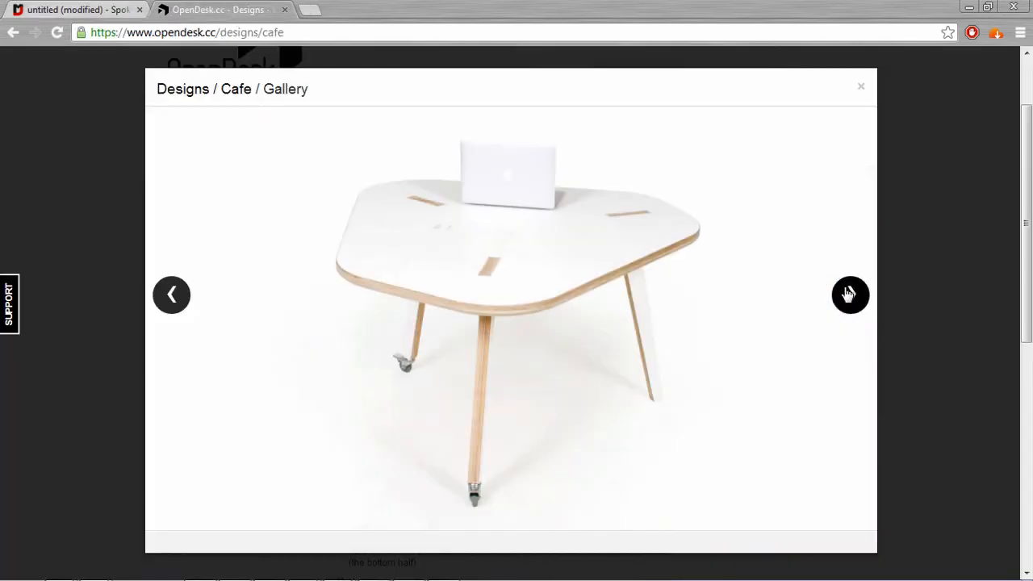
left_click(850, 294)
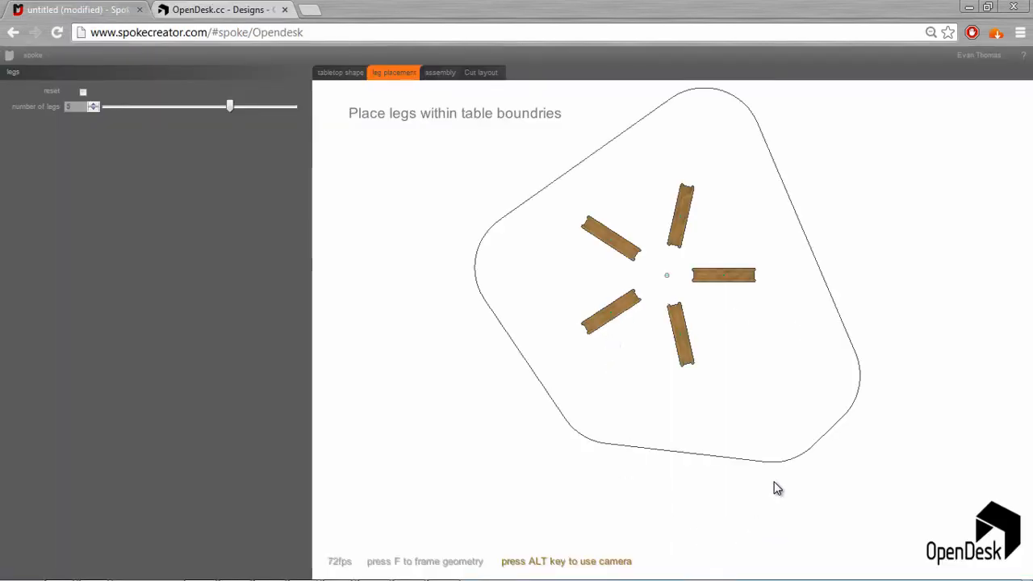
mouse_move(496, 339)
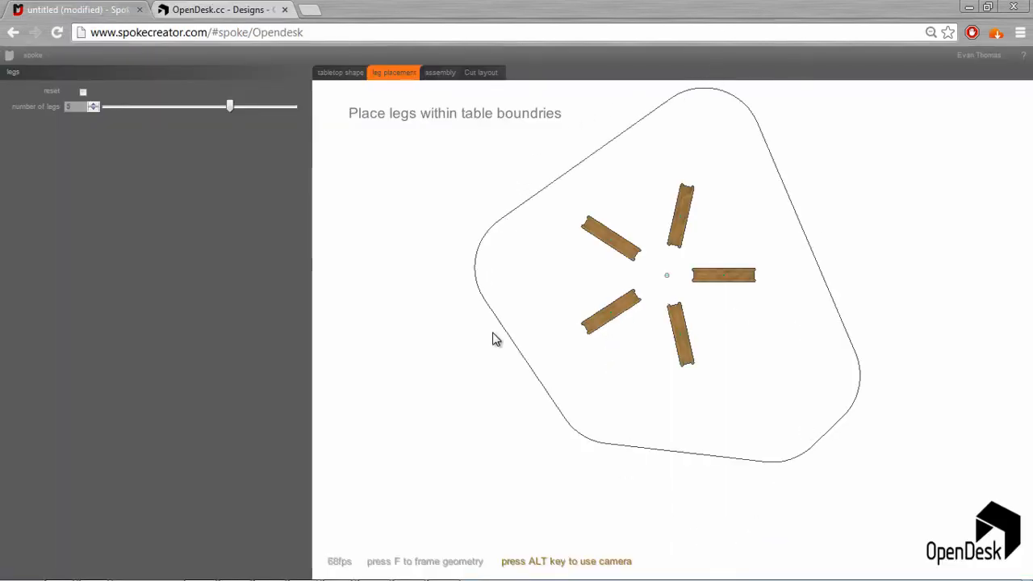
mouse_move(544, 232)
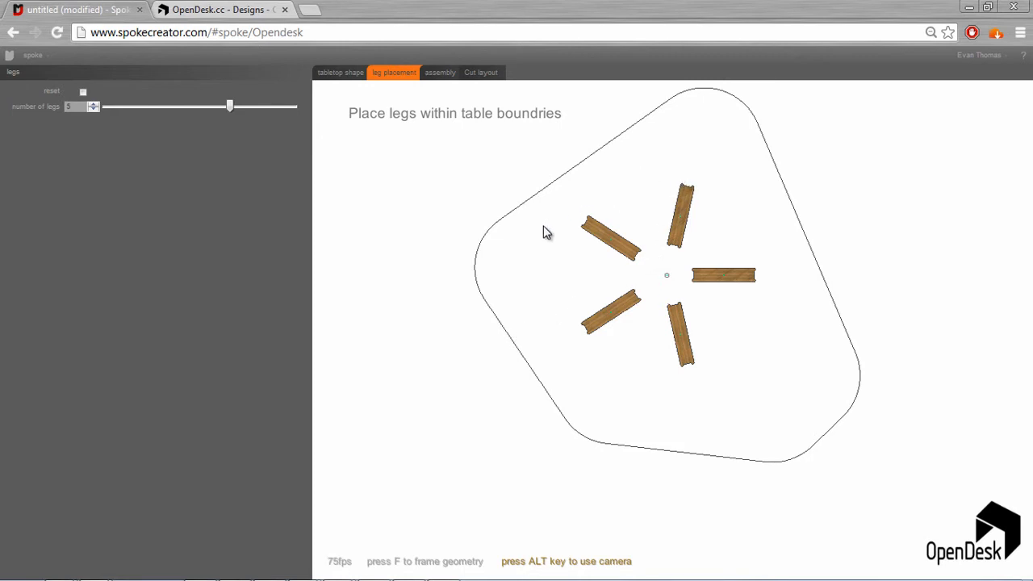
mouse_move(585, 230)
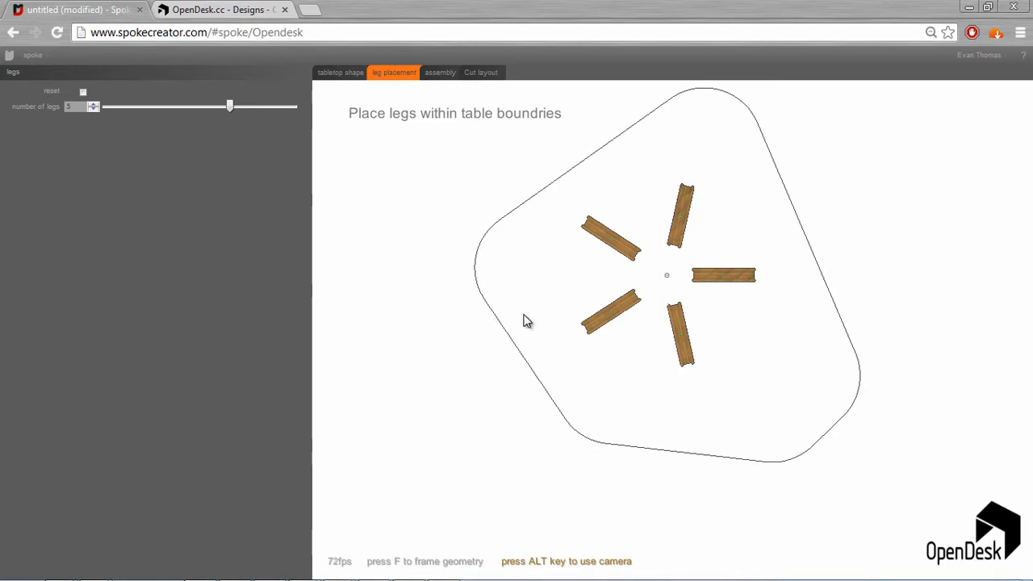
mouse_move(566, 289)
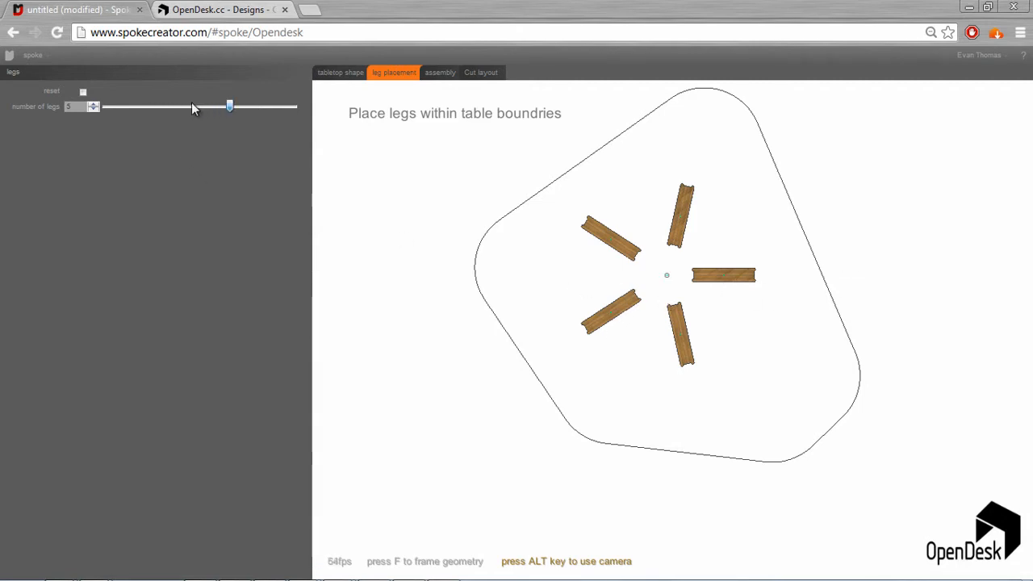
Toggle the leg count between three and five, settling on three legs
left_click_drag(230, 105, 106, 106)
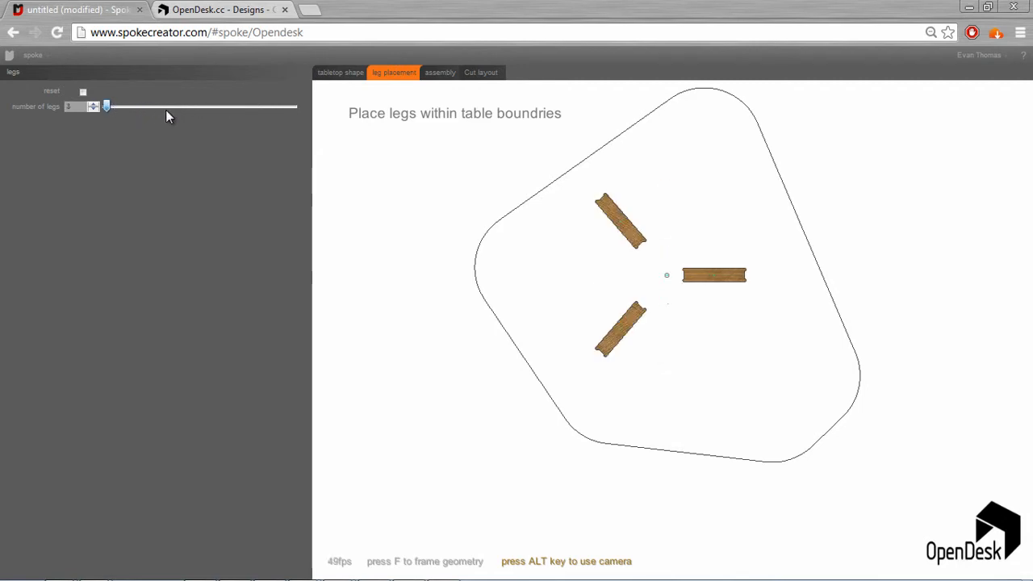
left_click_drag(105, 105, 230, 106)
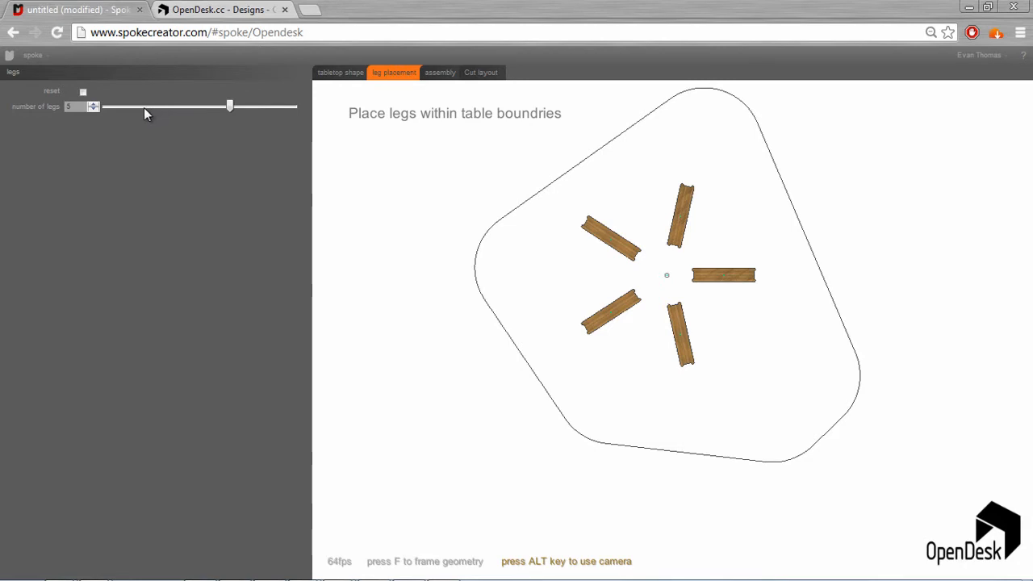
left_click_drag(230, 105, 105, 106)
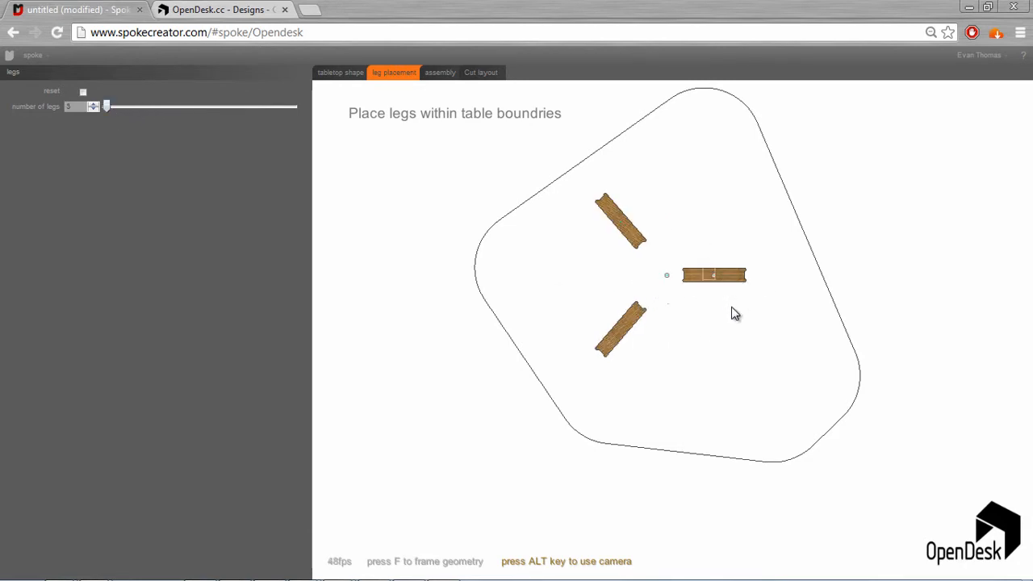
Move the three legs out to the lower-right, top and left corners, then select the left leg
left_click_drag(713, 275, 809, 377)
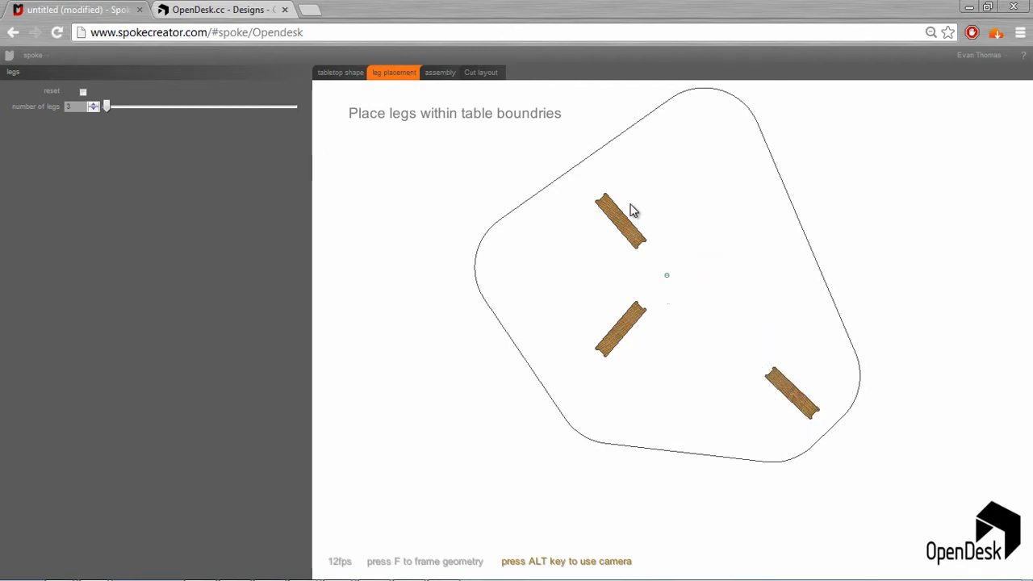
left_click_drag(619, 229, 702, 141)
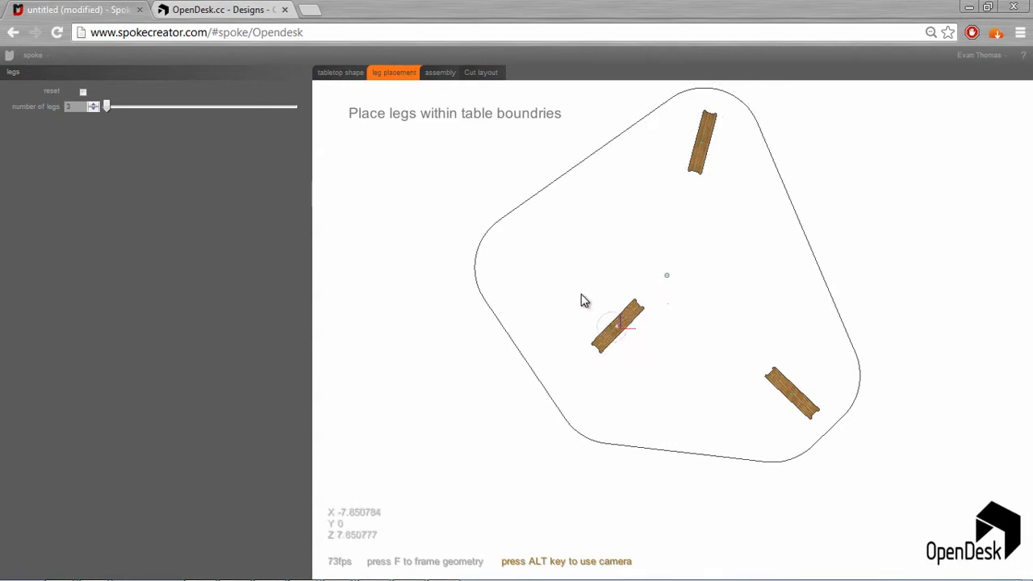
left_click_drag(621, 322, 524, 283)
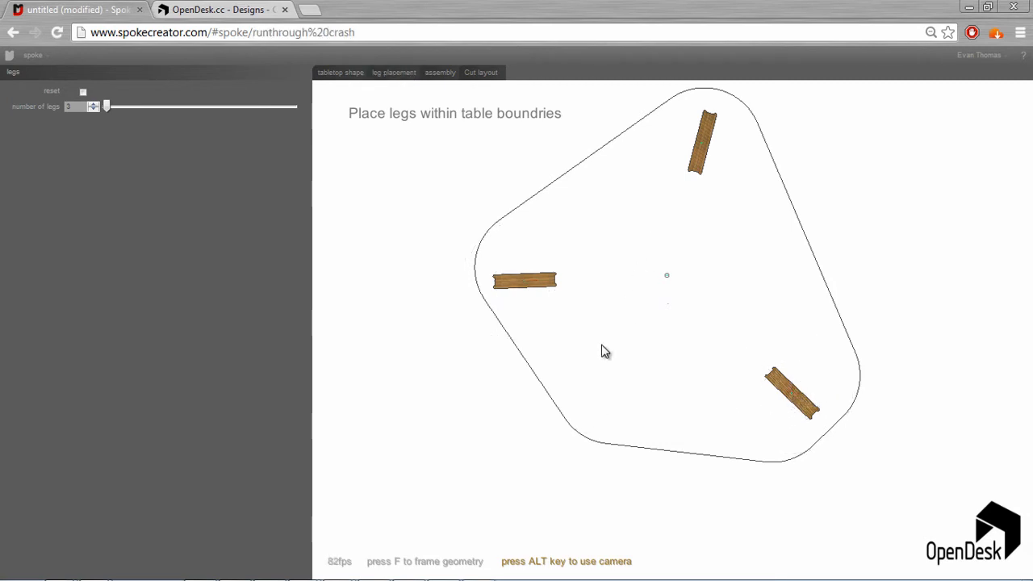
mouse_move(796, 349)
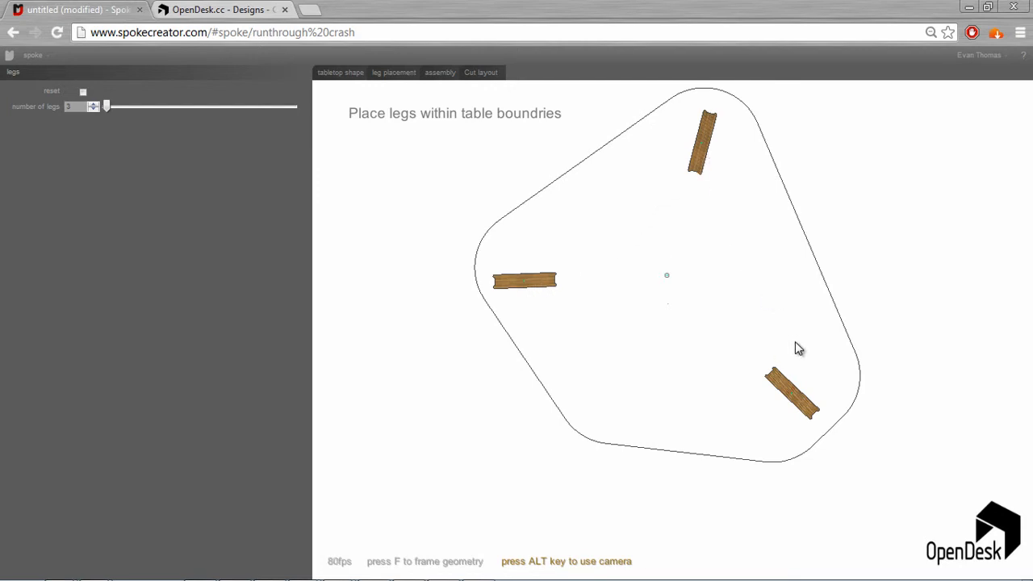
mouse_move(645, 245)
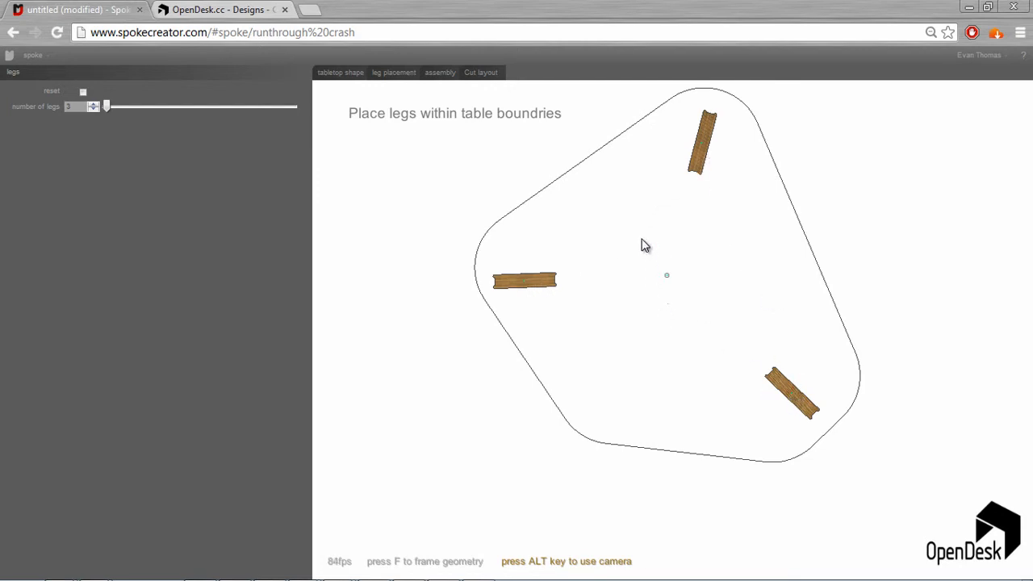
mouse_move(675, 283)
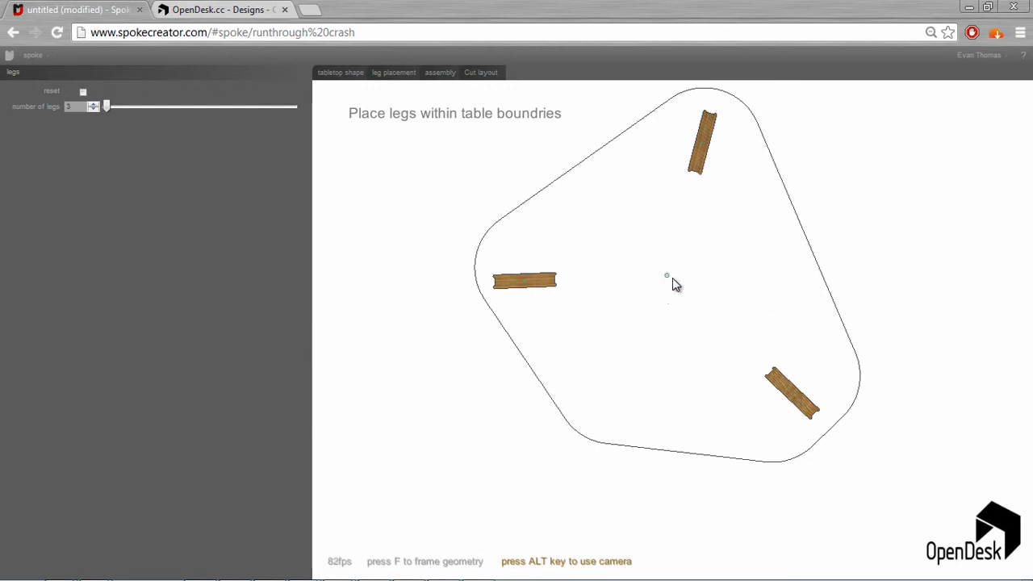
mouse_move(709, 281)
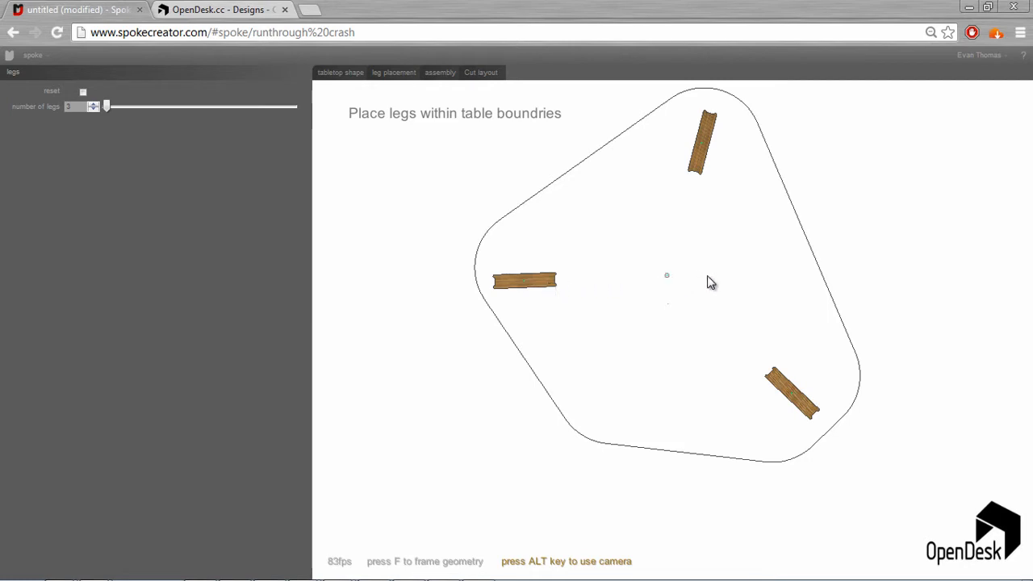
mouse_move(485, 240)
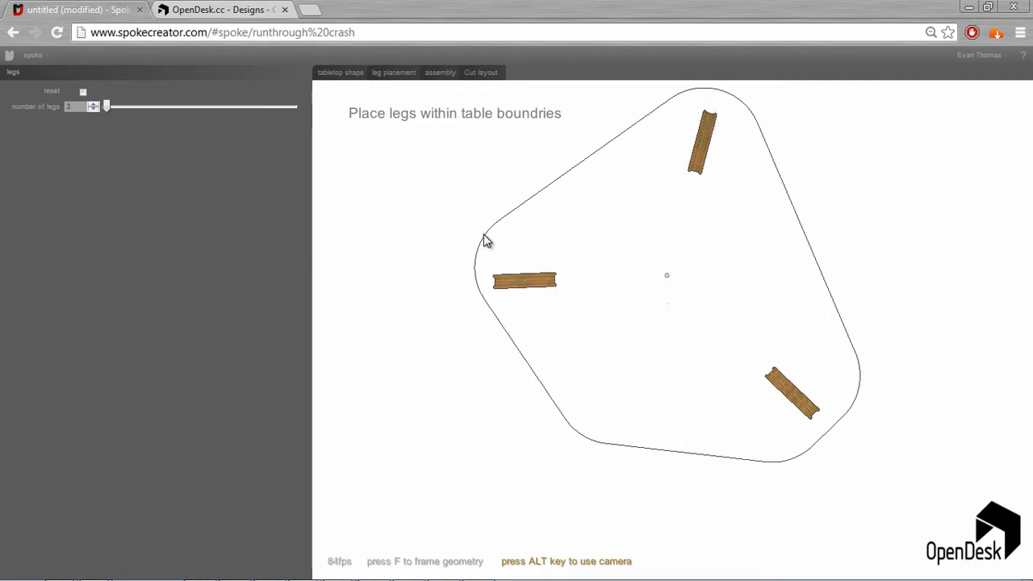
left_click(523, 281)
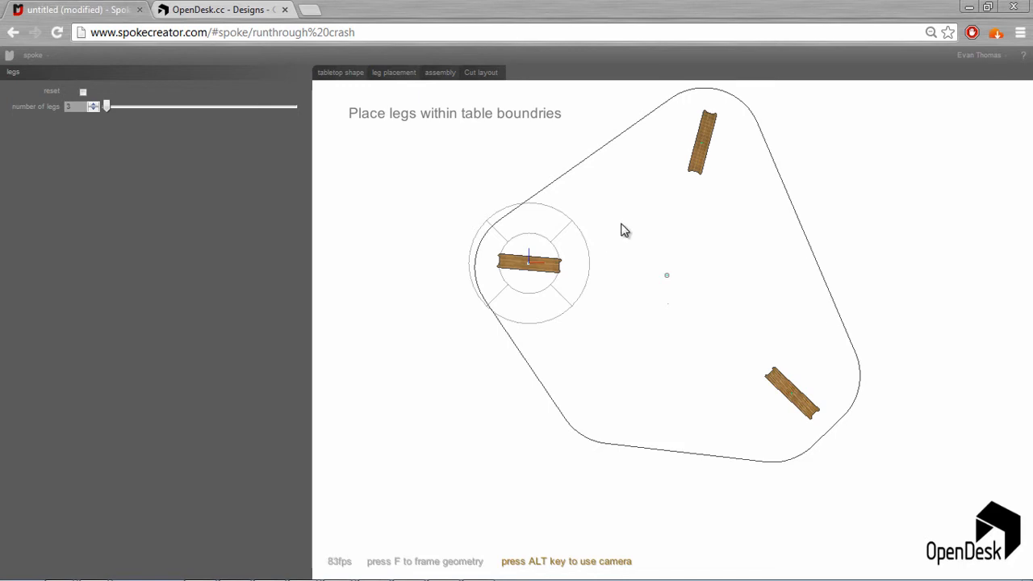
mouse_move(655, 230)
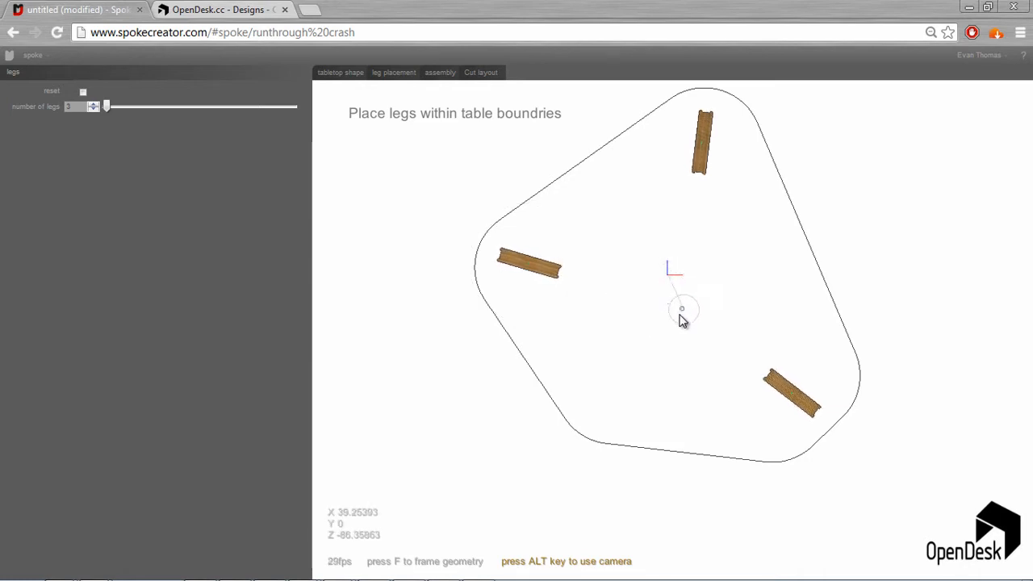
Nudge the table's central hub point slightly off-centre
left_click_drag(684, 310, 562, 317)
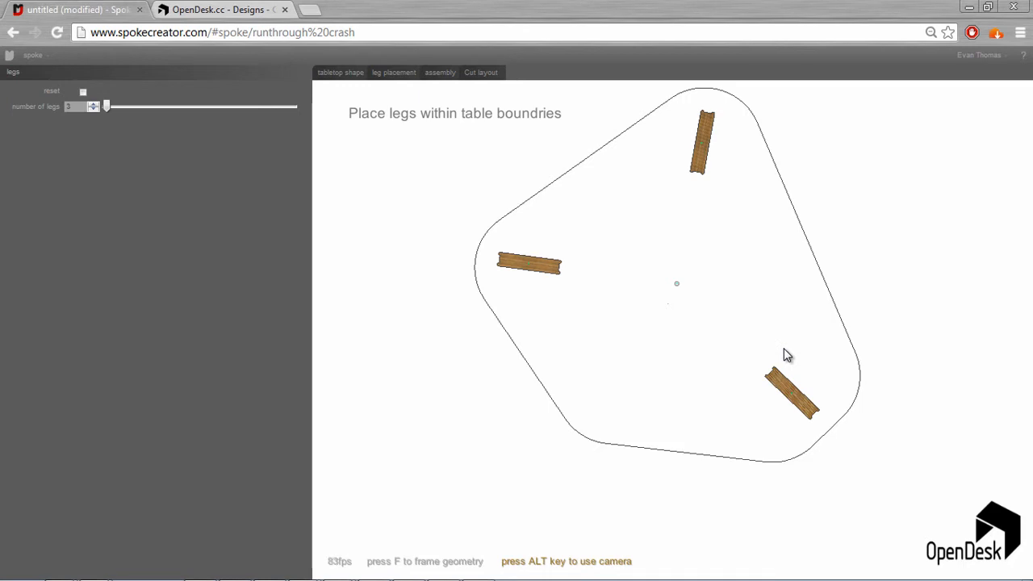
mouse_move(757, 357)
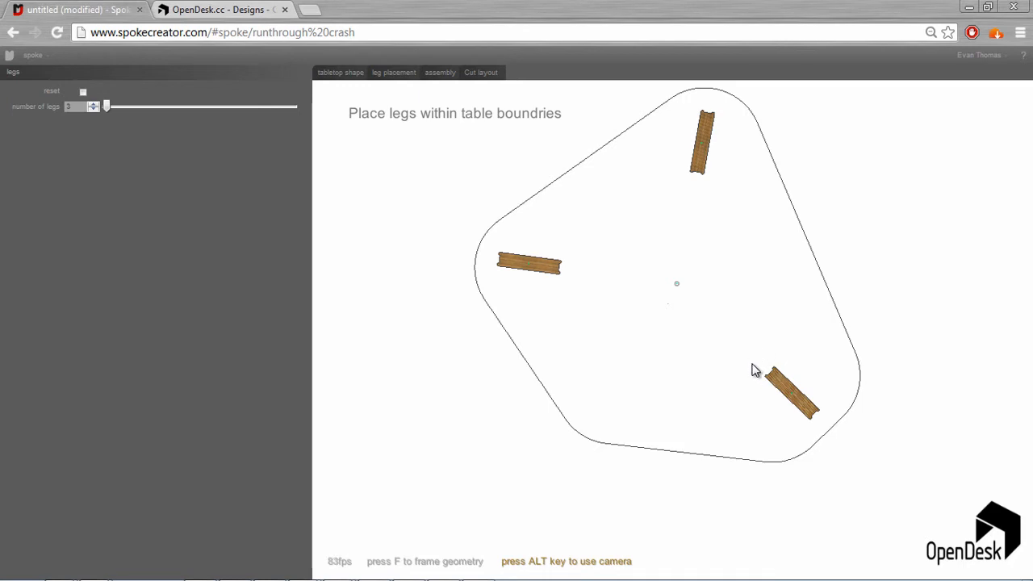
mouse_move(756, 339)
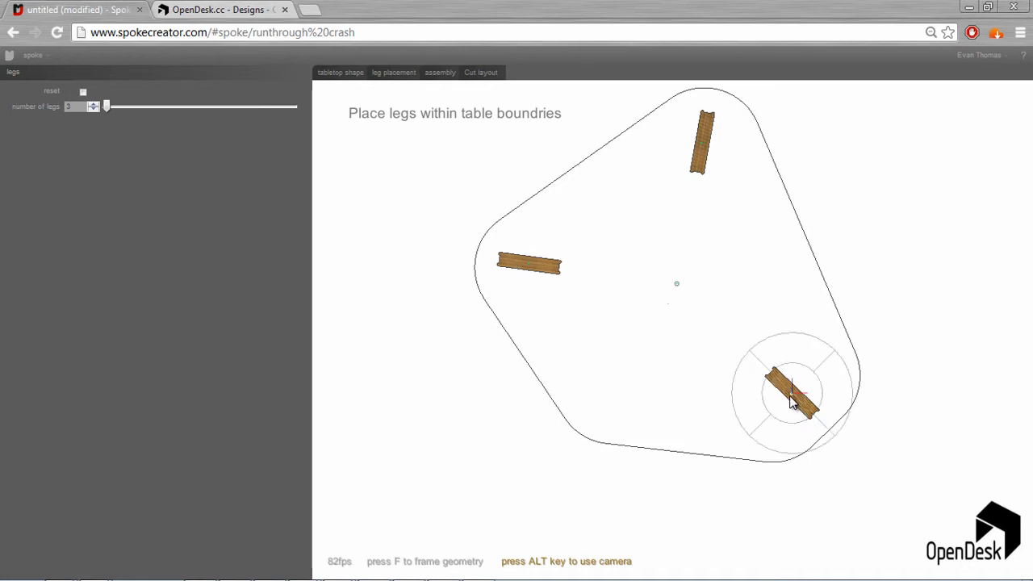
Drag the lower-right leg past the tabletop edge and back, settling it inside near the corner
left_click_drag(795, 395, 810, 385)
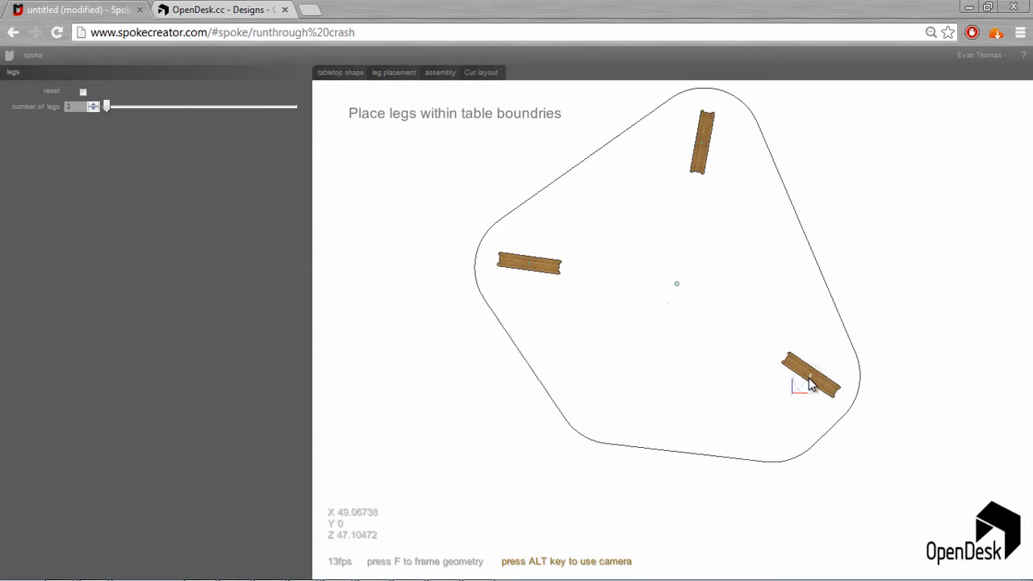
left_click_drag(813, 385, 888, 444)
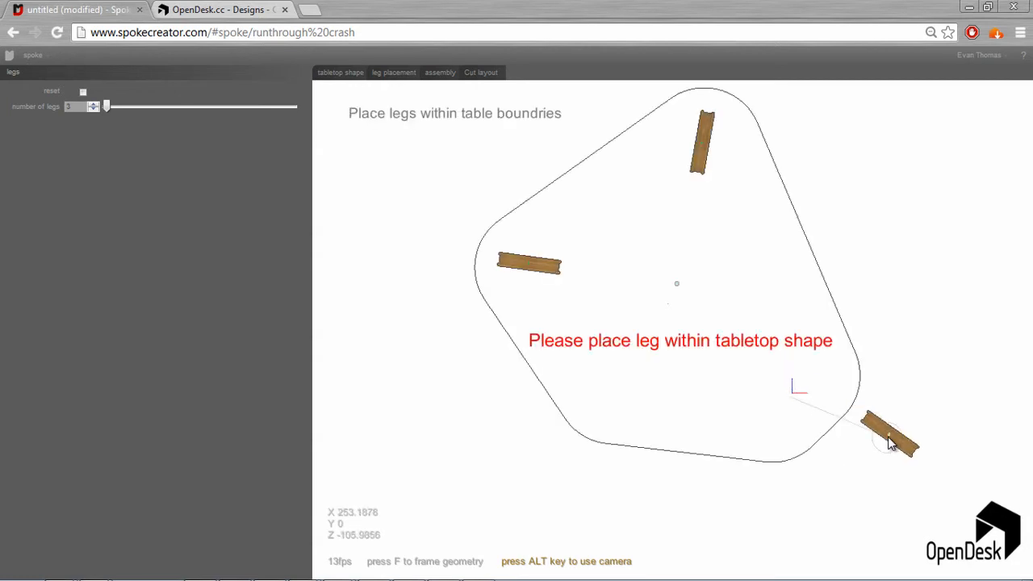
left_click_drag(891, 440, 928, 265)
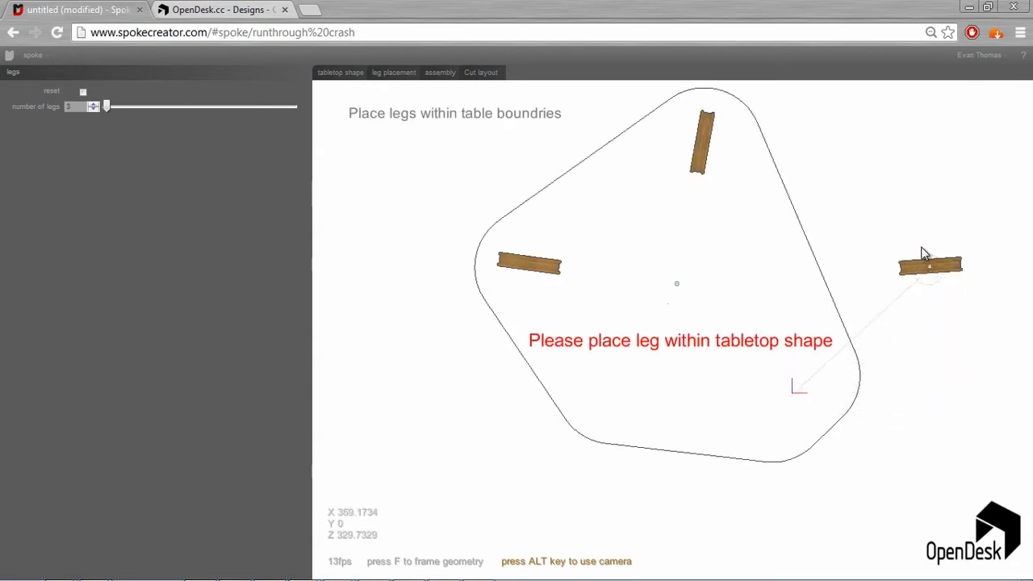
left_click_drag(928, 264, 928, 243)
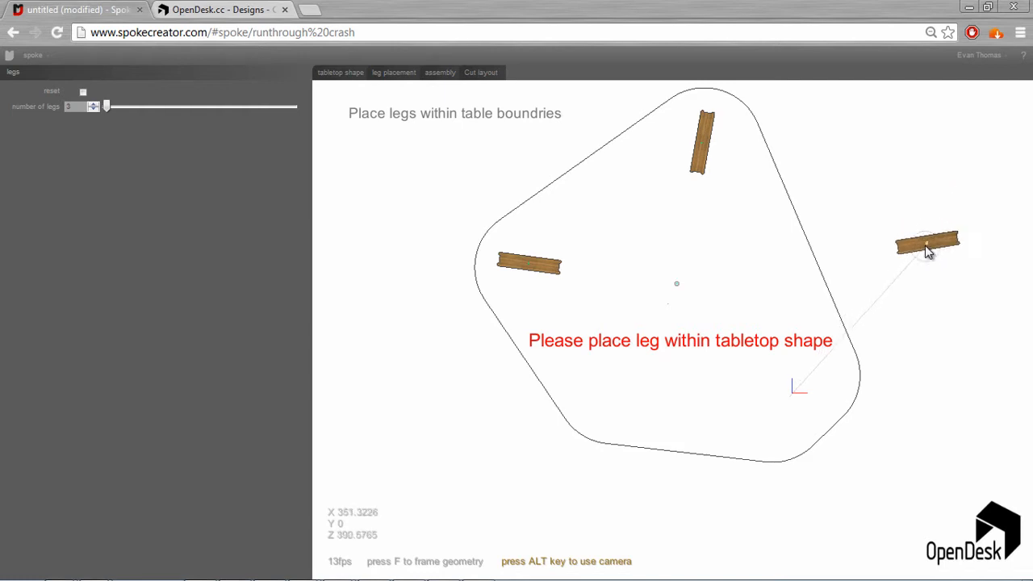
left_click_drag(927, 246, 922, 262)
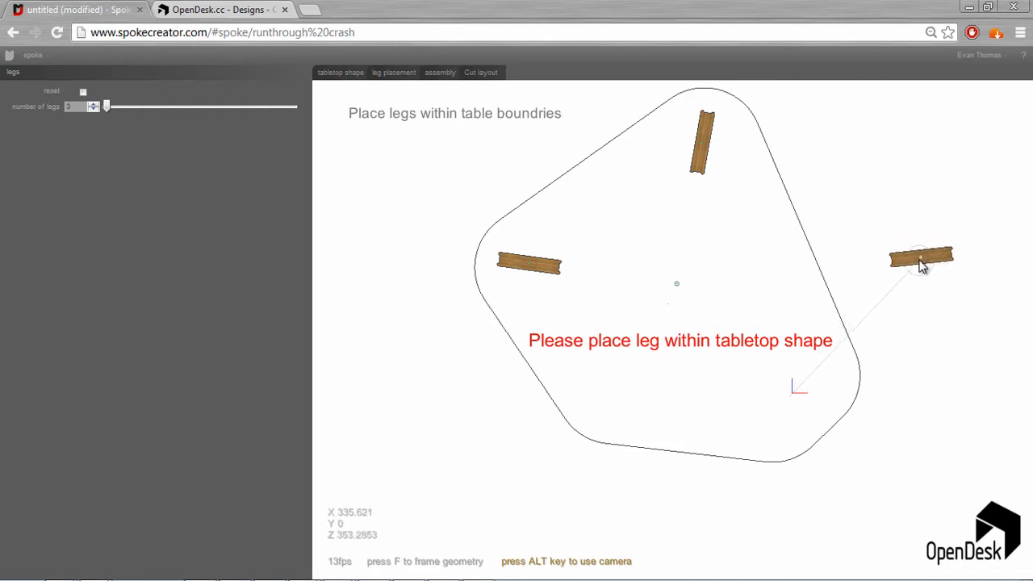
left_click_drag(920, 259, 826, 303)
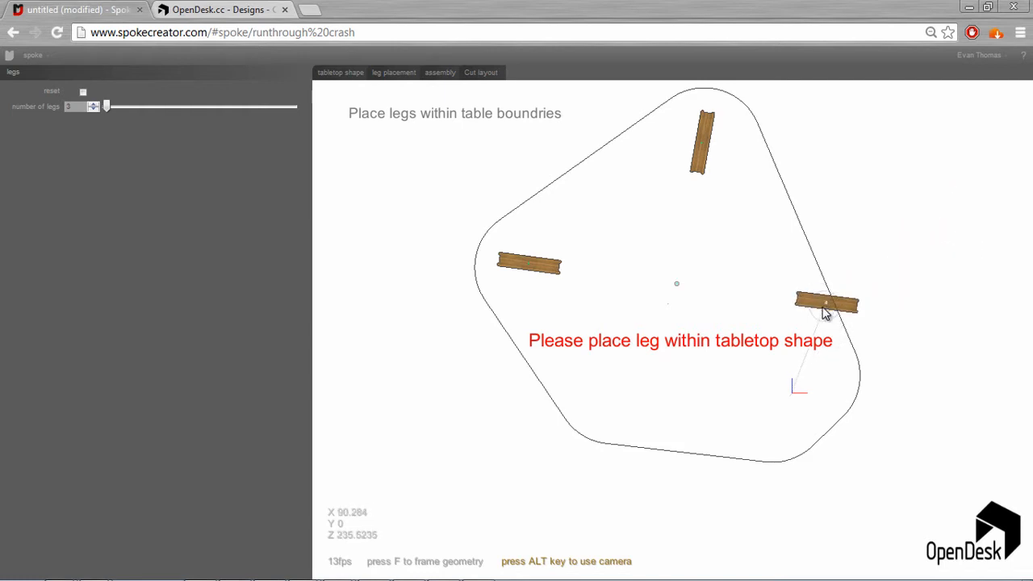
left_click_drag(825, 304, 786, 396)
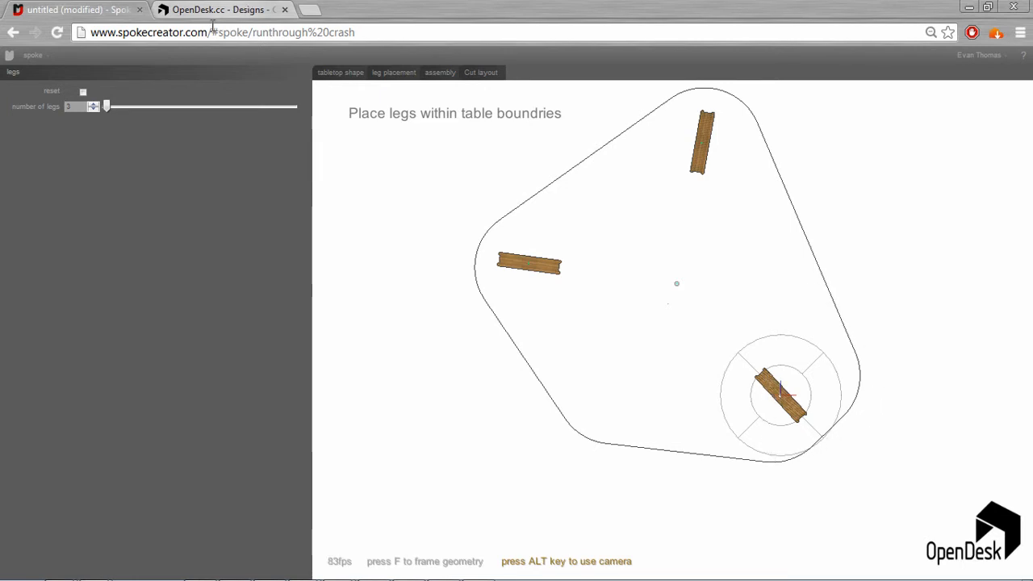
Drag the lower-right leg out and back until it rests near the tabletop's lower-right edge
left_click(218, 9)
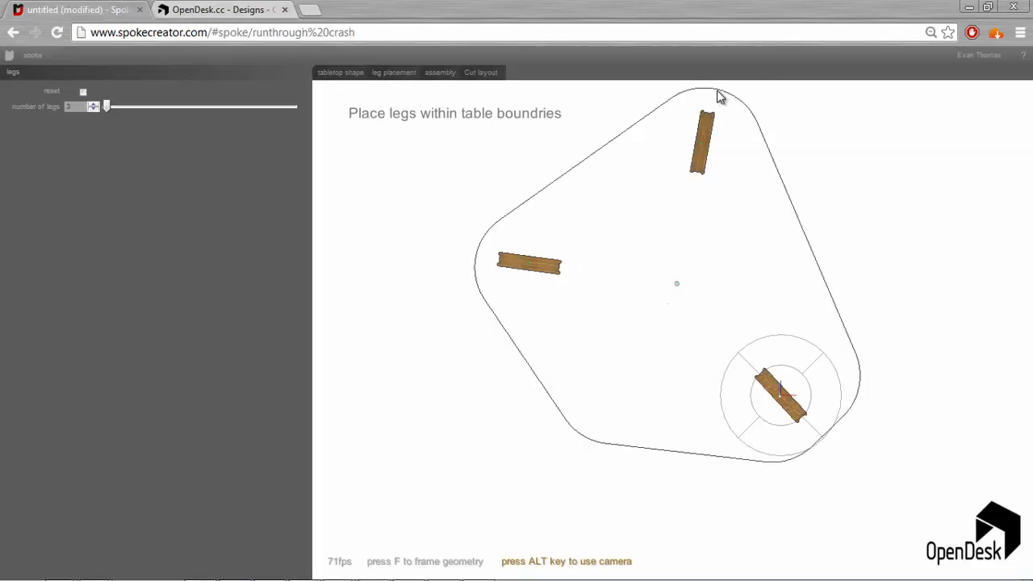
mouse_move(780, 369)
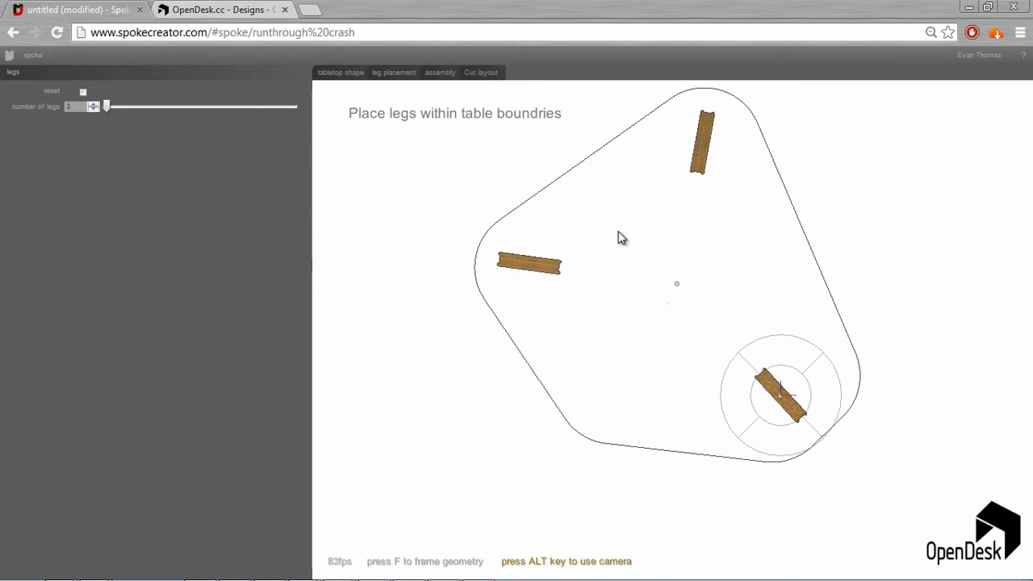
mouse_move(776, 510)
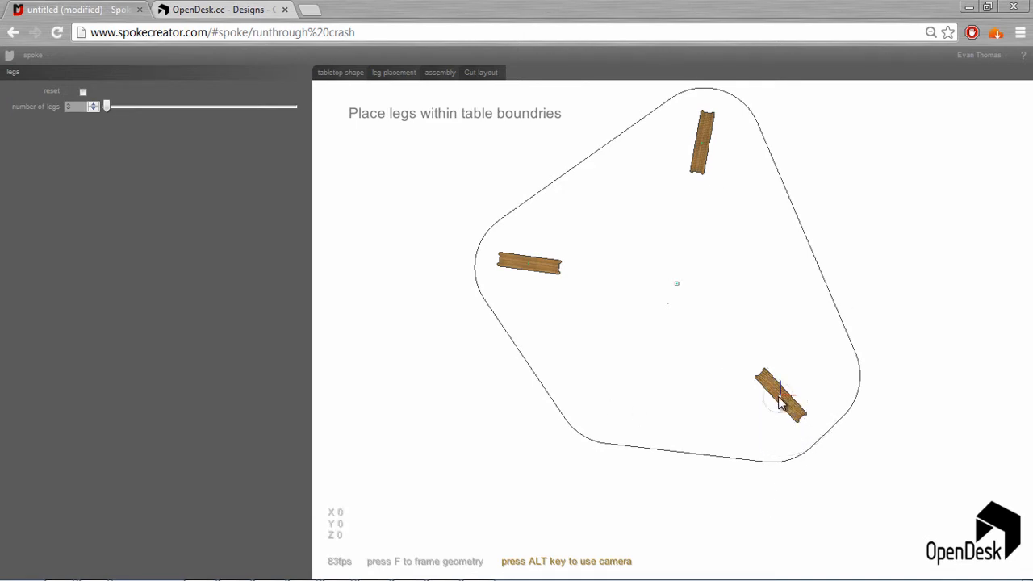
left_click_drag(782, 400, 879, 331)
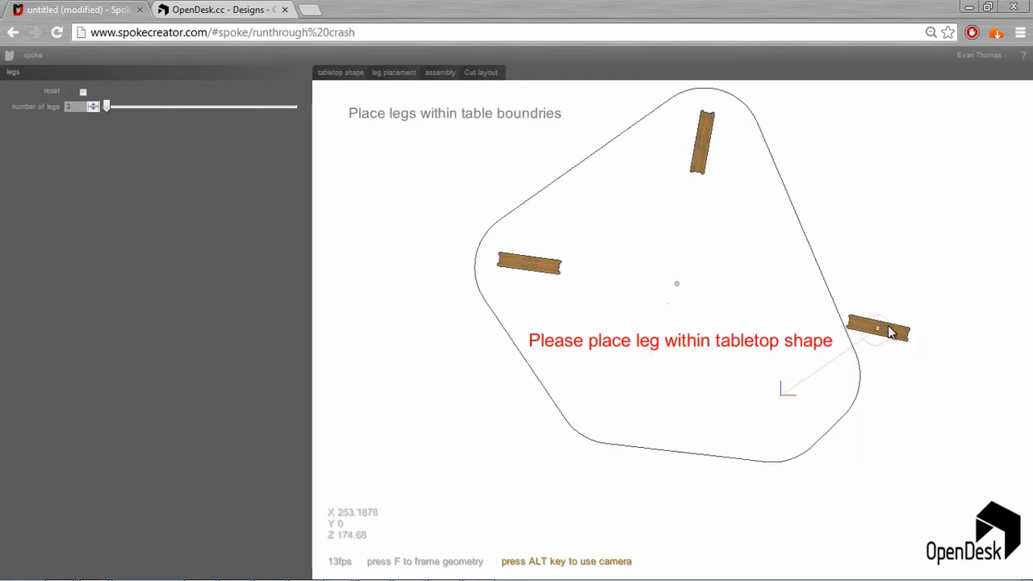
left_click_drag(875, 326, 891, 327)
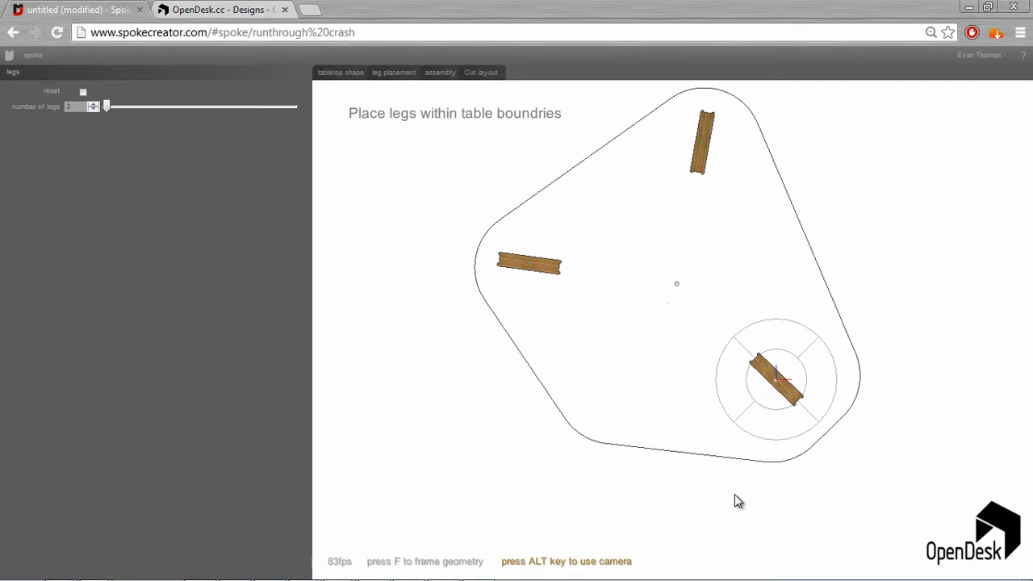
mouse_move(494, 535)
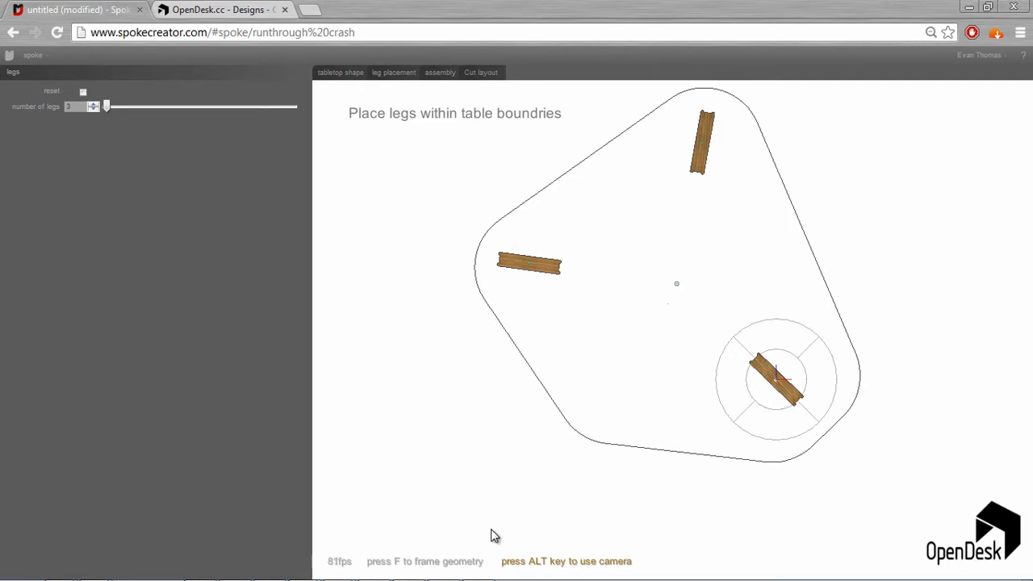
mouse_move(665, 260)
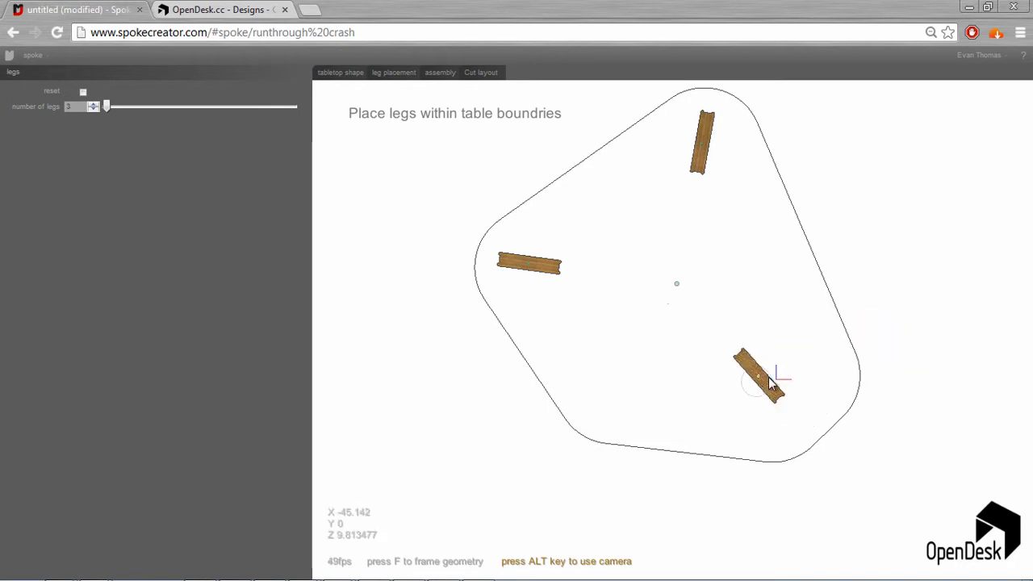
left_click_drag(762, 380, 704, 161)
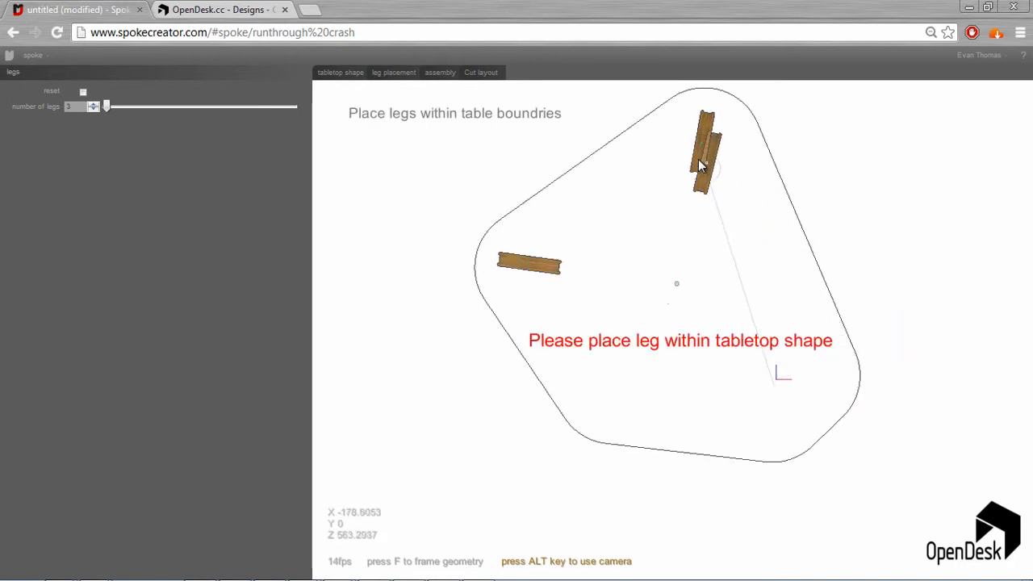
left_click_drag(706, 154, 779, 387)
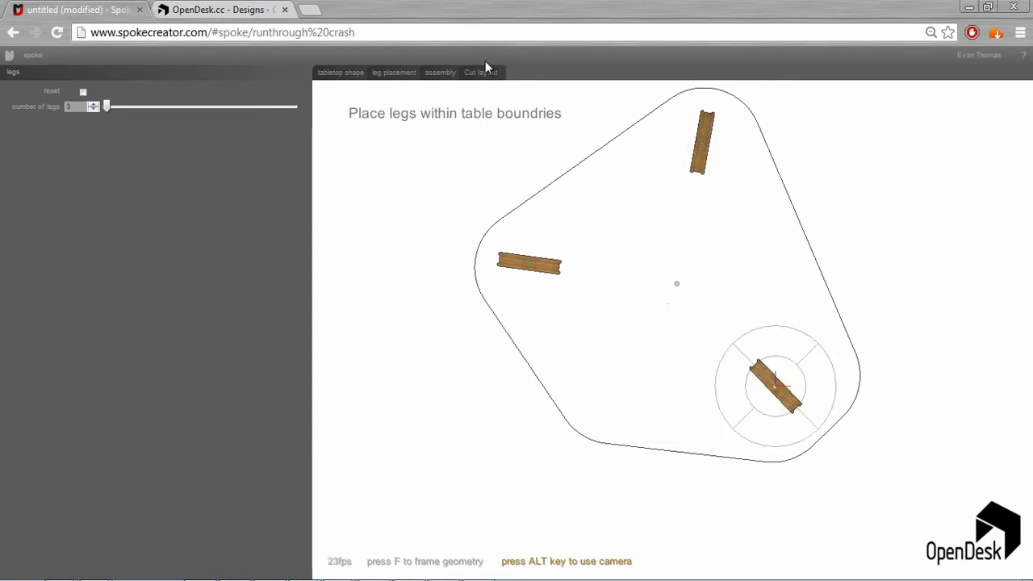
left_click_drag(777, 386, 791, 402)
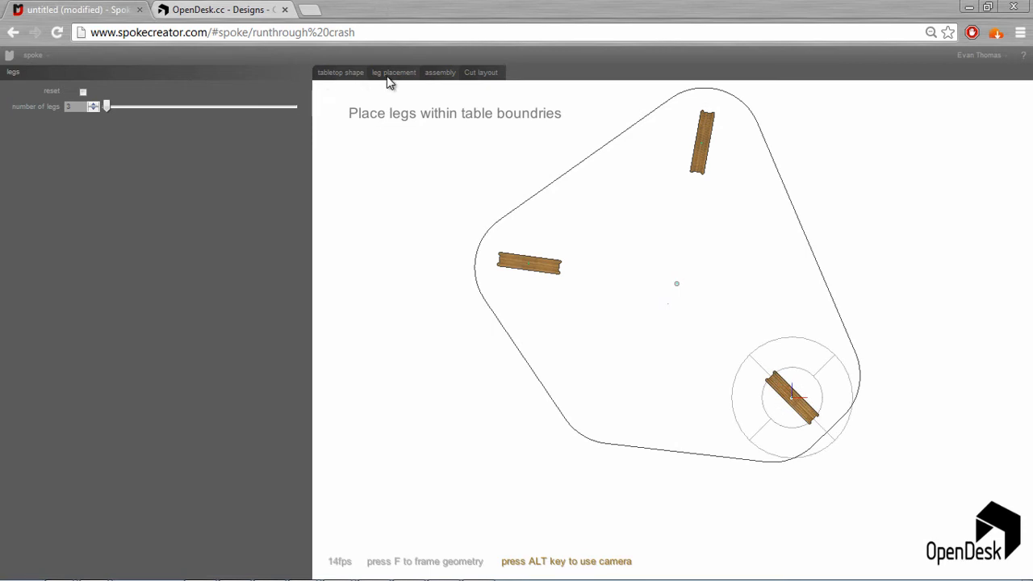
mouse_move(438, 91)
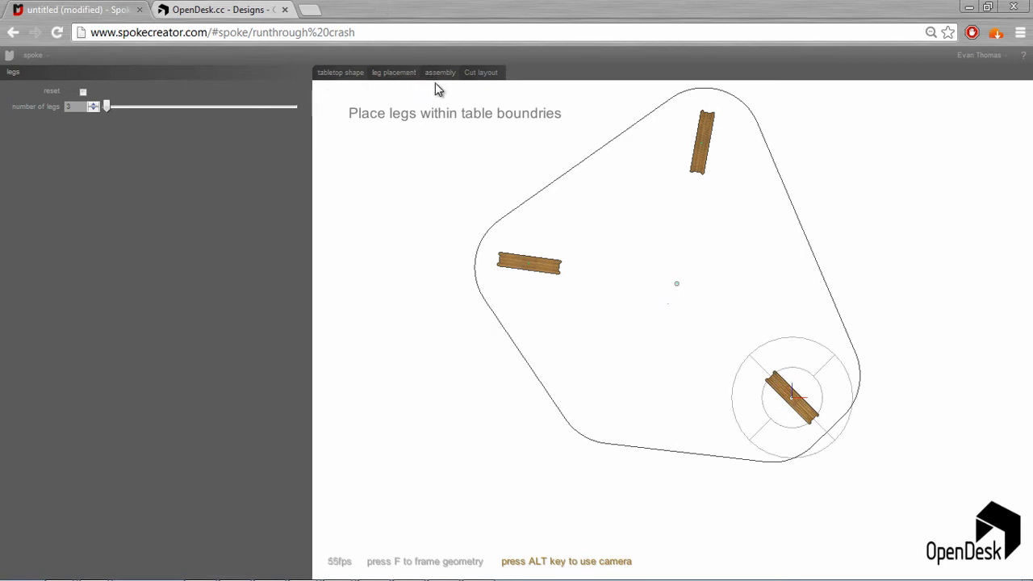
mouse_move(878, 260)
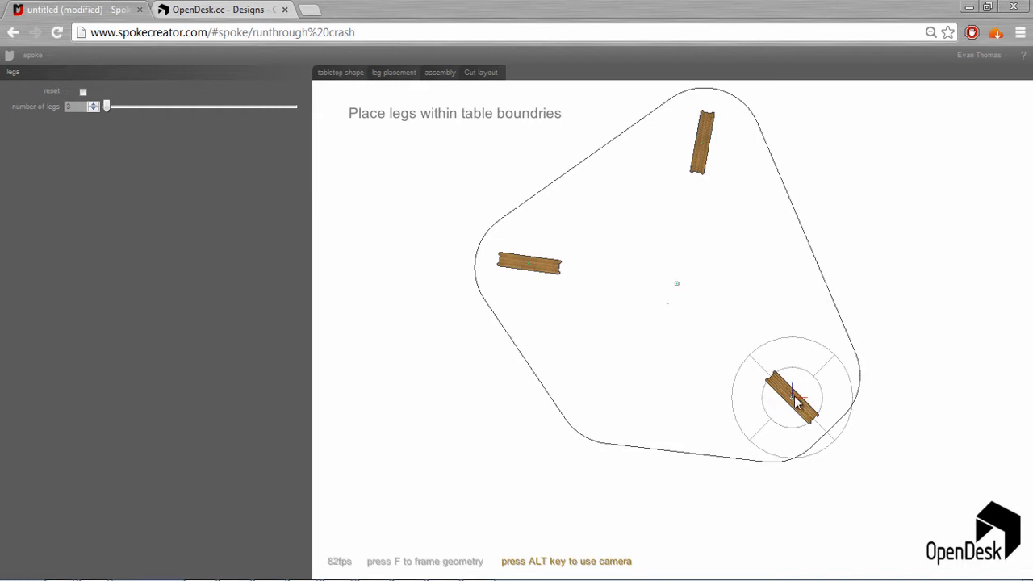
left_click_drag(795, 396, 751, 350)
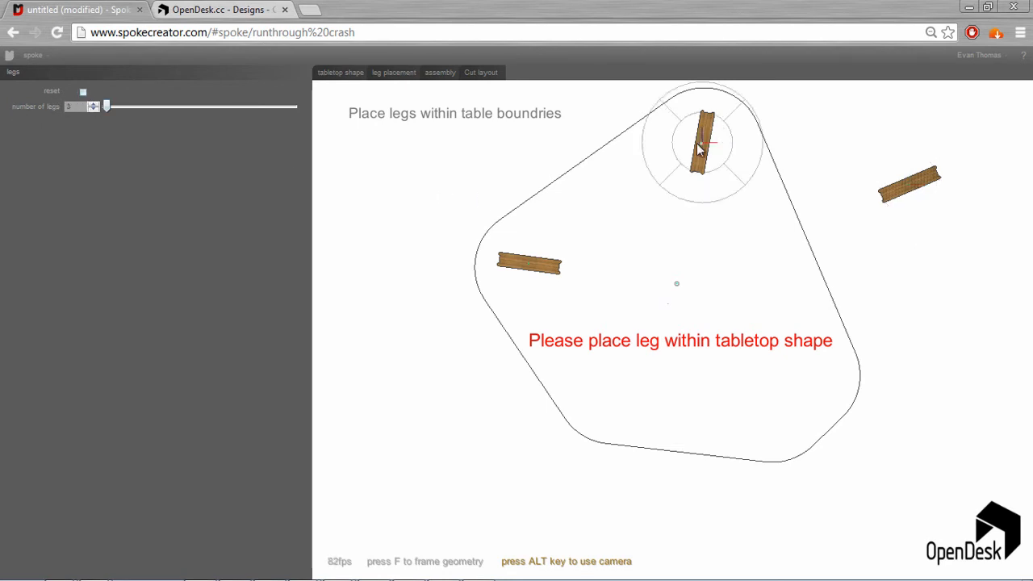
left_click_drag(702, 141, 528, 262)
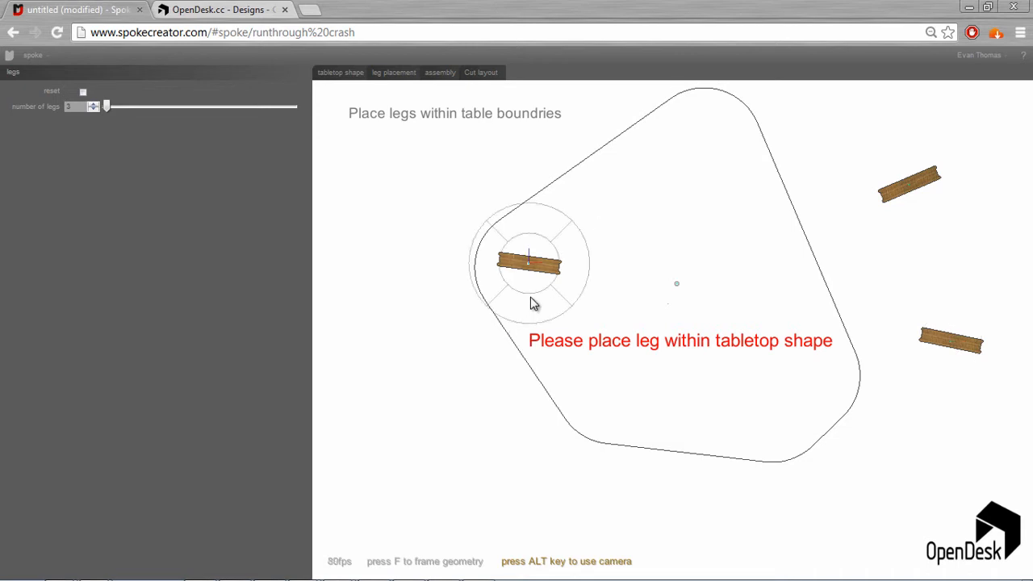
left_click_drag(528, 262, 540, 520)
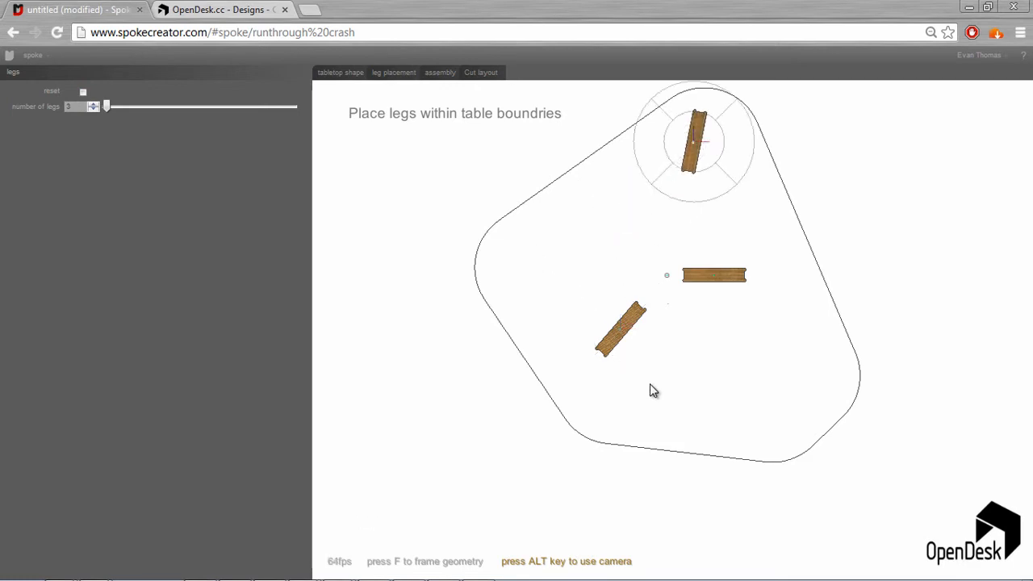
left_click_drag(617, 327, 532, 268)
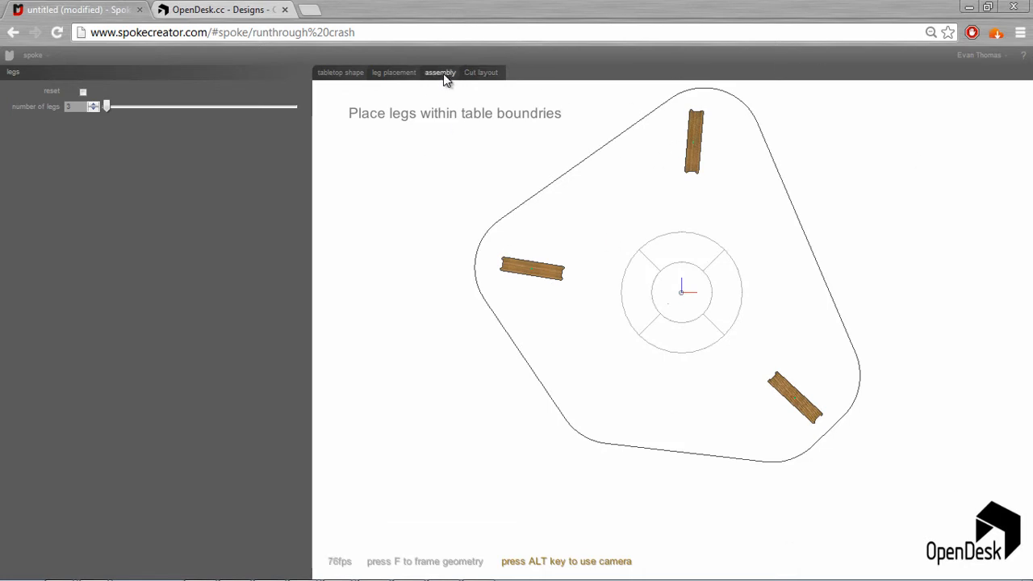
Show the 3D assembly stage and orbit to see the three-legged table from the side
left_click(438, 72)
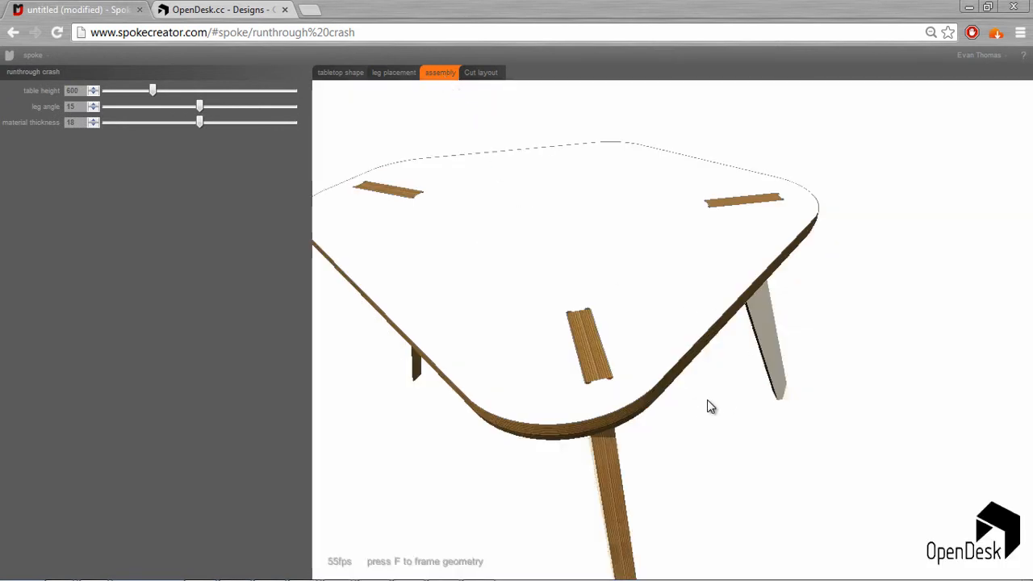
left_click_drag(710, 405, 758, 293)
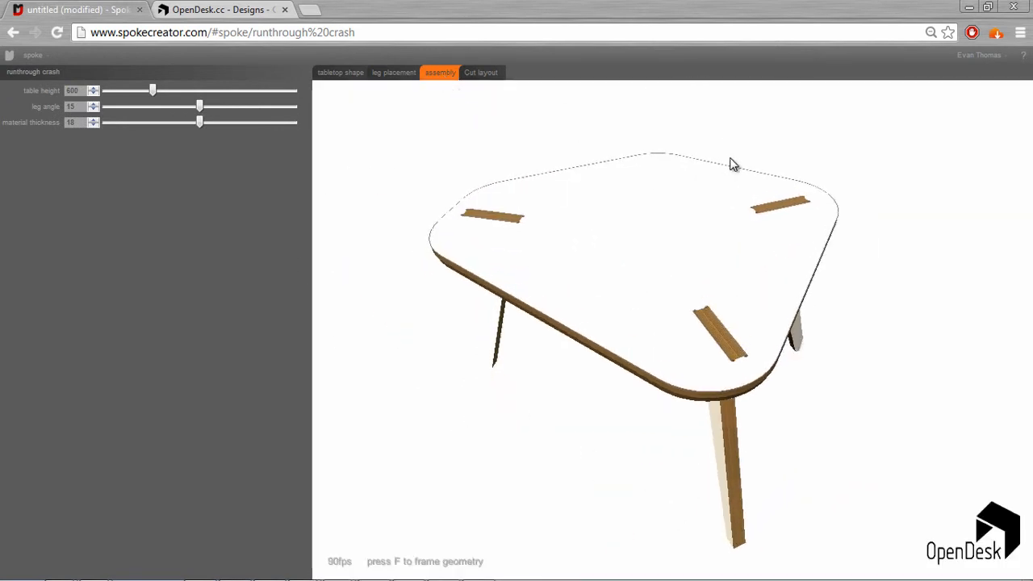
mouse_move(540, 359)
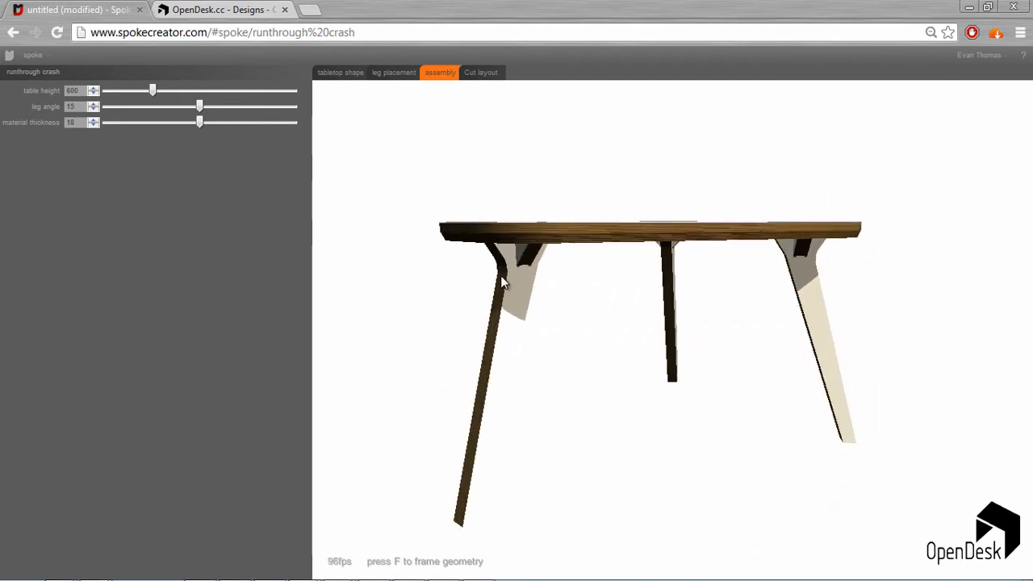
left_click_drag(500, 282, 843, 192)
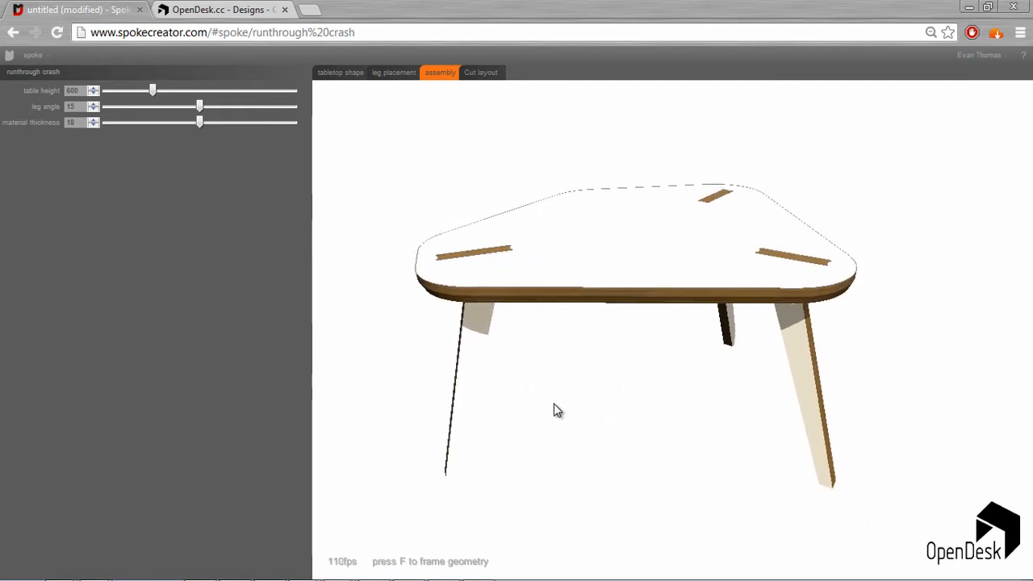
mouse_move(485, 199)
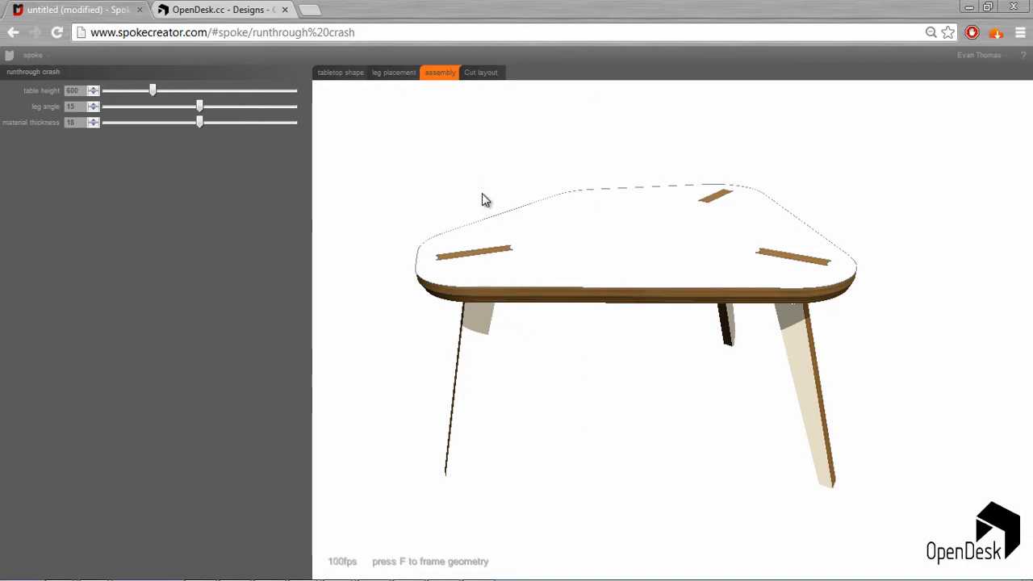
mouse_move(485, 258)
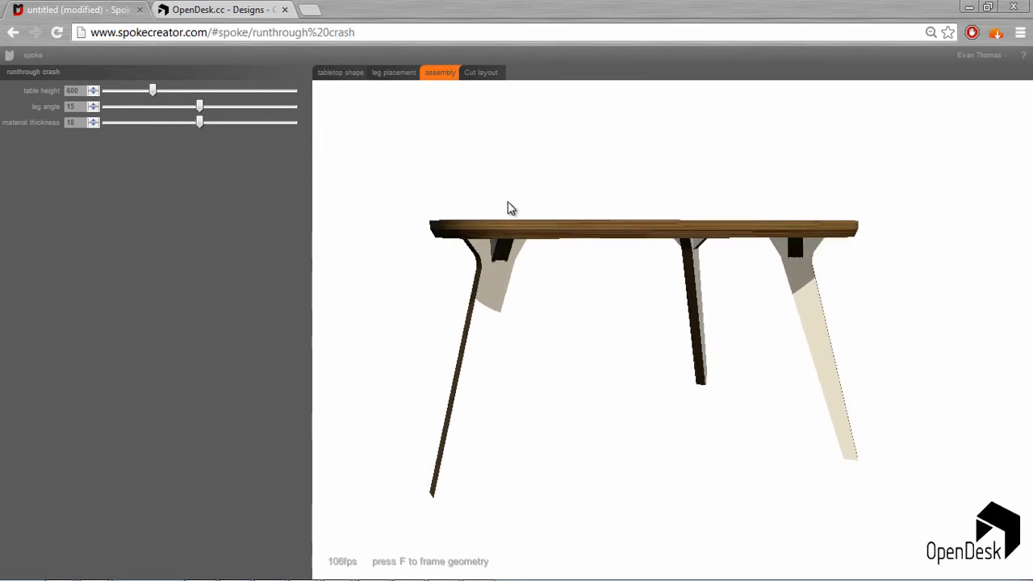
mouse_move(453, 483)
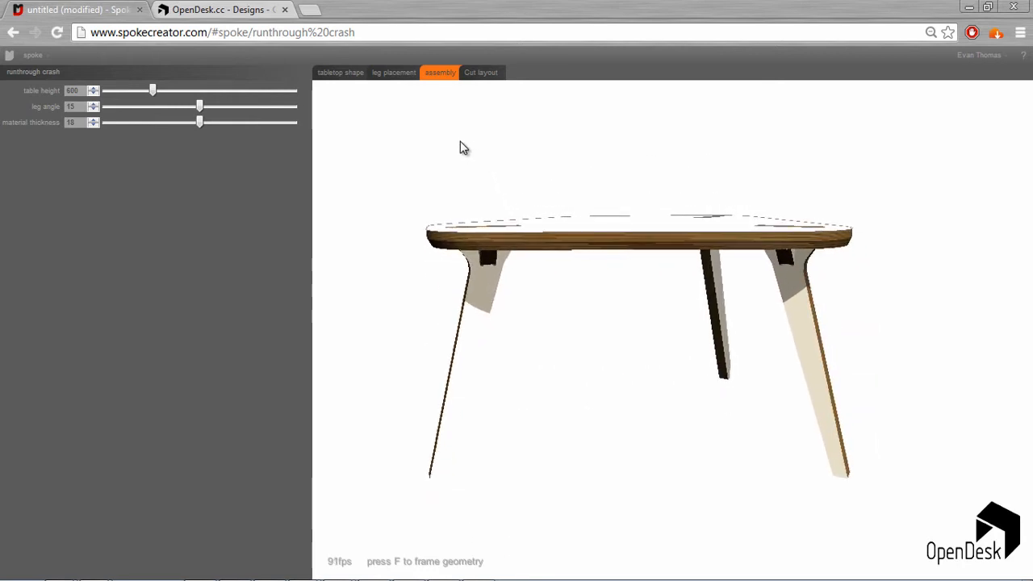
mouse_move(126, 85)
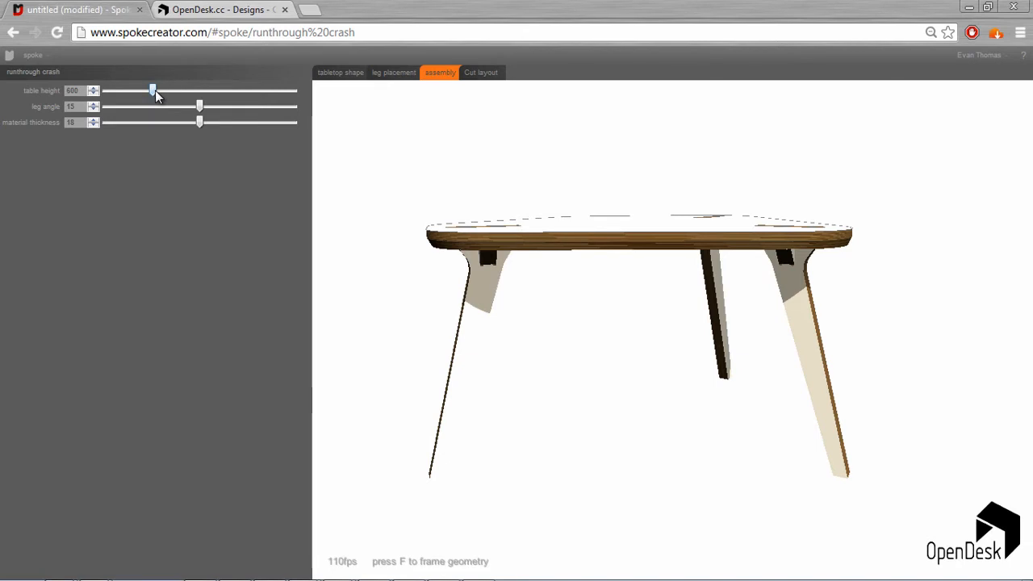
Lower the table height to 573.5 mm after briefly raising it
left_click_drag(153, 90, 204, 89)
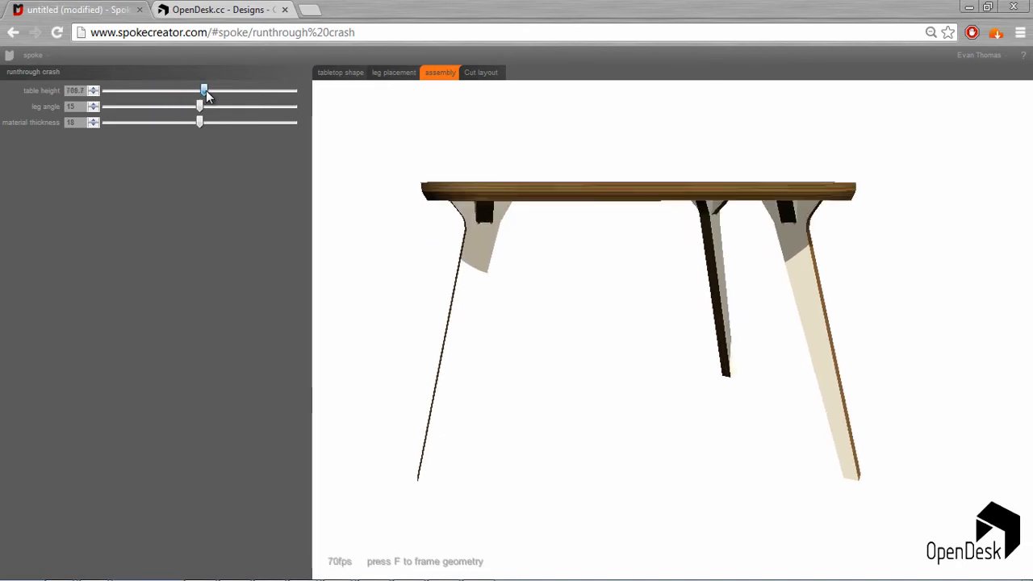
left_click_drag(203, 89, 218, 90)
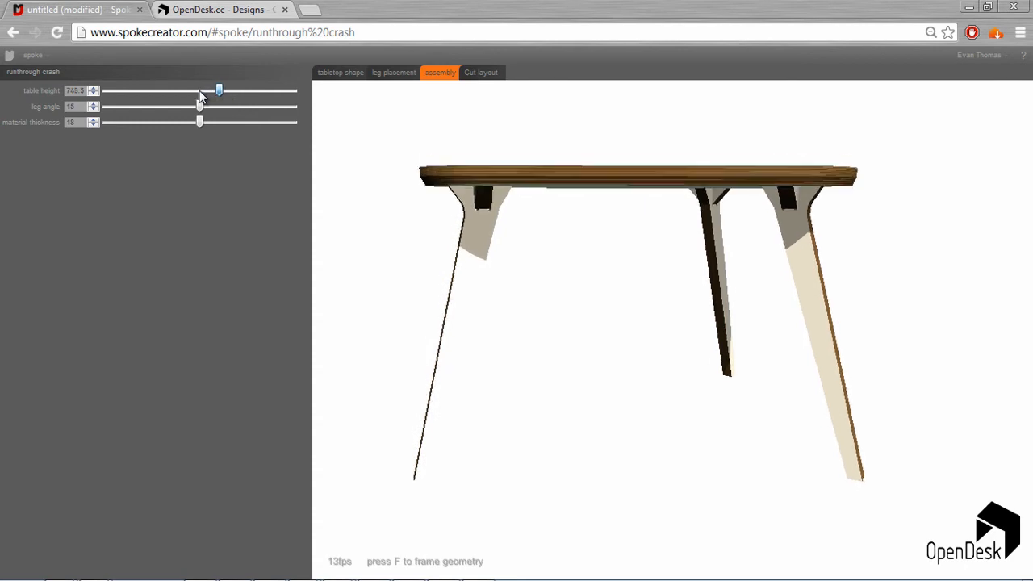
left_click_drag(219, 90, 141, 90)
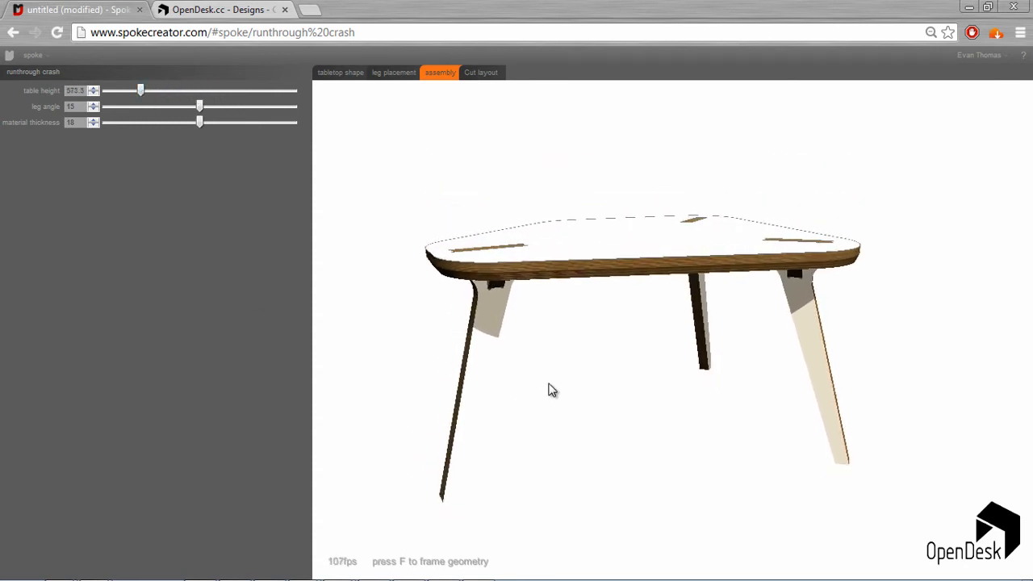
Sweep the leg angle up to 30° and back to 14.5°, inspecting the splayed legs
left_click_drag(200, 105, 173, 106)
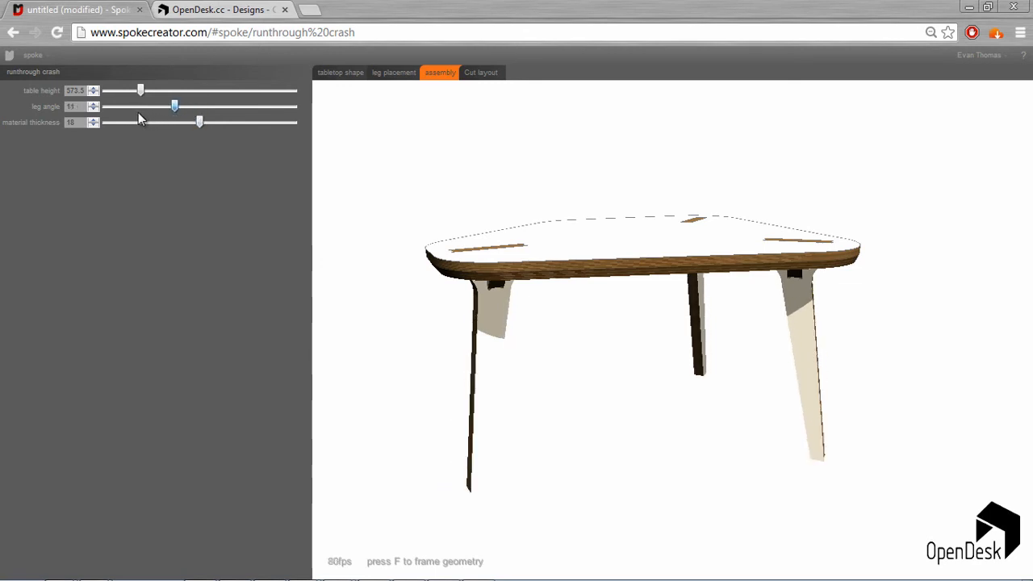
left_click_drag(174, 105, 246, 105)
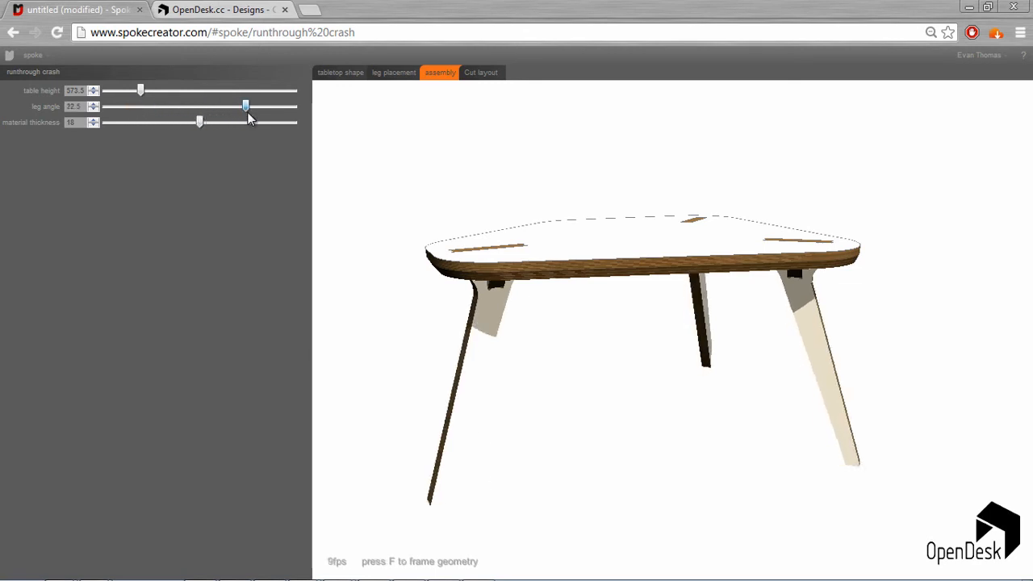
left_click_drag(246, 106, 272, 106)
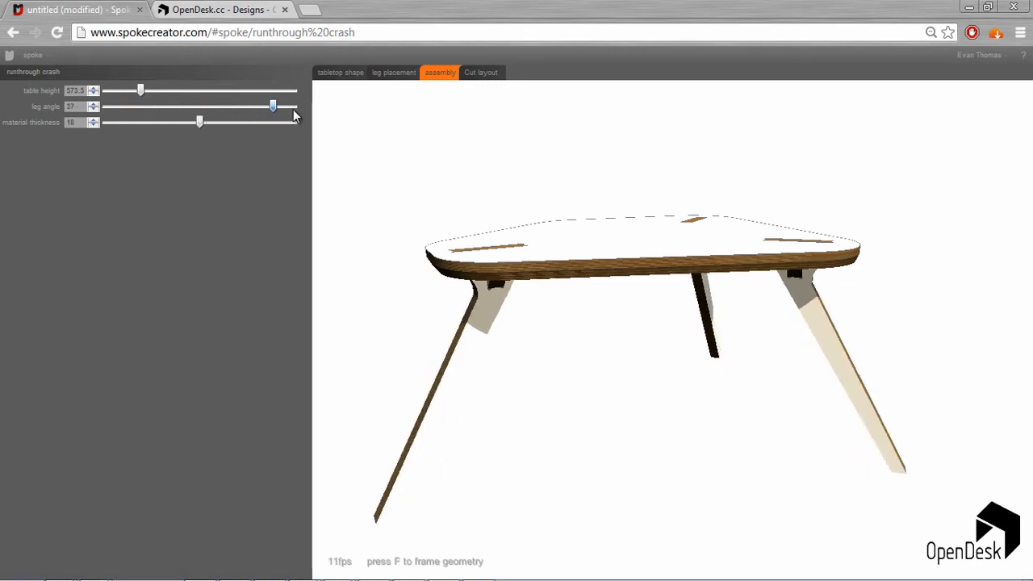
left_click_drag(273, 106, 292, 106)
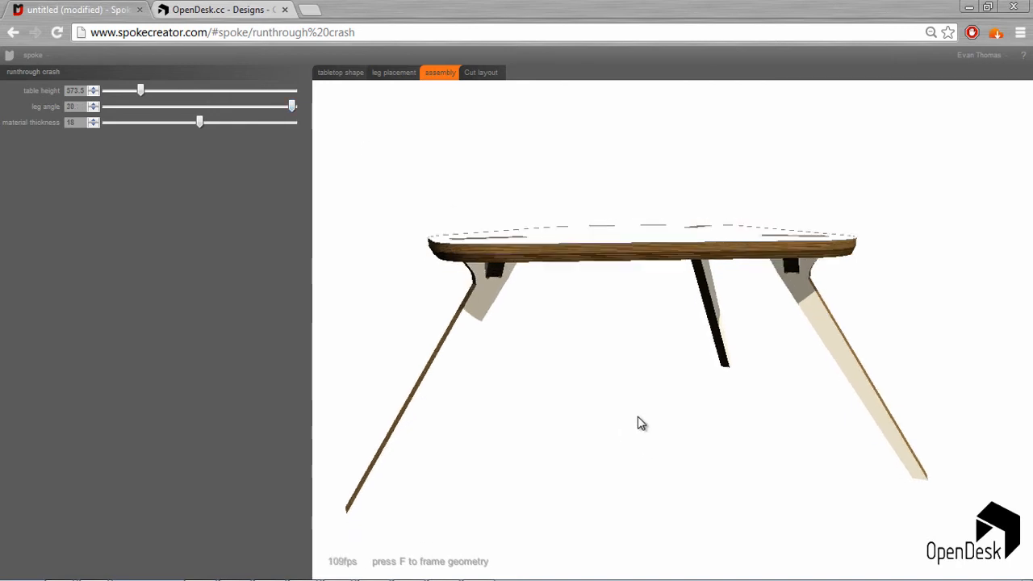
left_click_drag(641, 424, 520, 483)
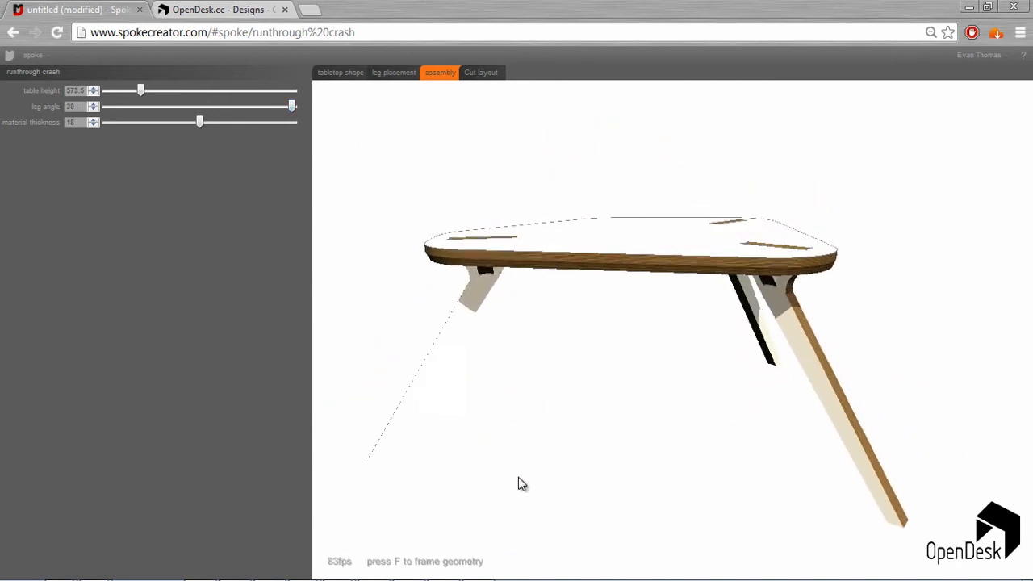
left_click_drag(292, 106, 266, 106)
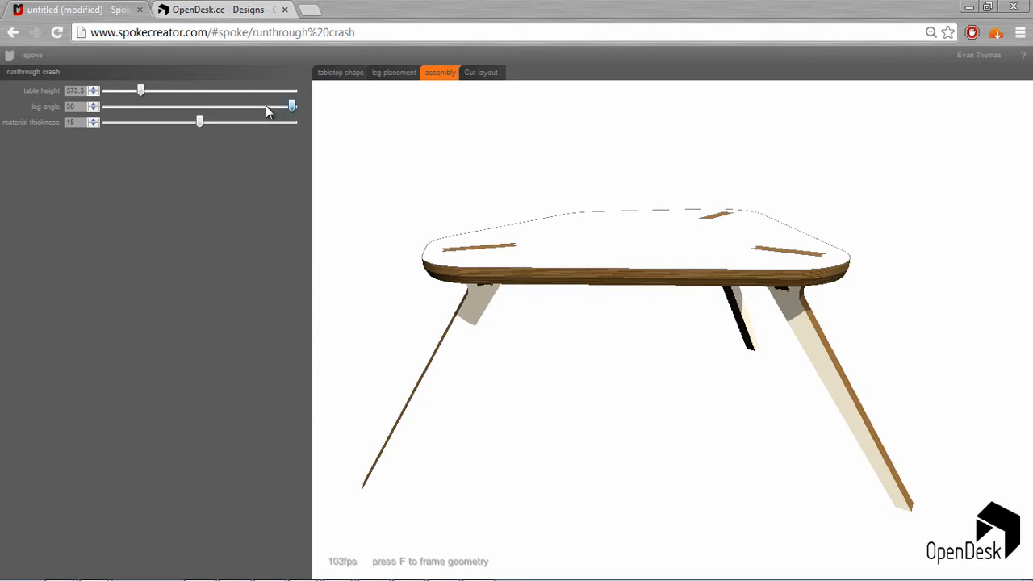
left_click_drag(290, 105, 196, 105)
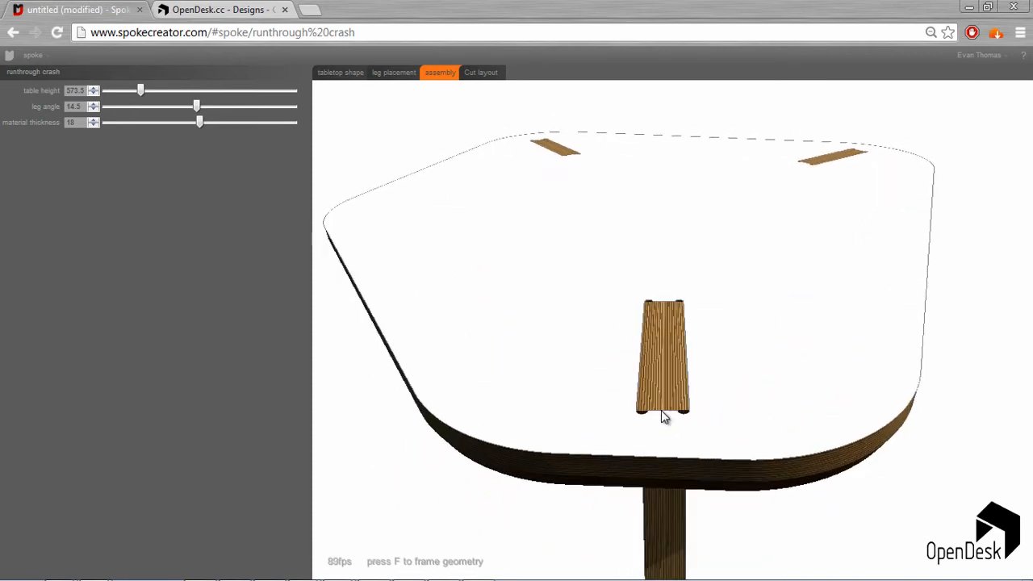
mouse_move(689, 311)
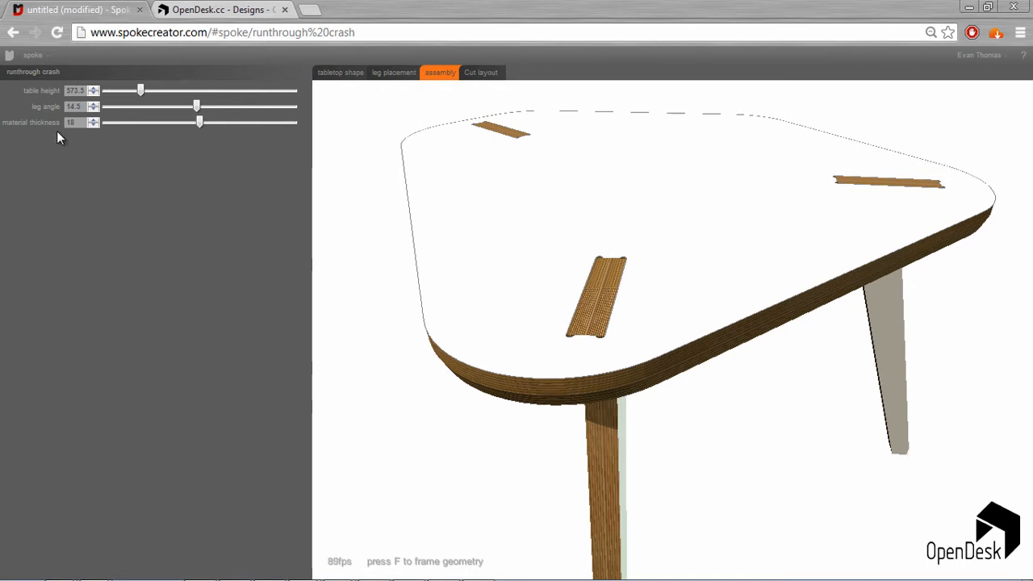
mouse_move(200, 186)
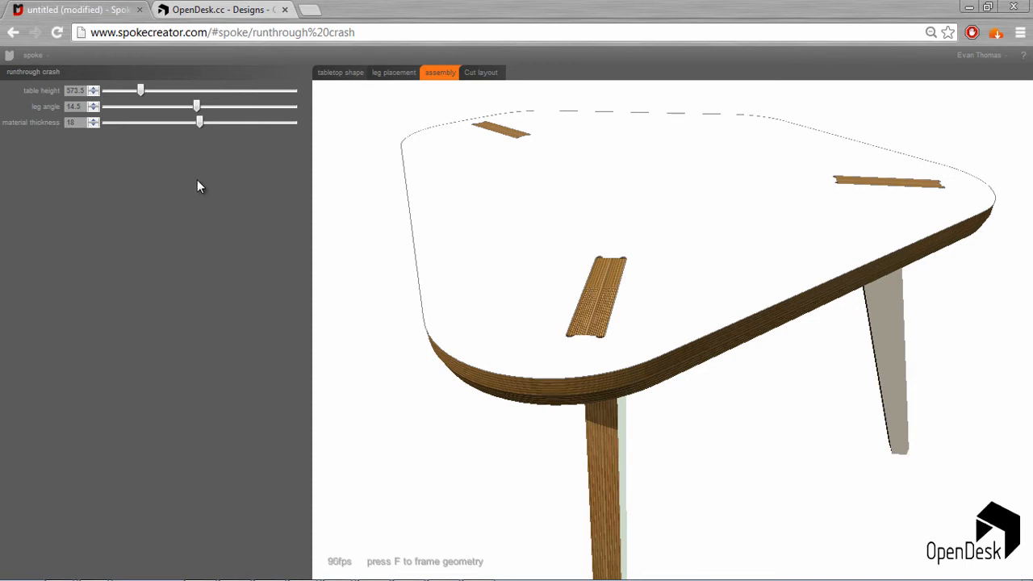
mouse_move(183, 131)
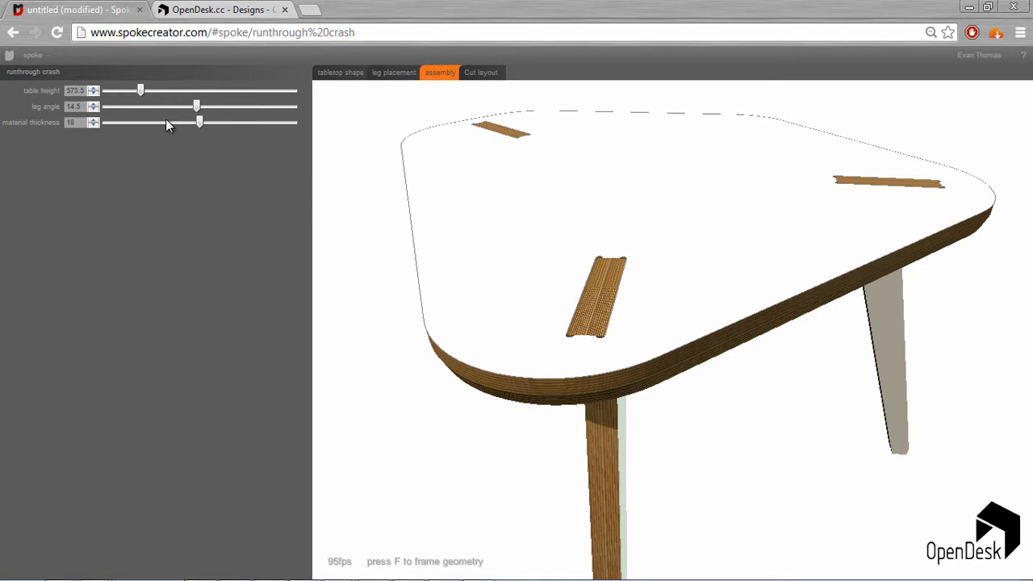
Try plywood thicknesses of 12, 15, 21, 17 and 18.5 mm
left_click_drag(199, 122, 183, 122)
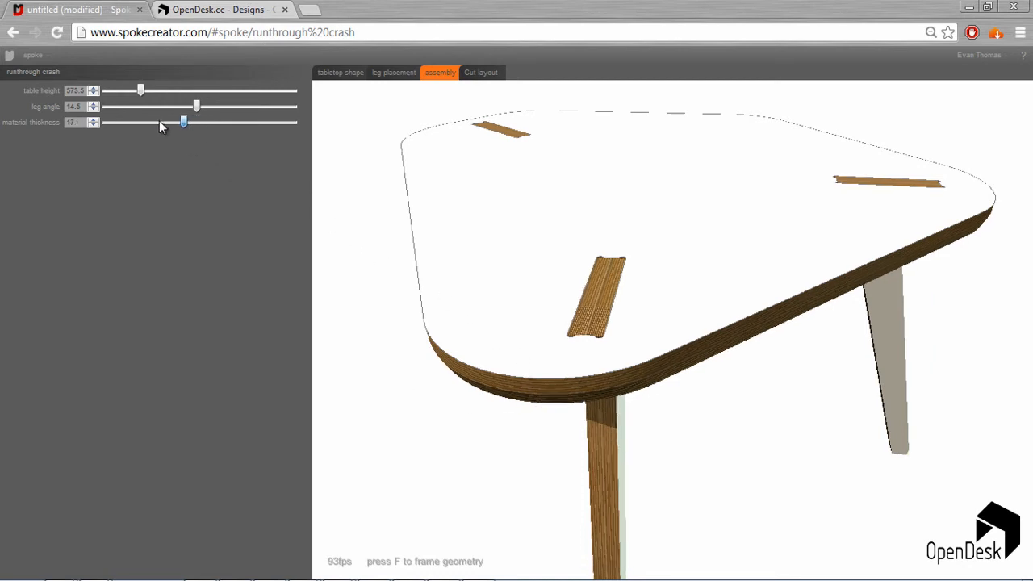
left_click_drag(183, 122, 137, 122)
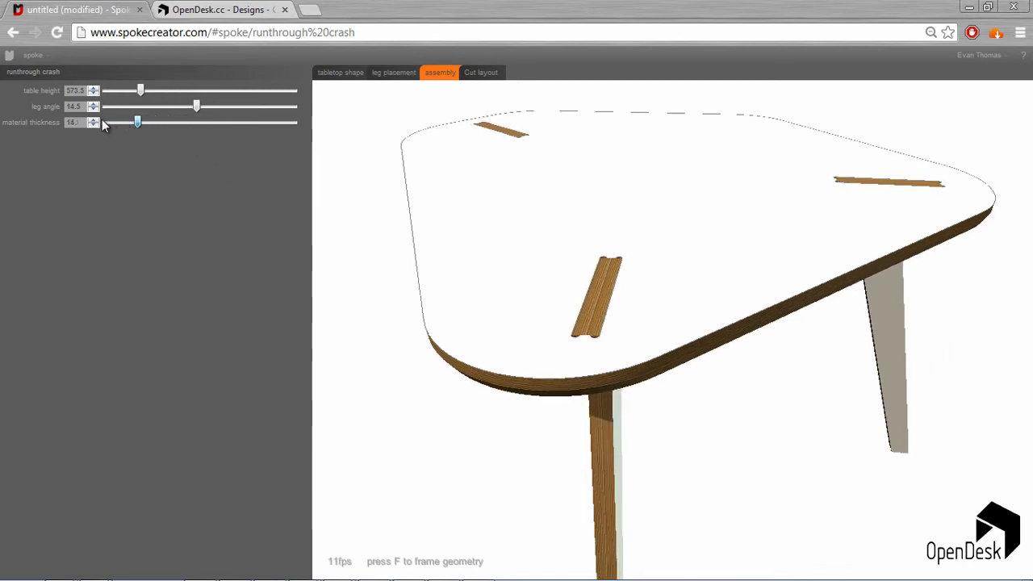
left_click_drag(138, 122, 106, 122)
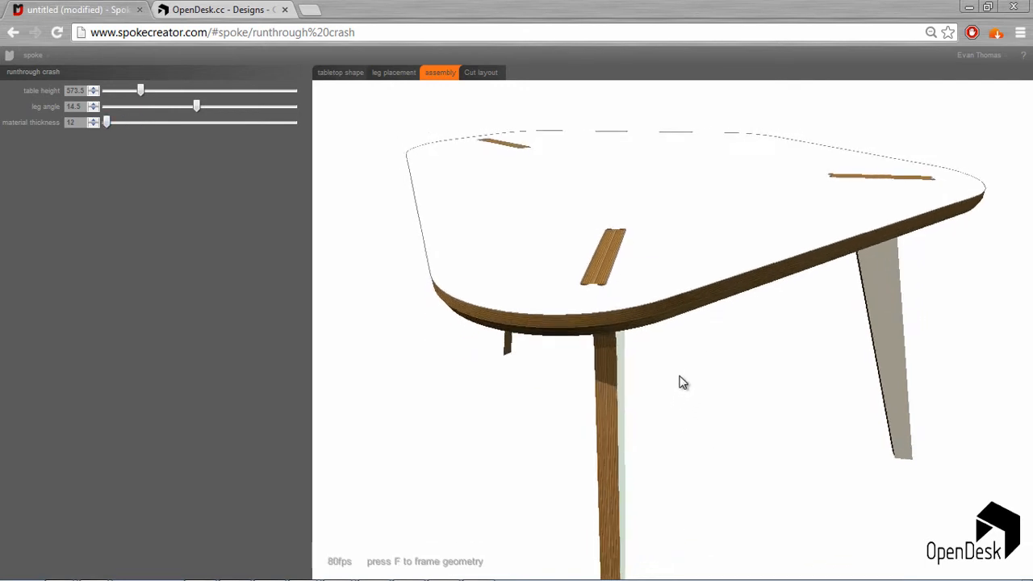
left_click_drag(683, 381, 596, 370)
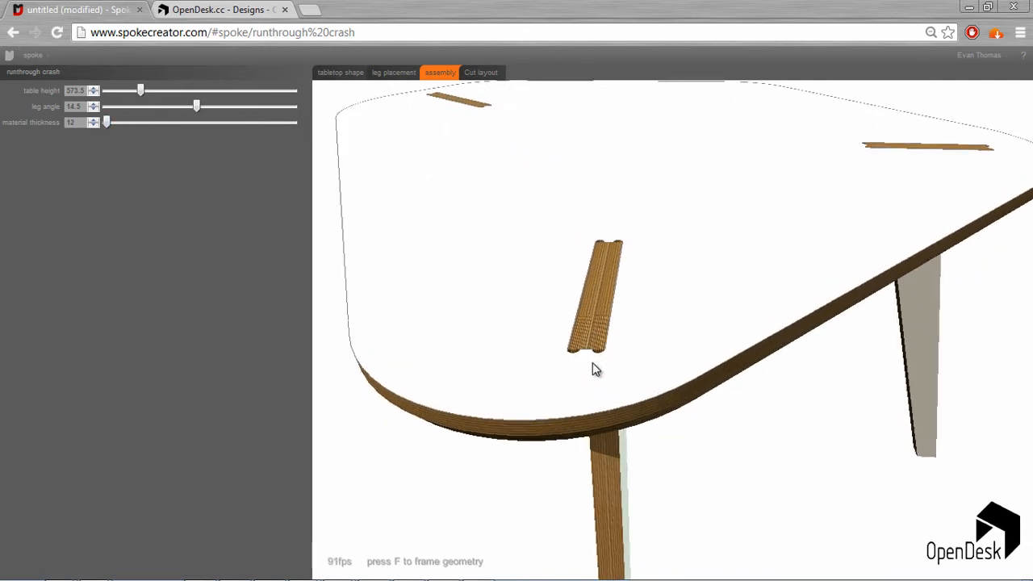
mouse_move(616, 238)
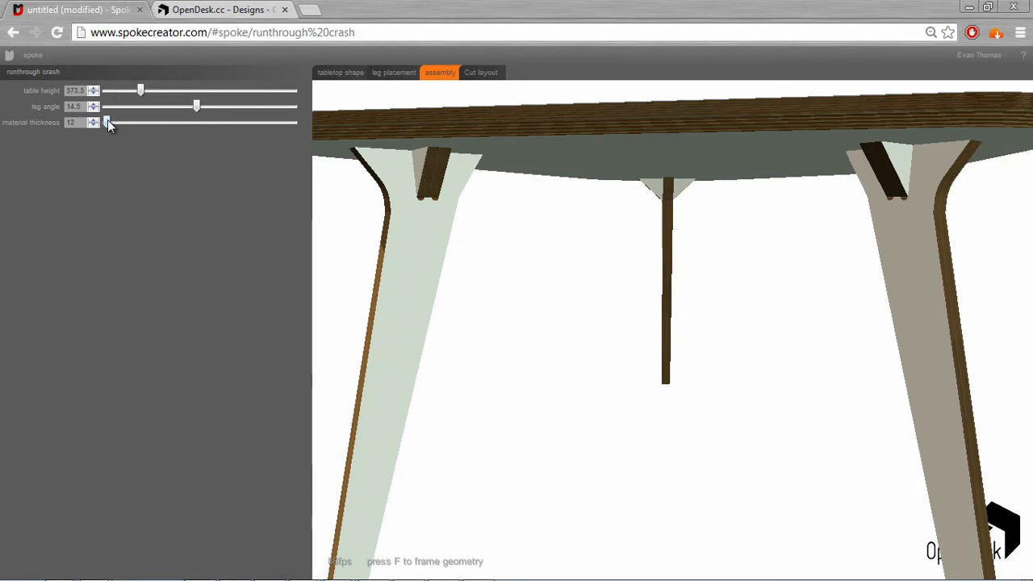
left_click_drag(107, 123, 168, 122)
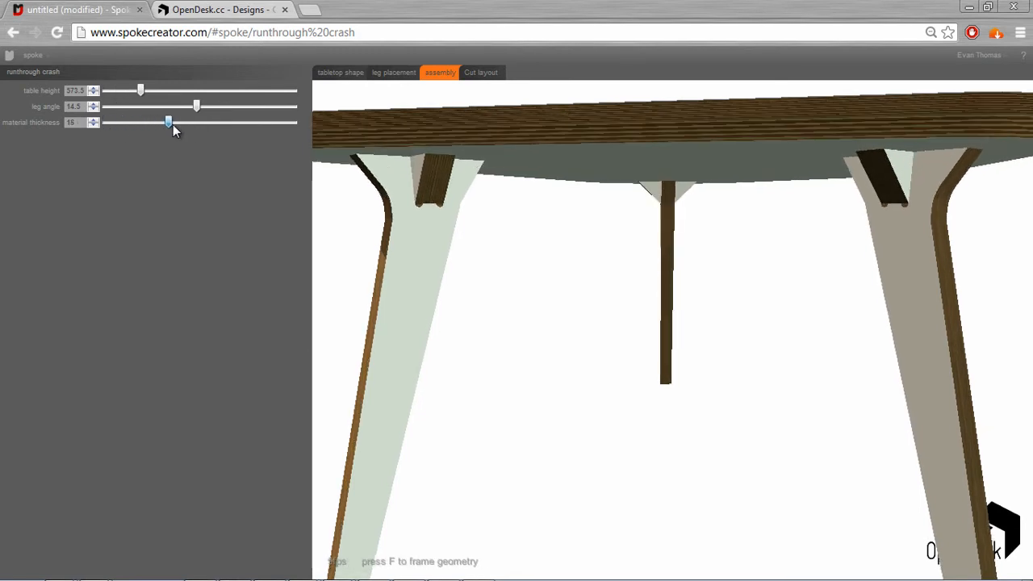
left_click_drag(168, 123, 214, 122)
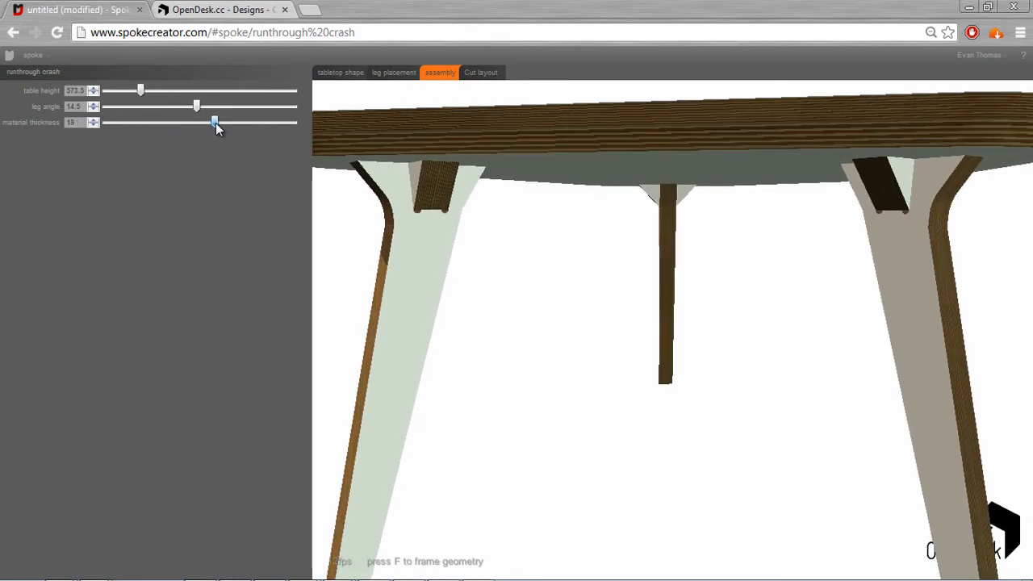
left_click_drag(214, 122, 246, 122)
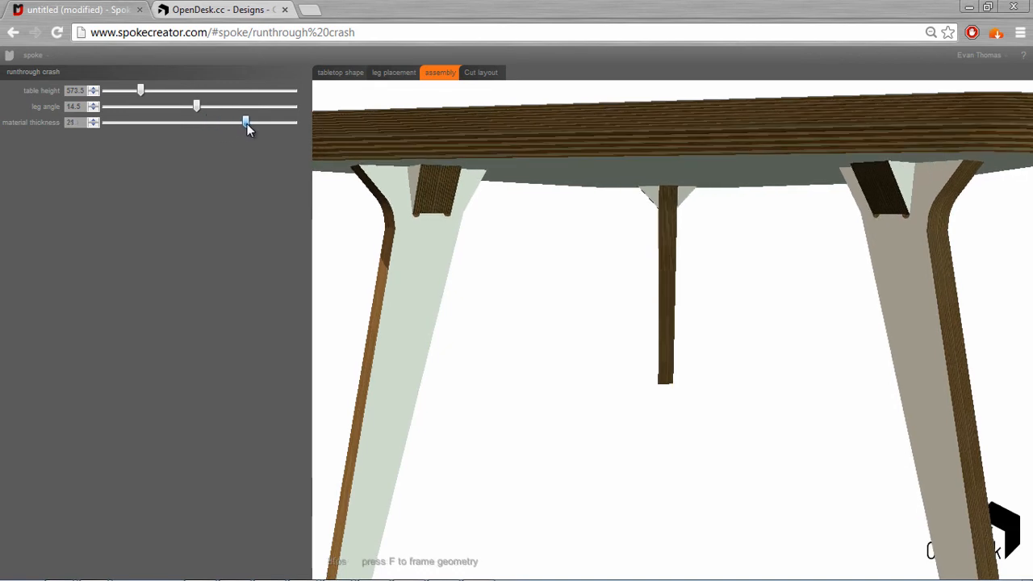
left_click_drag(246, 122, 184, 122)
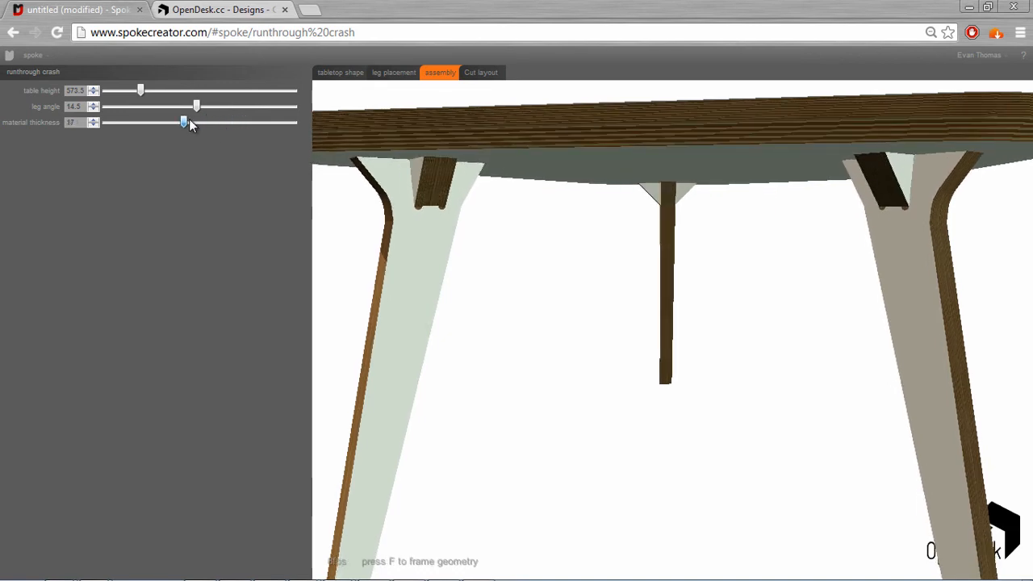
left_click_drag(184, 122, 207, 122)
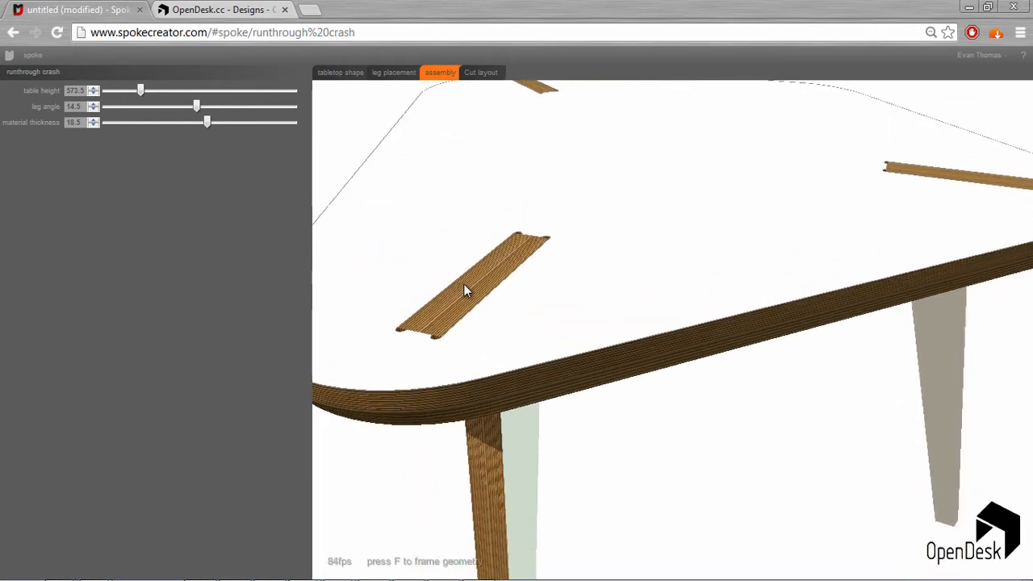
Settle material thickness at 18 mm after trying 20, and raise table height to 637.8
left_click_drag(207, 122, 208, 122)
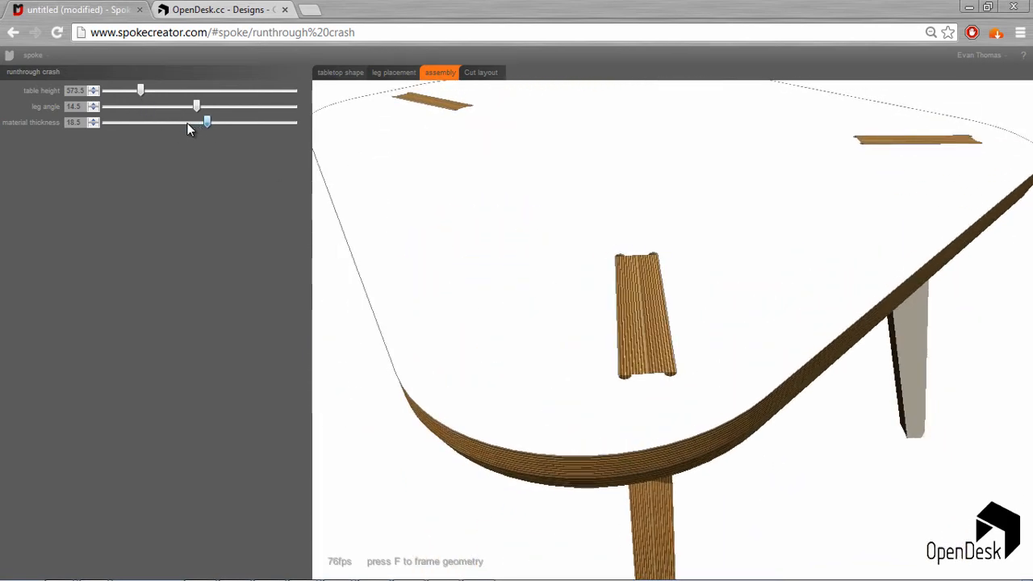
left_click_drag(207, 122, 214, 122)
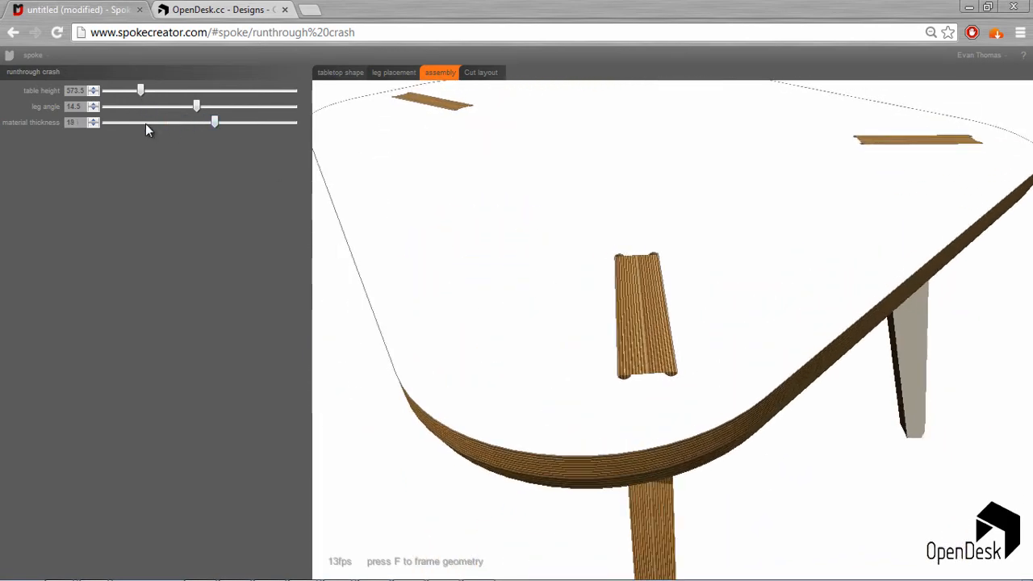
mouse_move(115, 125)
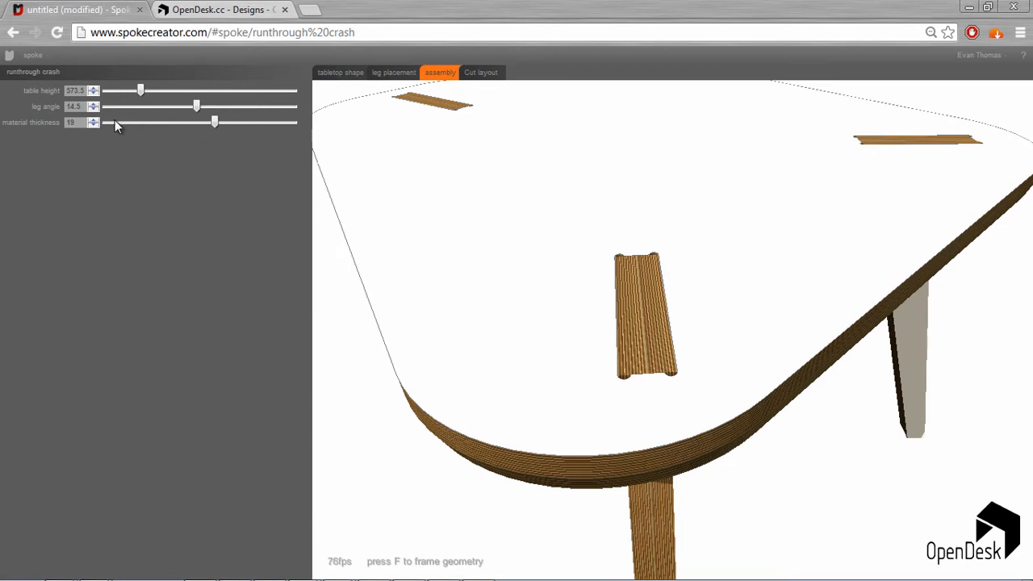
left_click_drag(214, 122, 222, 122)
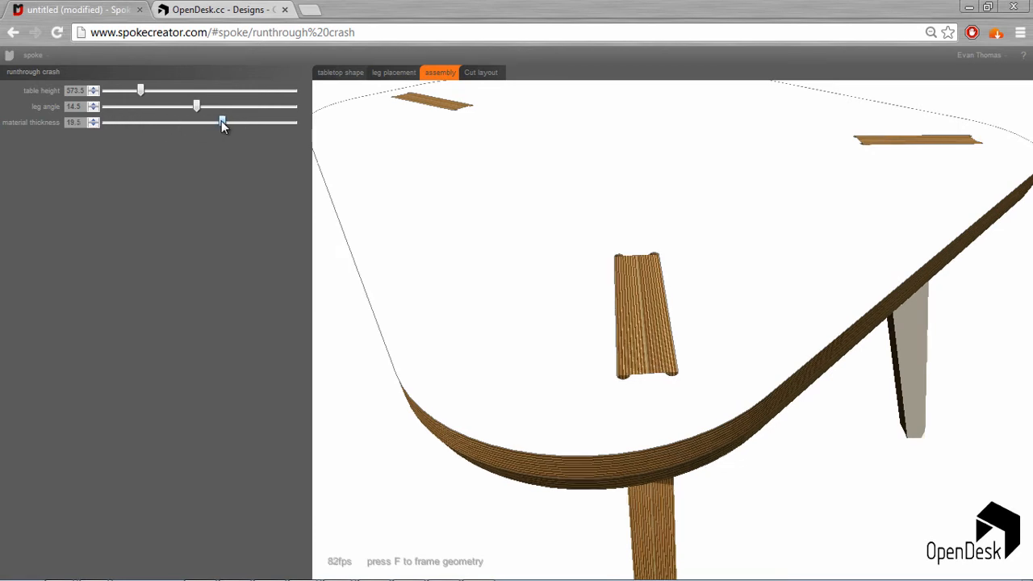
left_click_drag(223, 122, 230, 122)
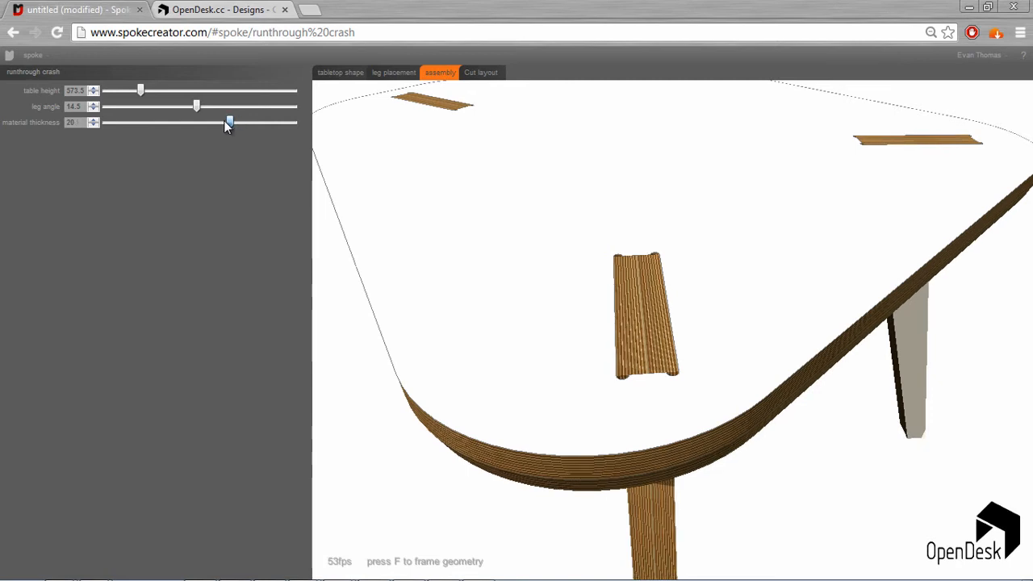
left_click_drag(229, 122, 223, 122)
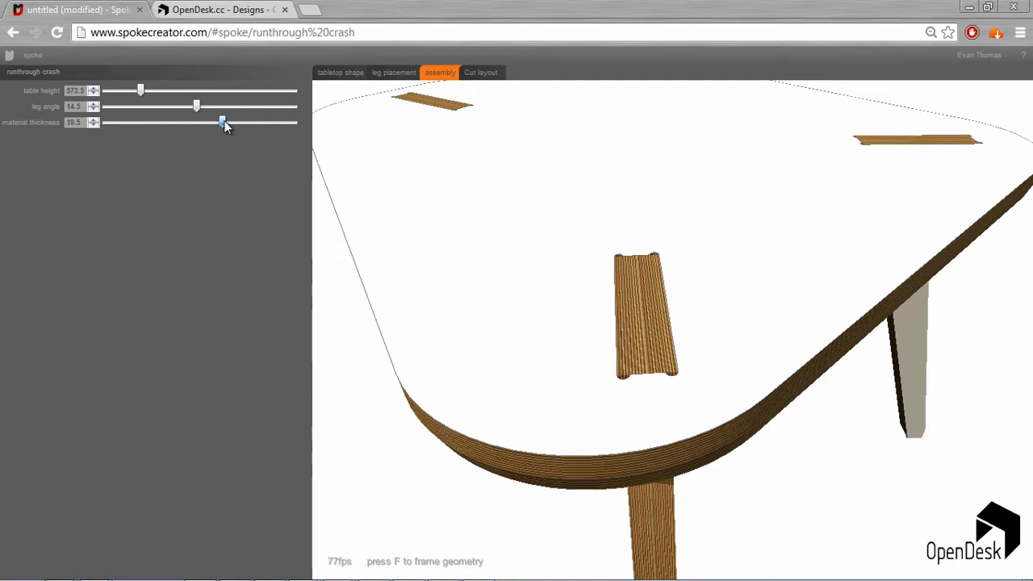
left_click_drag(224, 121, 206, 122)
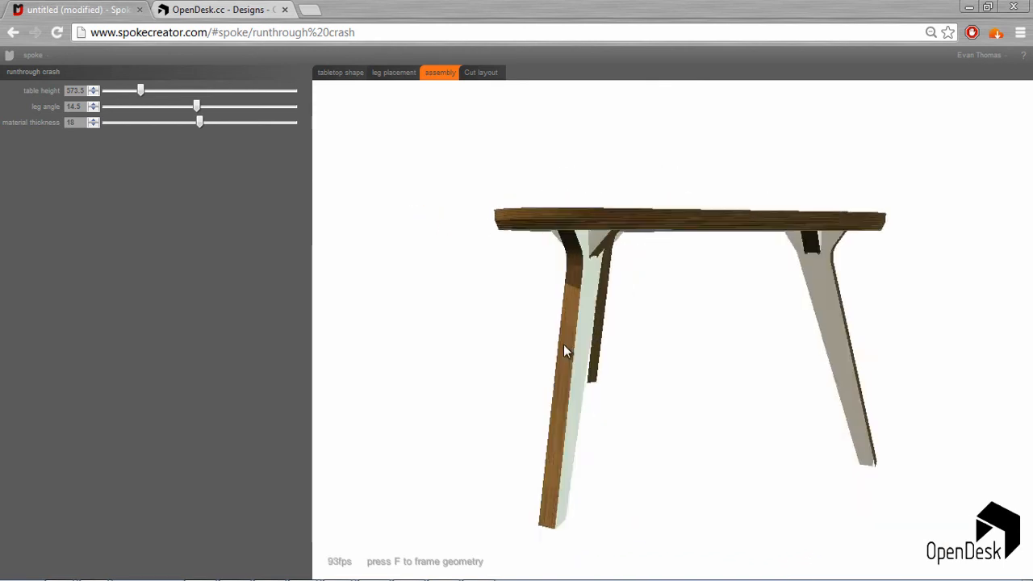
left_click_drag(140, 90, 145, 90)
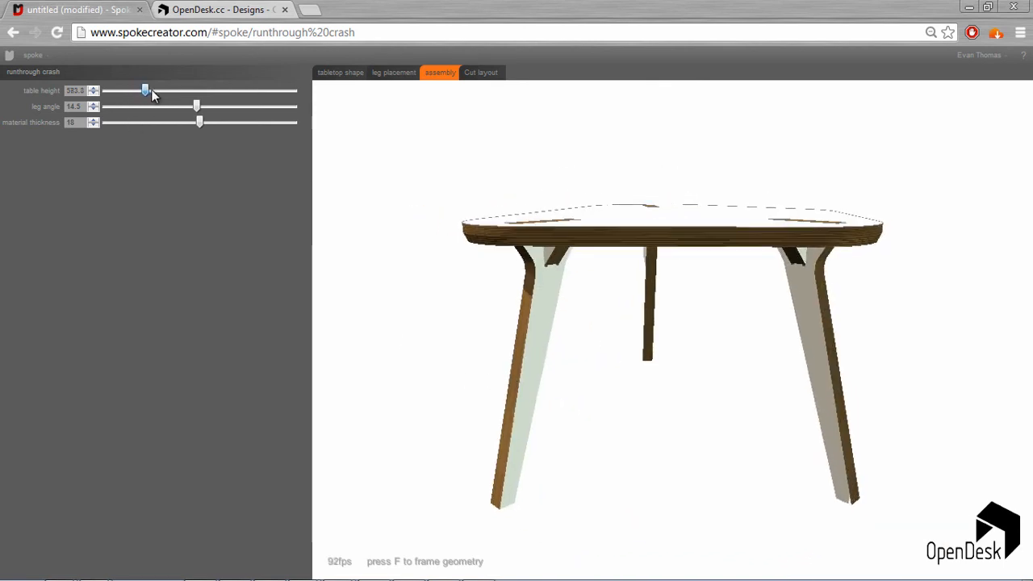
left_click_drag(146, 89, 171, 90)
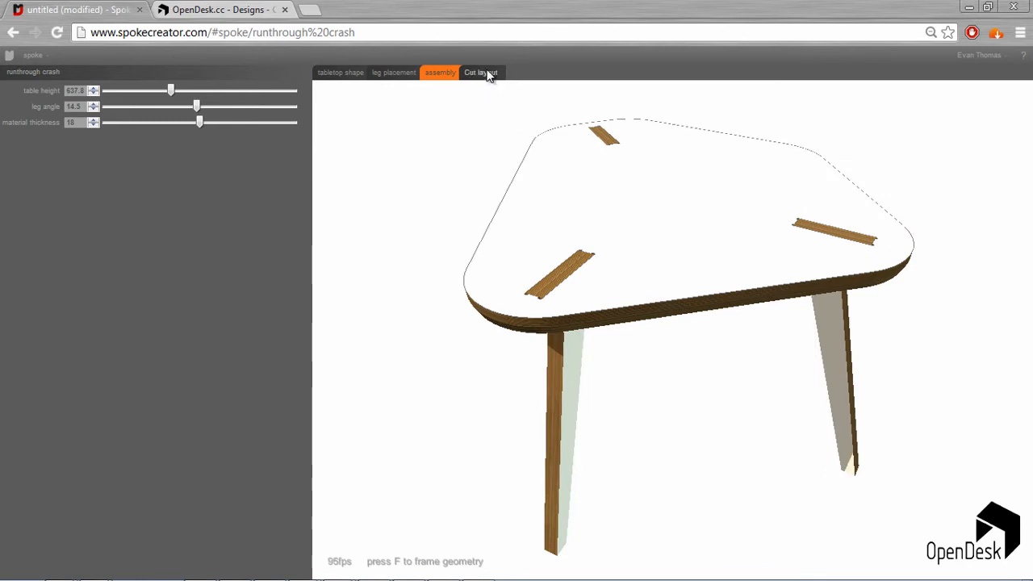
Review the parts nested on two plywood sheets, then return to the three-leg placement plan
left_click(480, 73)
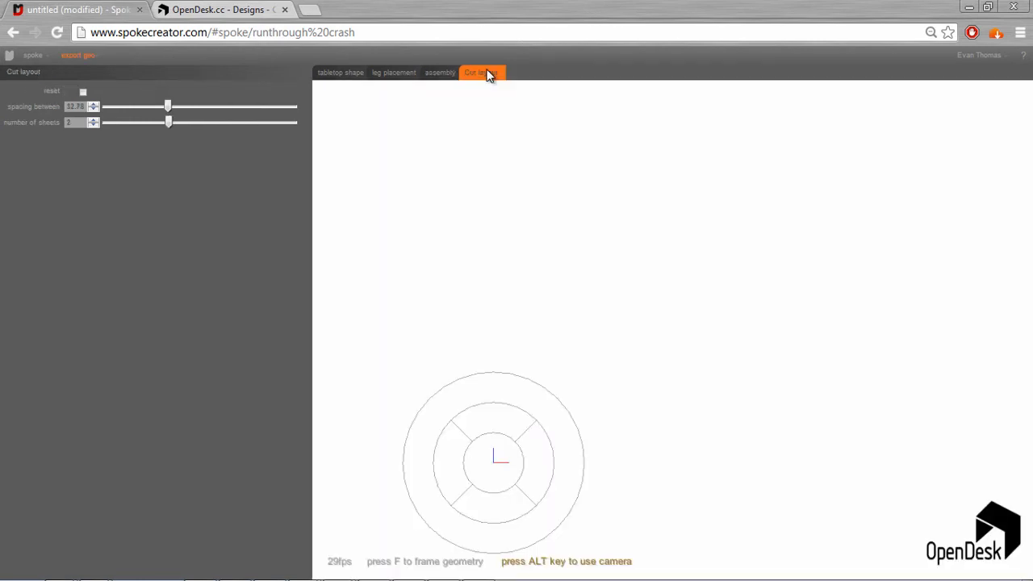
left_click(480, 73)
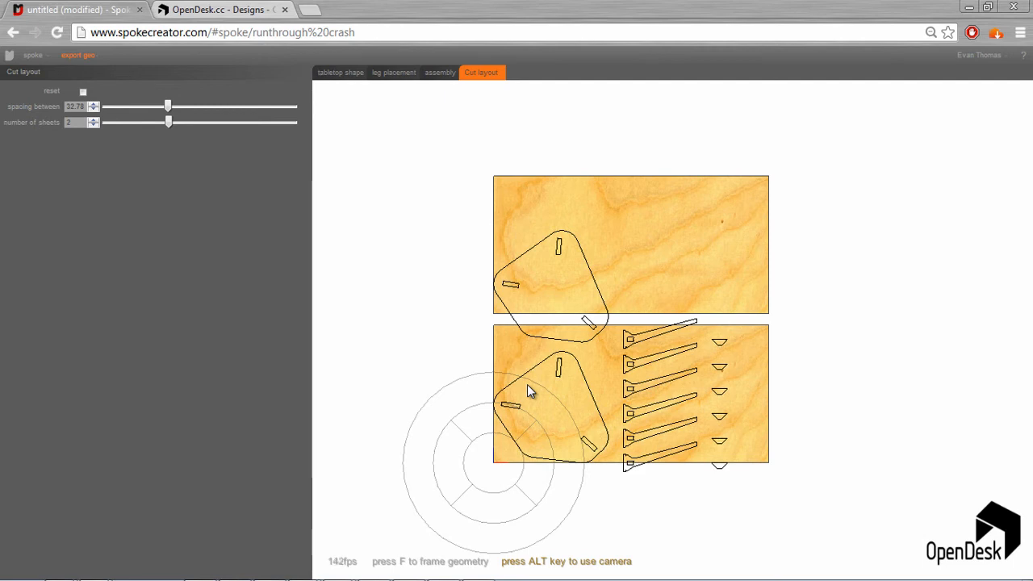
mouse_move(565, 296)
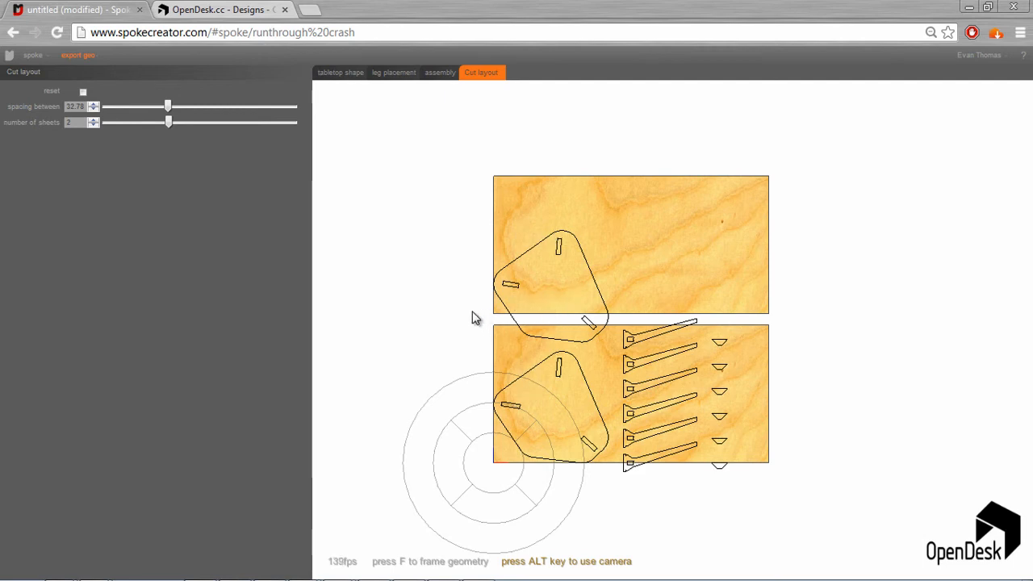
mouse_move(551, 270)
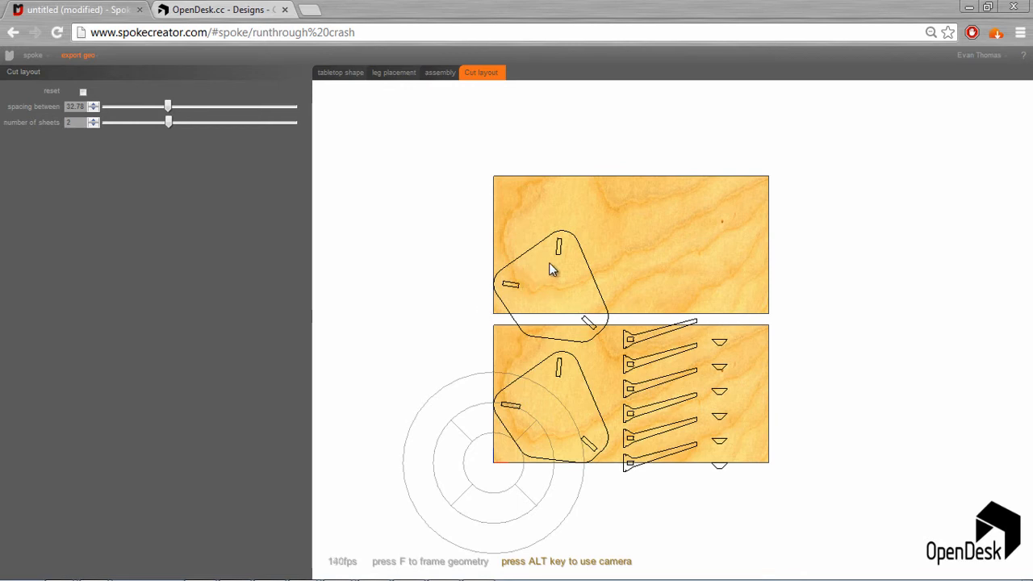
mouse_move(439, 267)
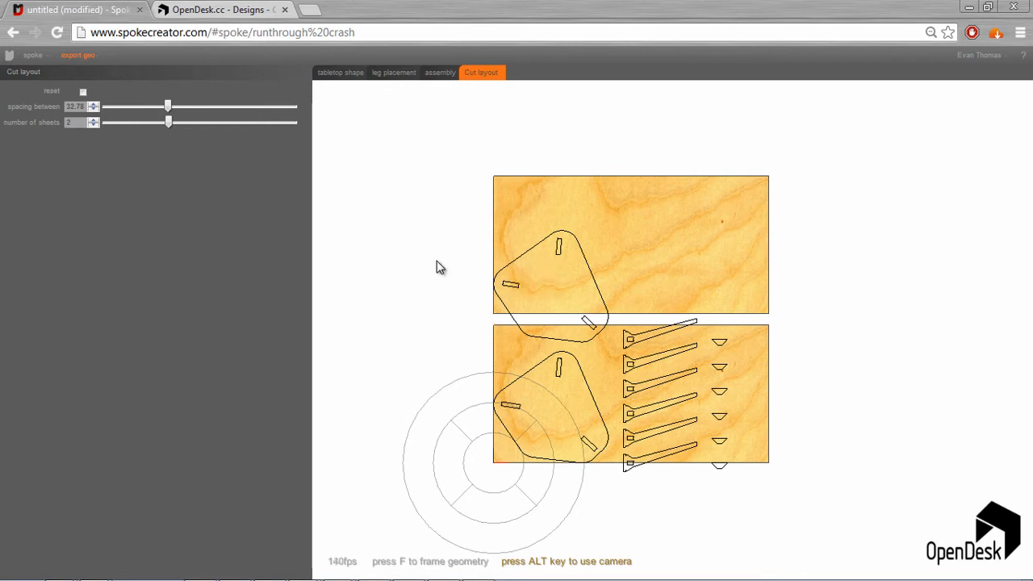
mouse_move(652, 439)
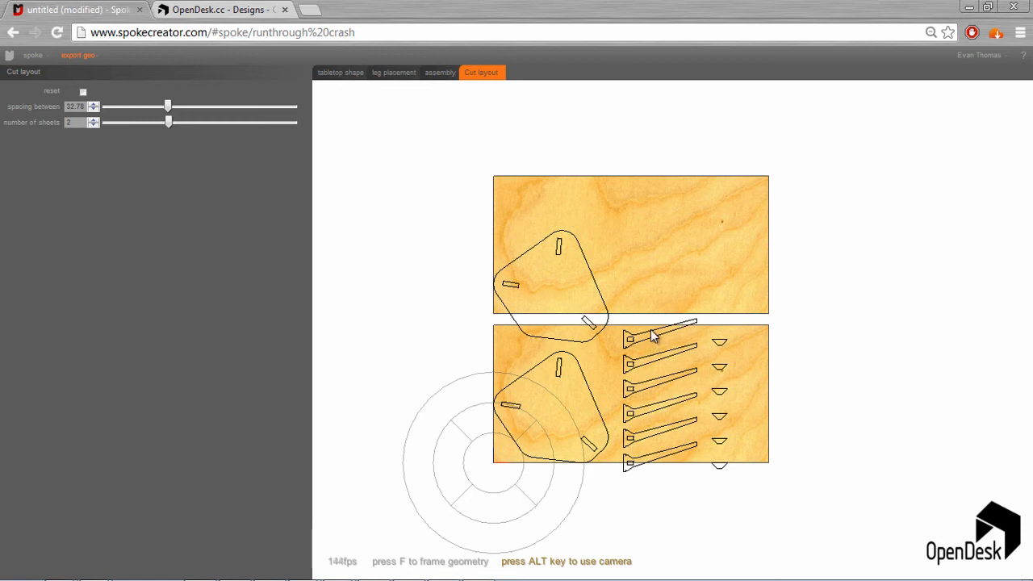
mouse_move(660, 393)
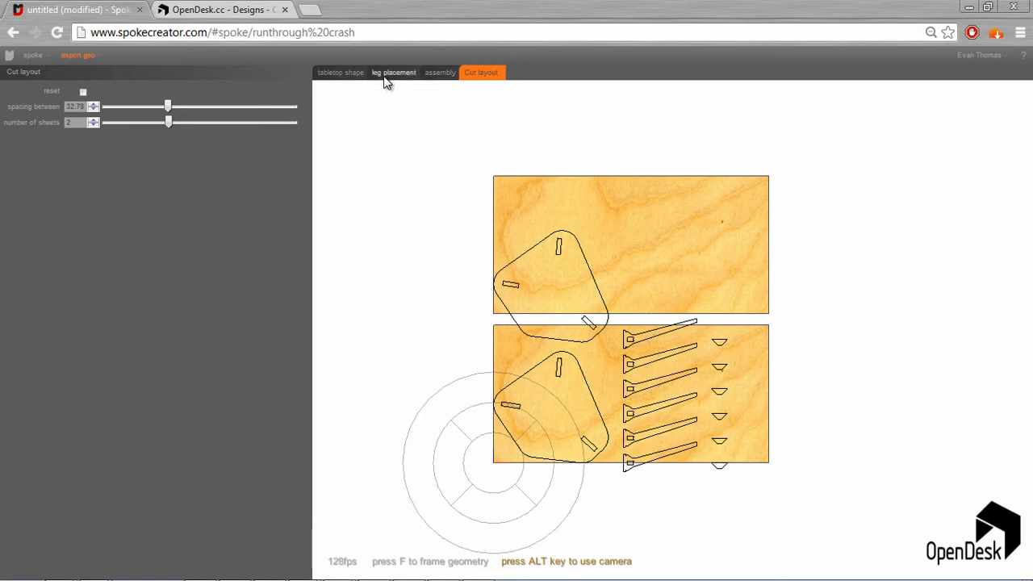
left_click(394, 71)
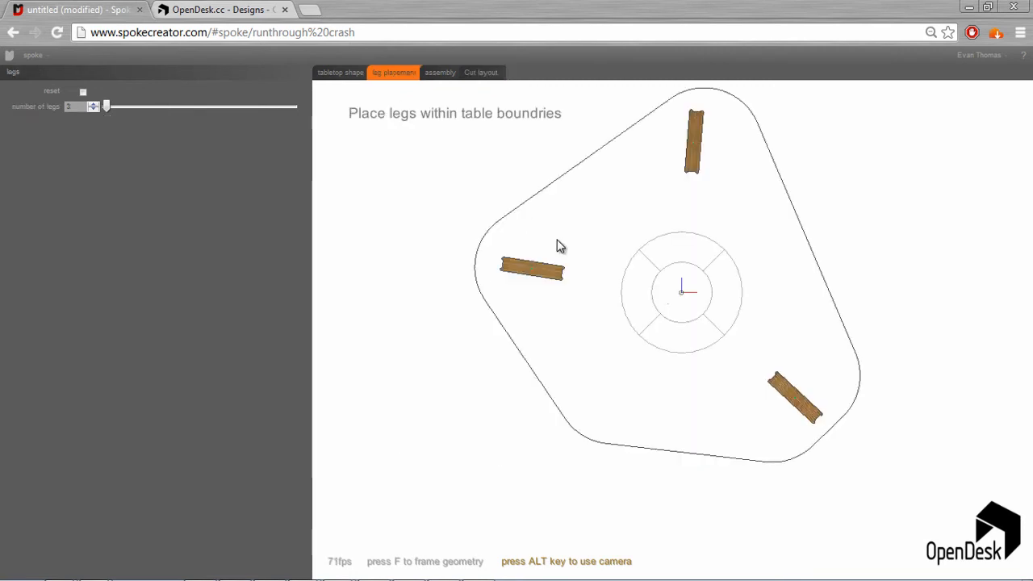
mouse_move(486, 95)
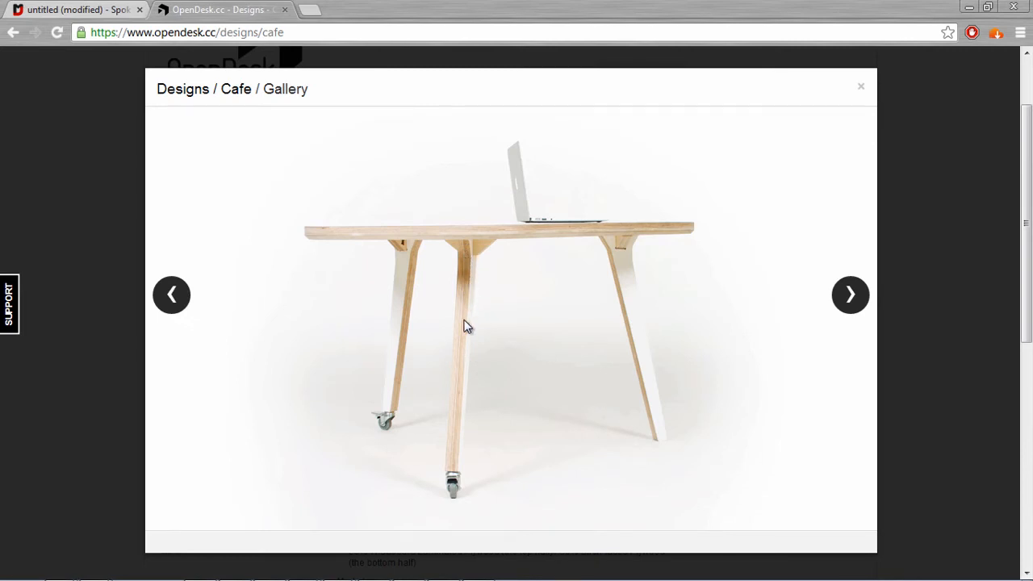
mouse_move(458, 356)
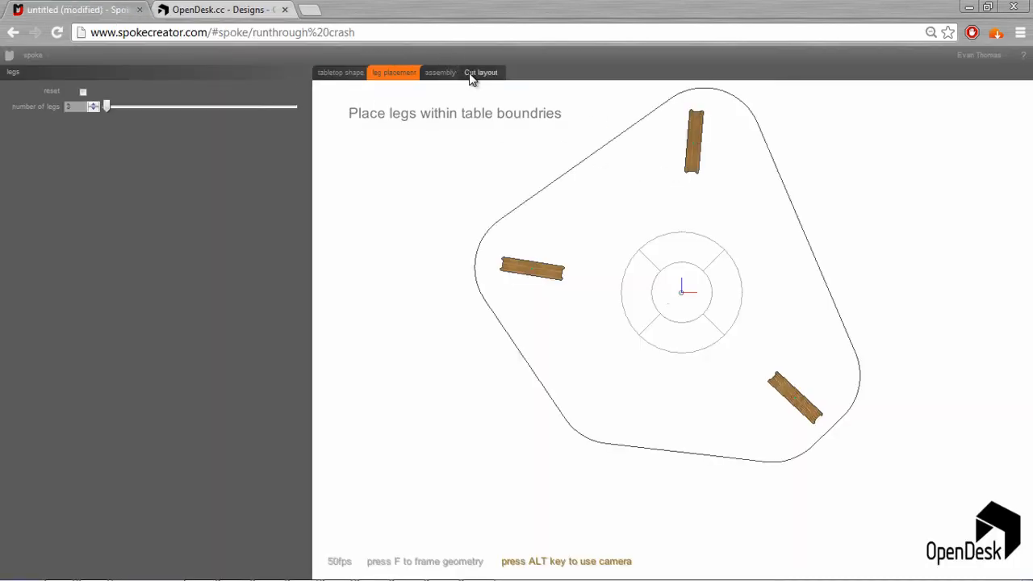
Switch from leg placement back to the cut layout showing two nested plywood sheets
left_click(481, 73)
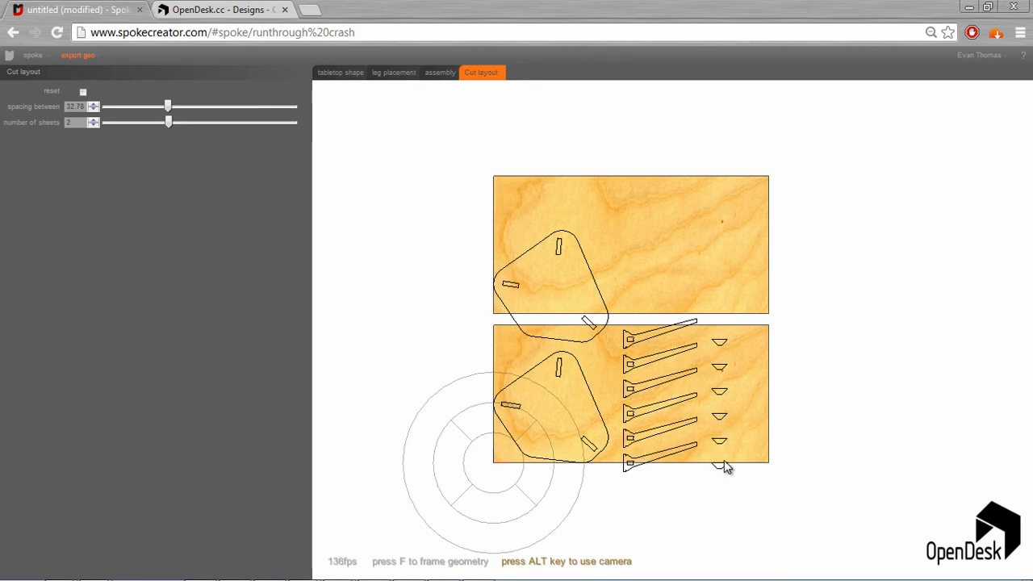
mouse_move(720, 343)
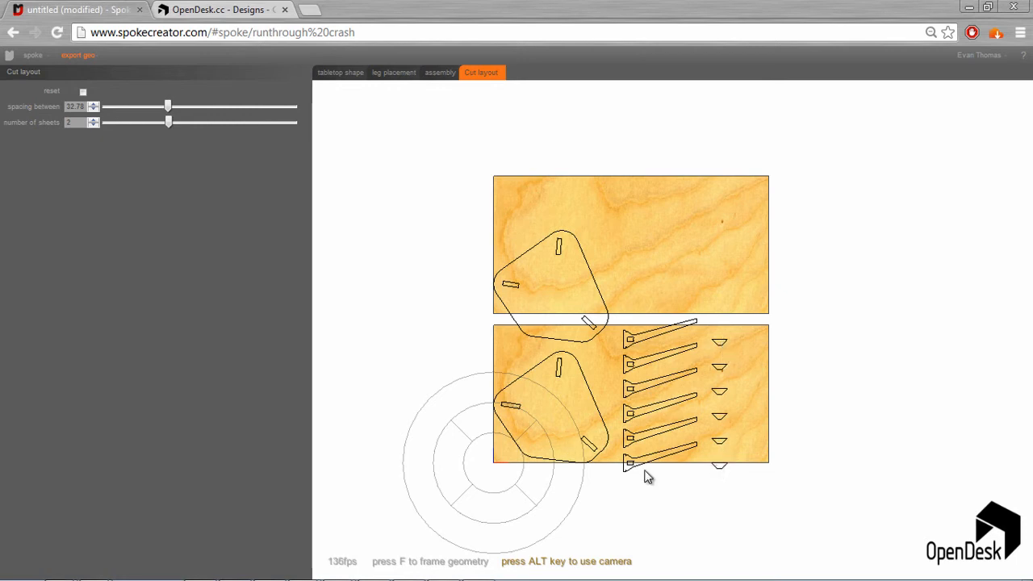
mouse_move(619, 493)
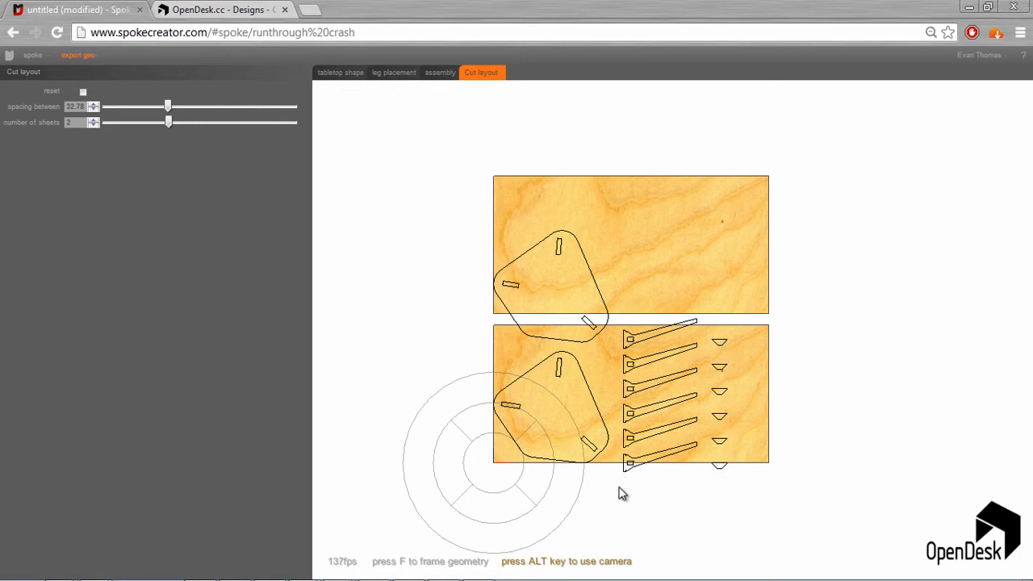
mouse_move(638, 491)
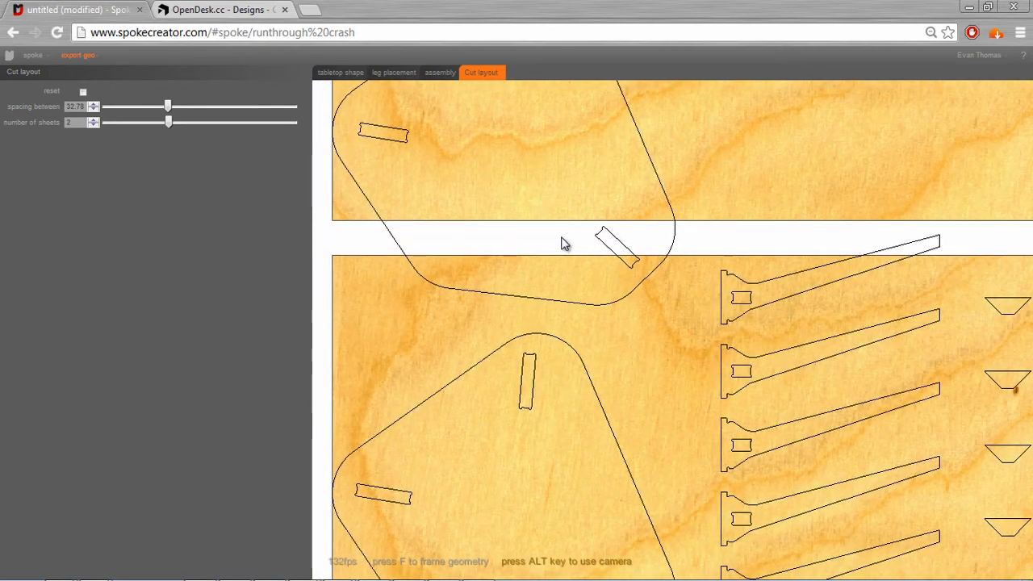
left_click(218, 12)
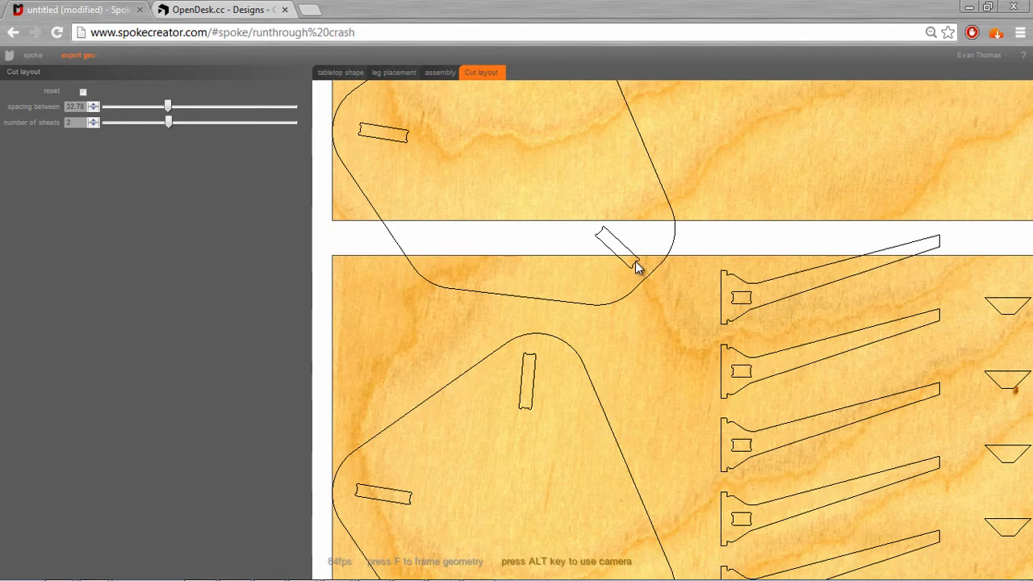
mouse_move(568, 282)
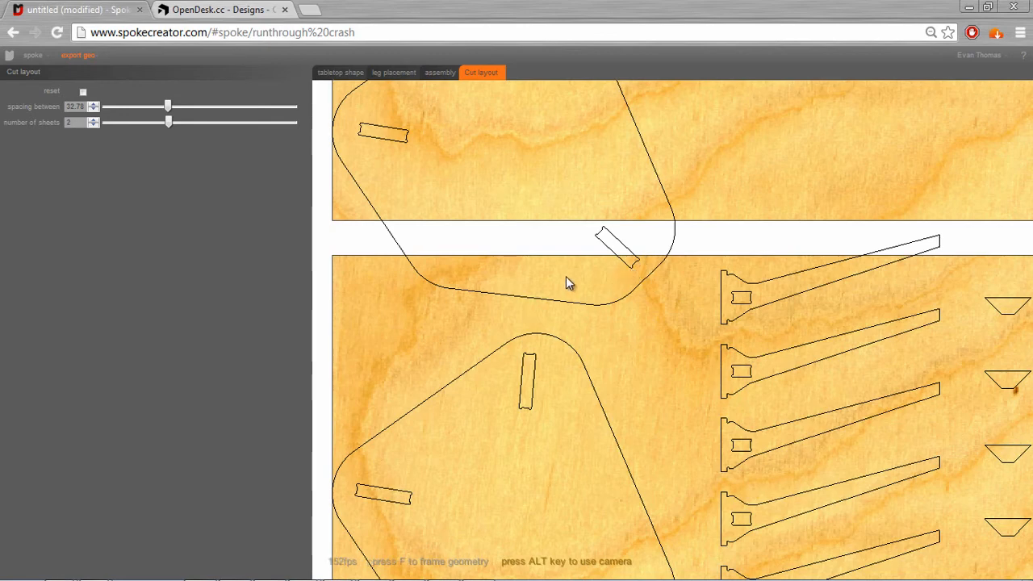
mouse_move(535, 397)
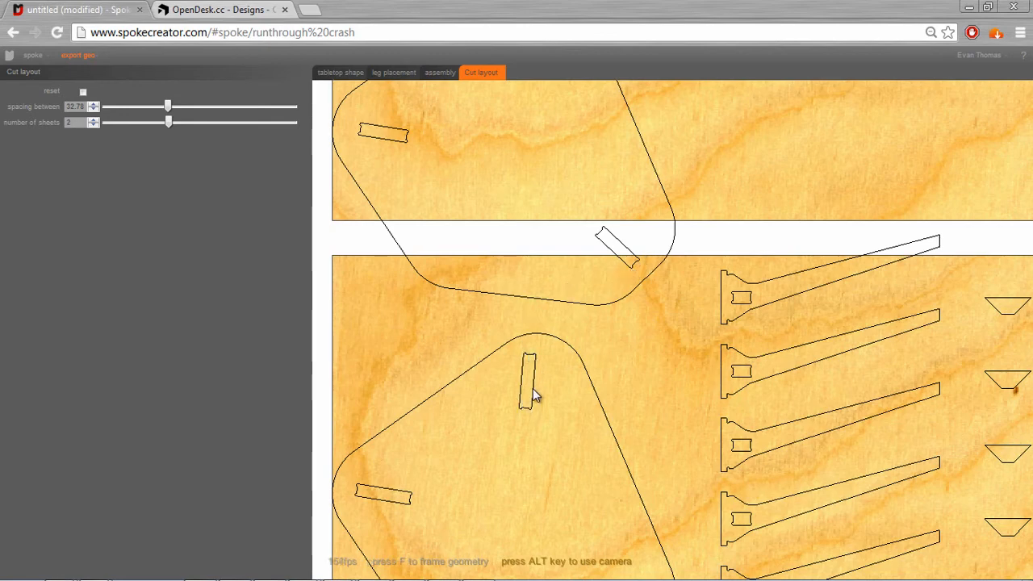
mouse_move(541, 251)
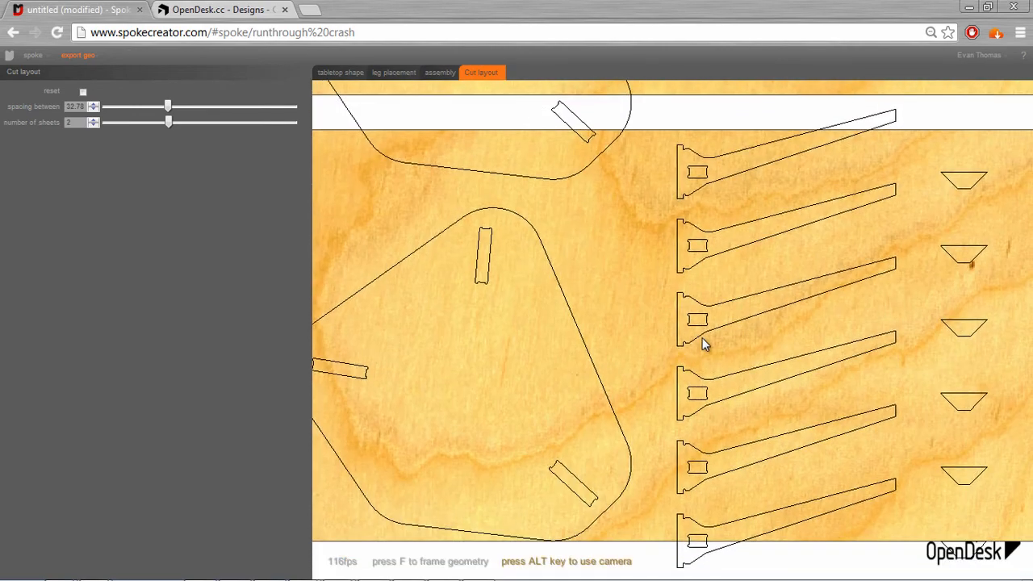
mouse_move(688, 356)
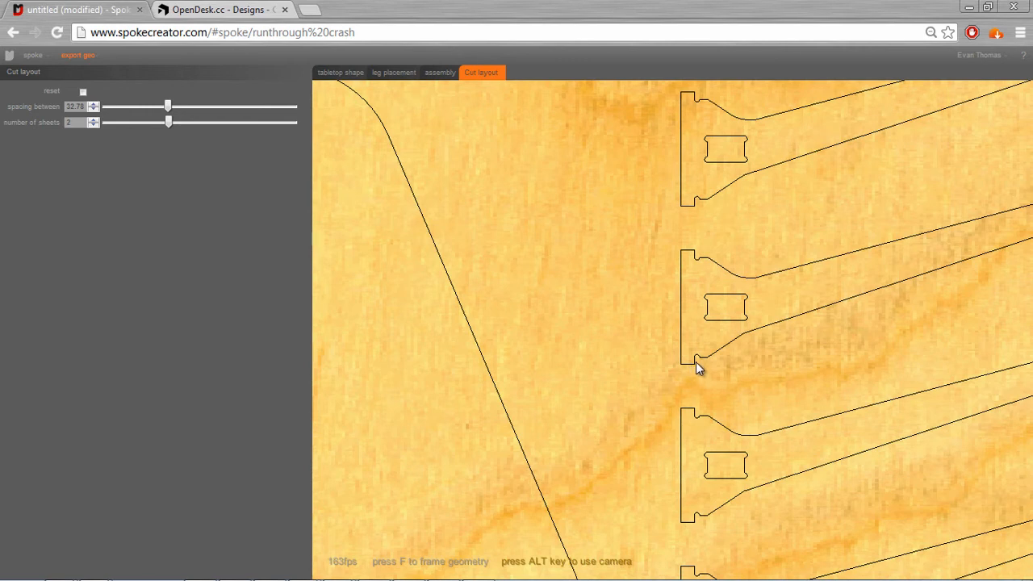
mouse_move(713, 363)
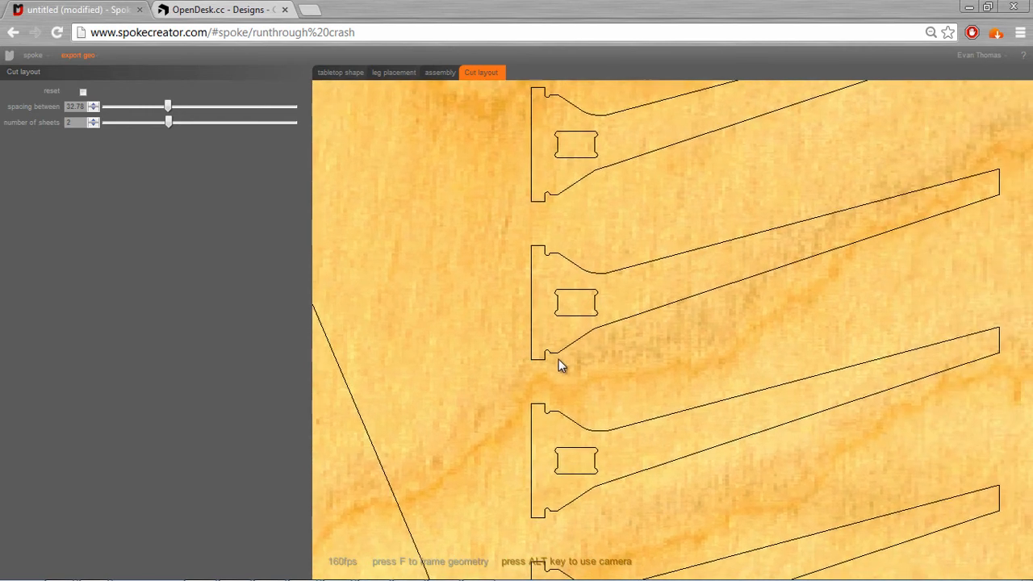
mouse_move(552, 365)
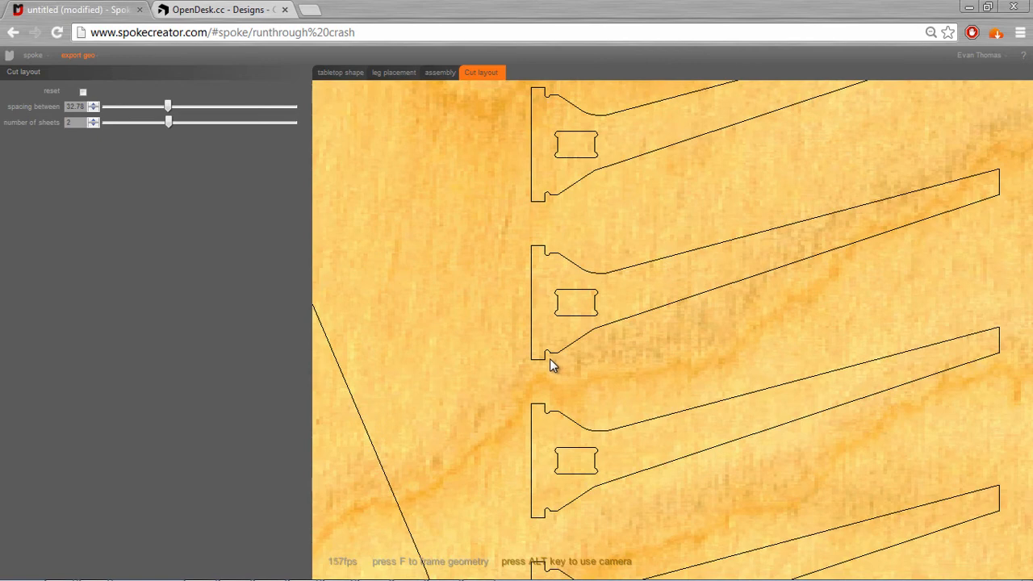
mouse_move(584, 313)
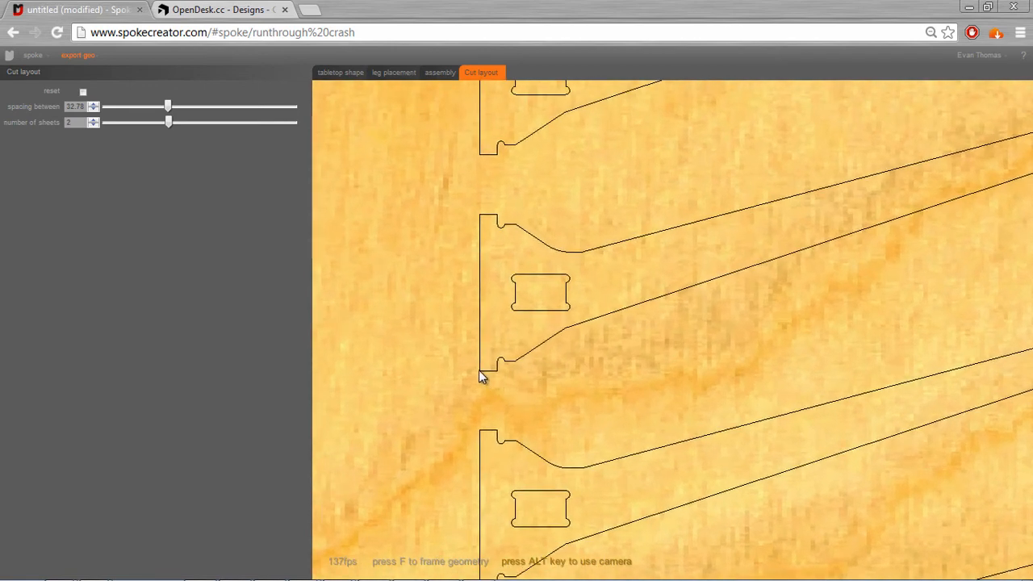
mouse_move(489, 380)
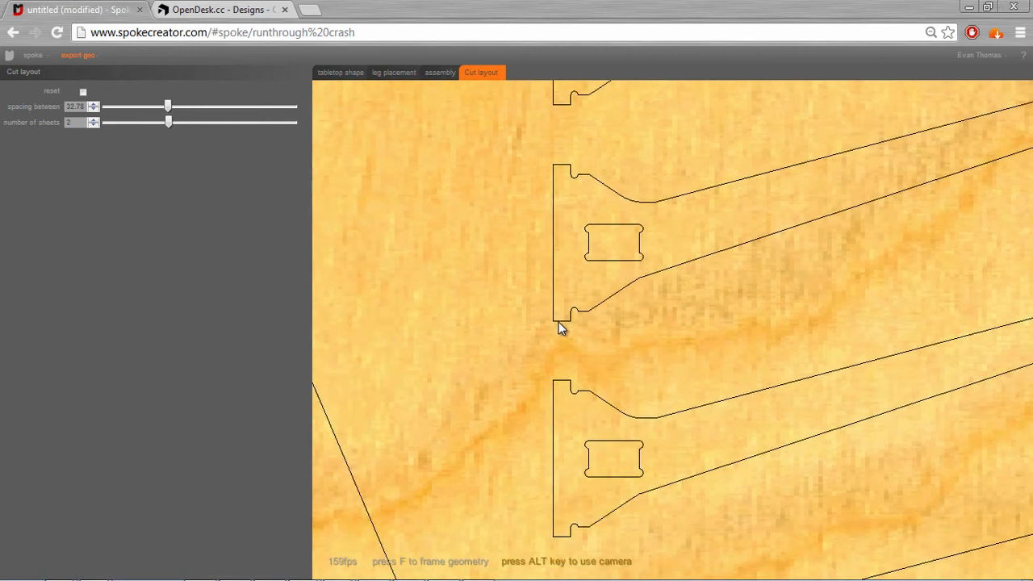
mouse_move(573, 328)
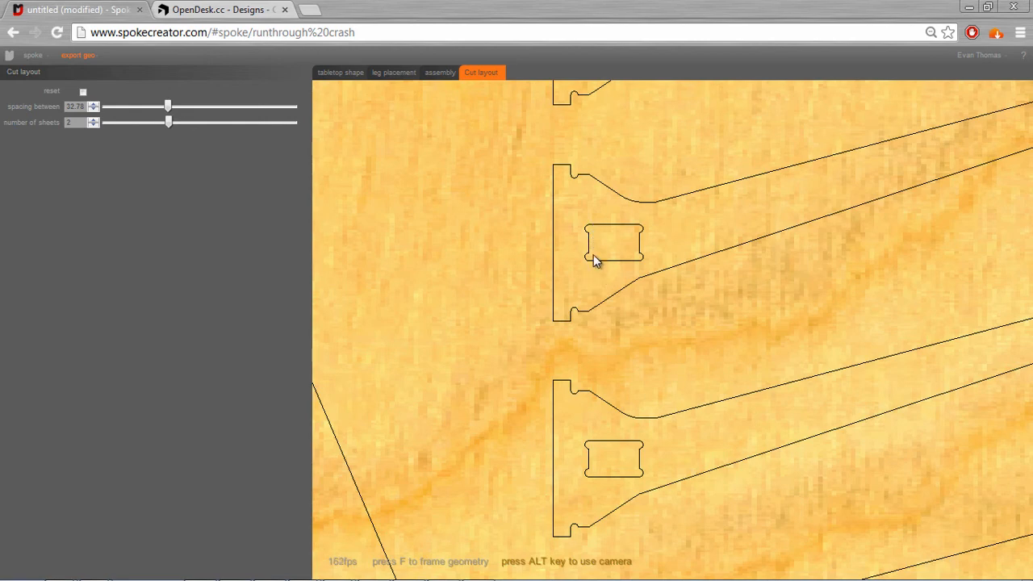
mouse_move(605, 292)
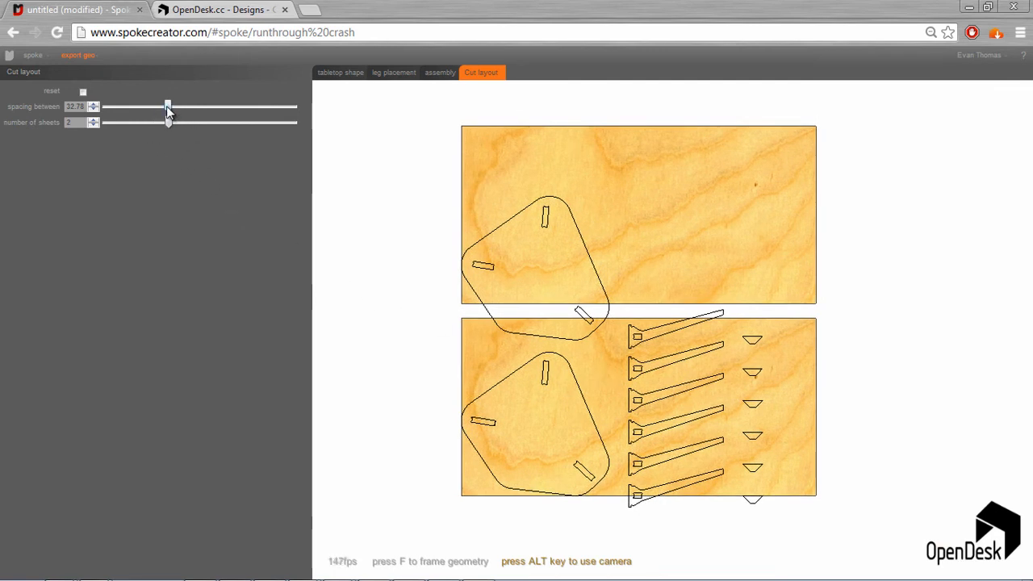
Raise the spacing between nested parts from about 32.8 to 66.59
left_click_drag(167, 106, 124, 106)
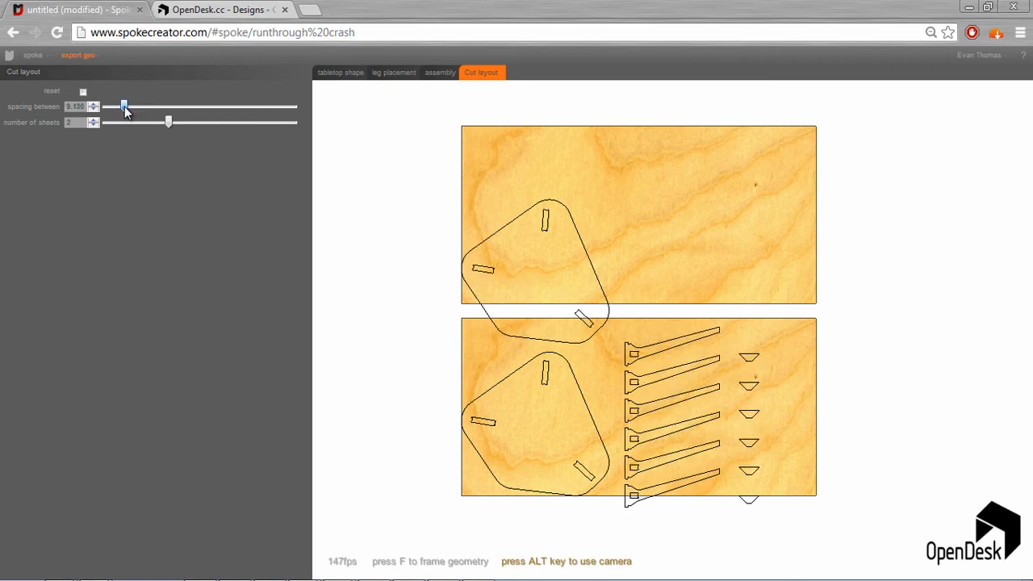
left_click_drag(123, 105, 128, 106)
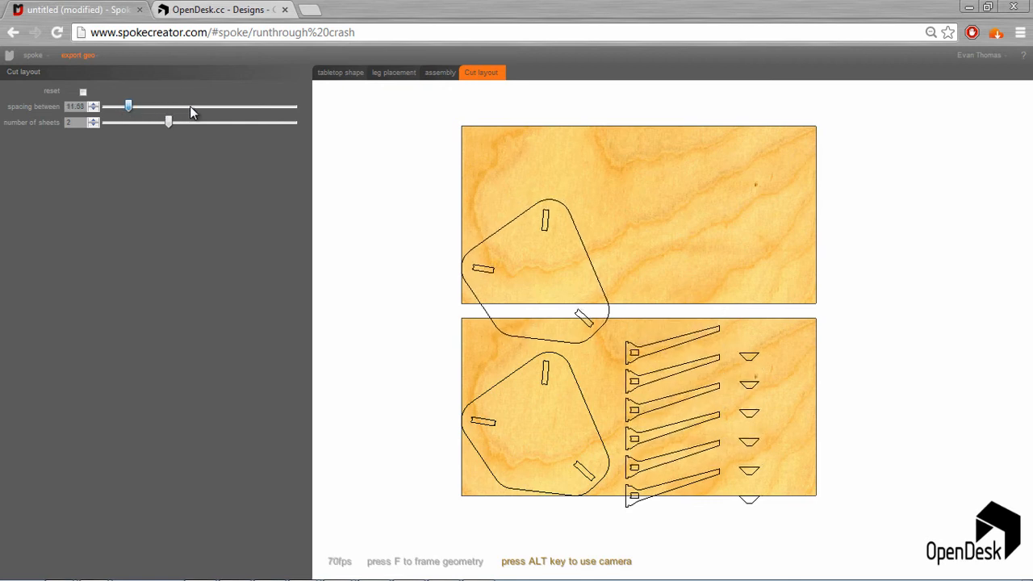
left_click_drag(127, 105, 198, 106)
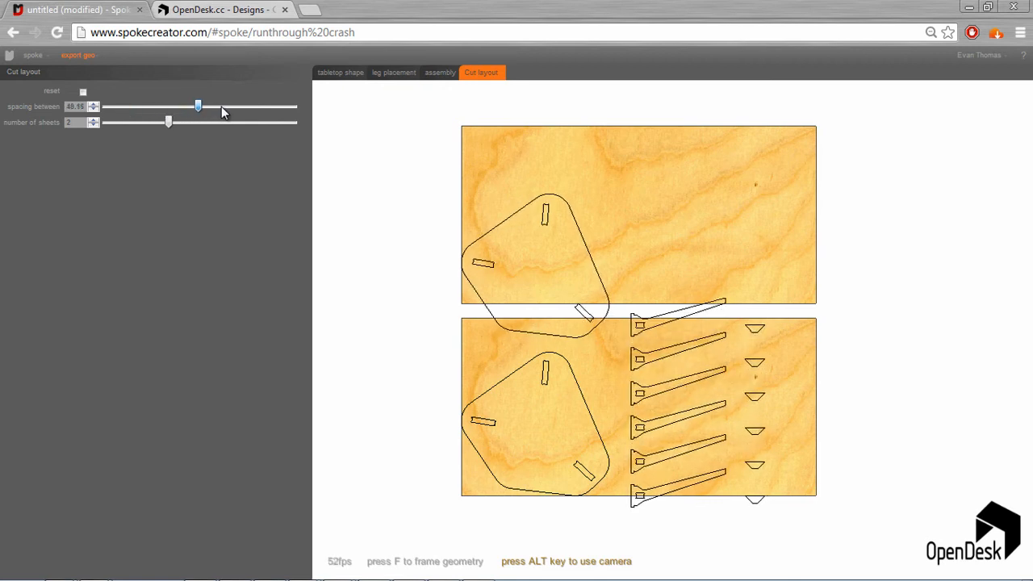
left_click_drag(198, 105, 230, 106)
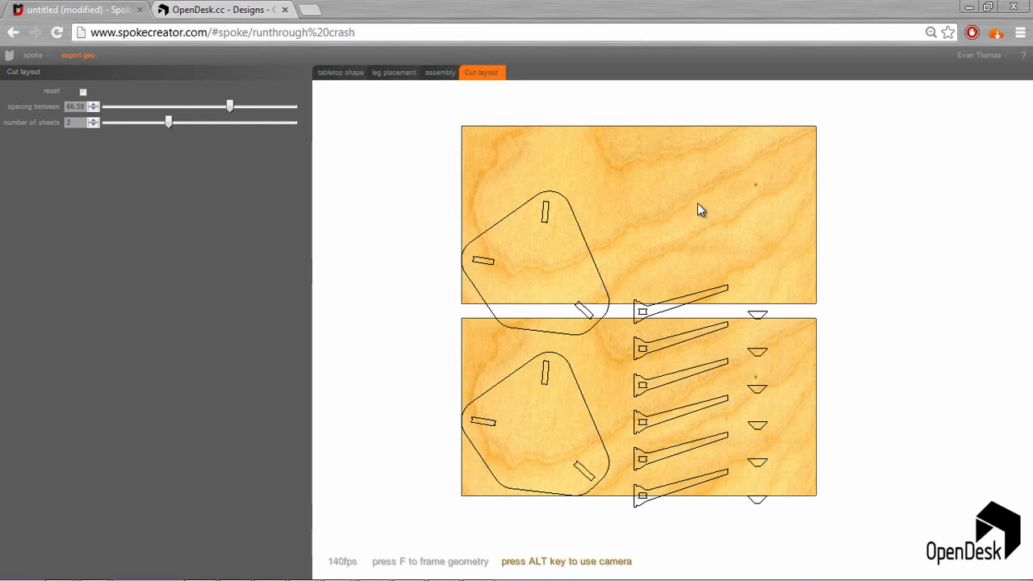
mouse_move(169, 157)
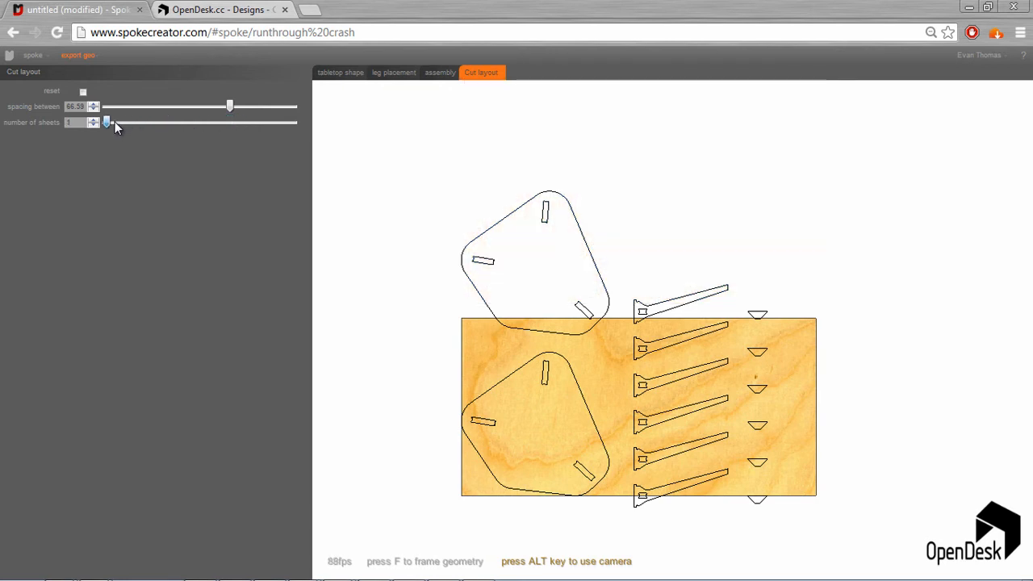
mouse_move(485, 372)
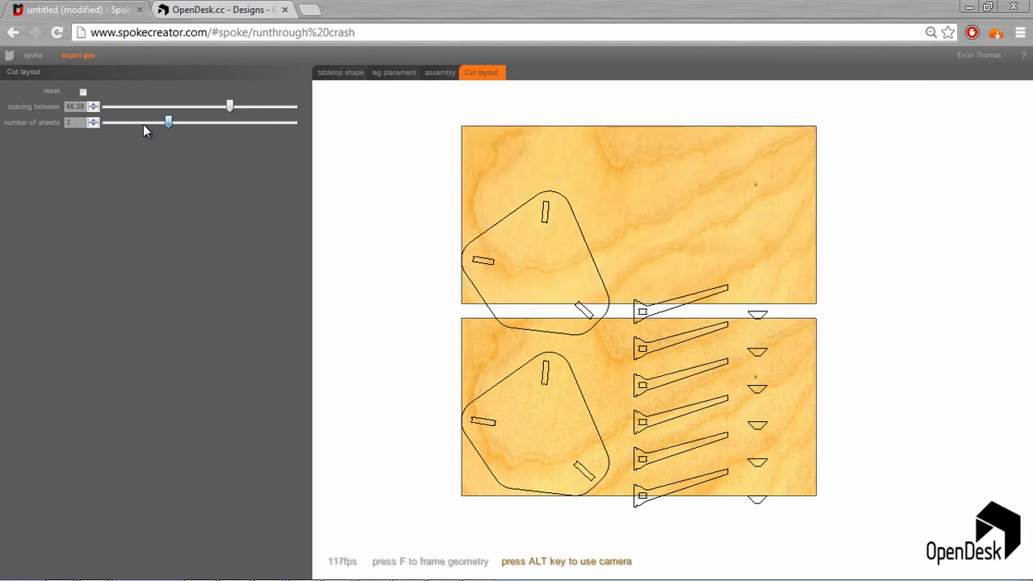
mouse_move(167, 208)
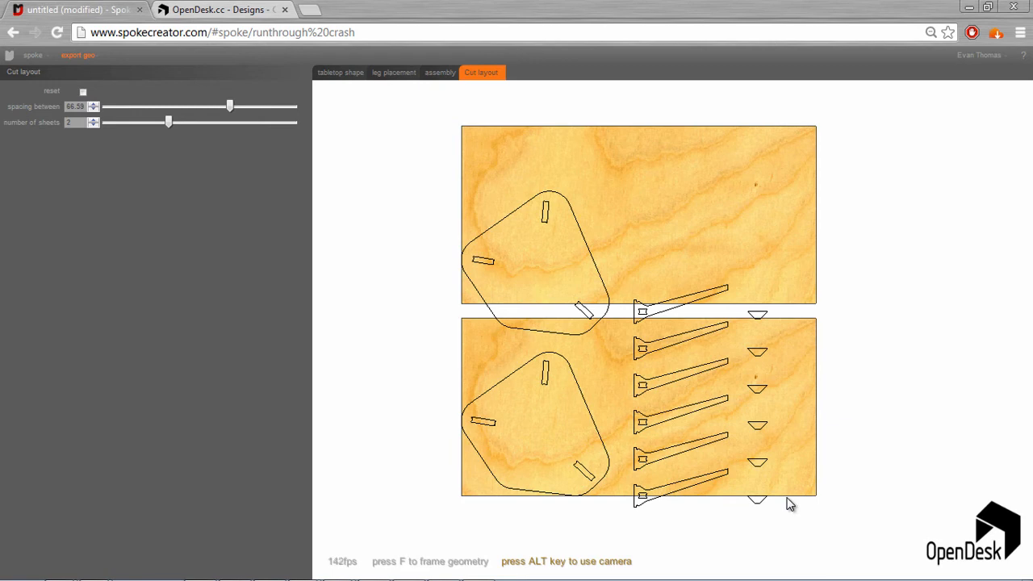
mouse_move(377, 246)
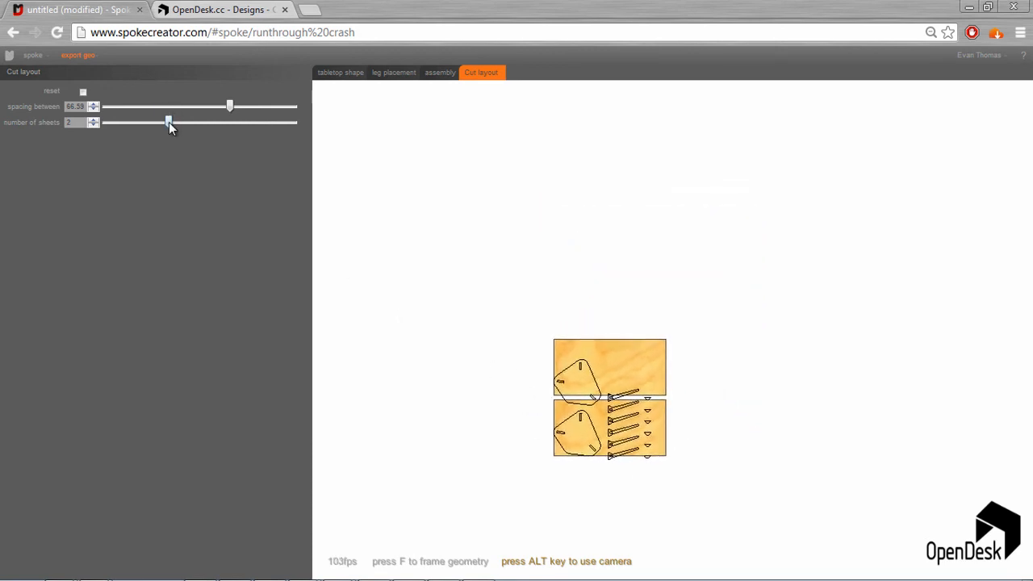
Try four sheets, return to two, then settle on a single plywood sheet
left_click_drag(167, 122, 292, 121)
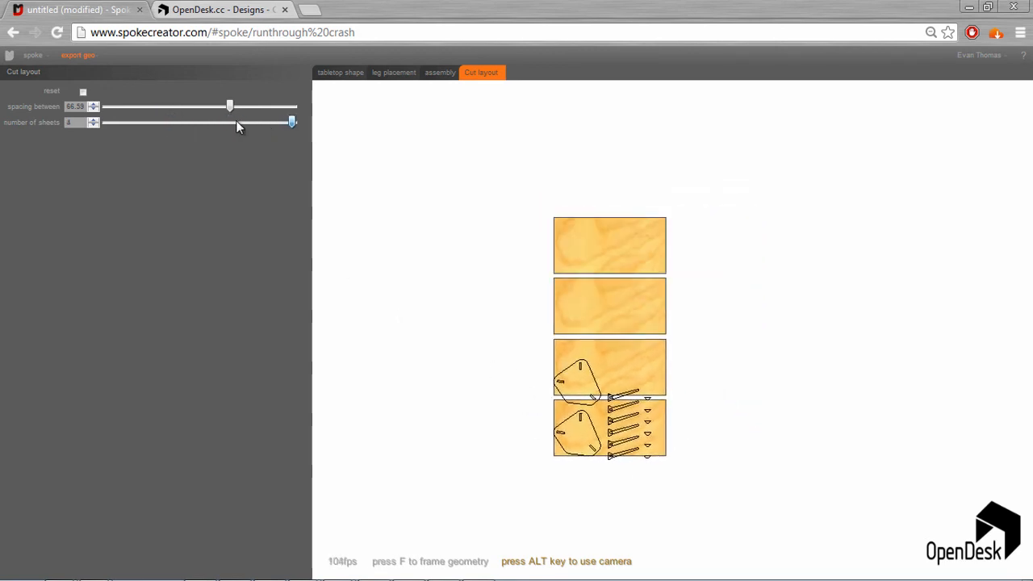
left_click_drag(292, 122, 168, 122)
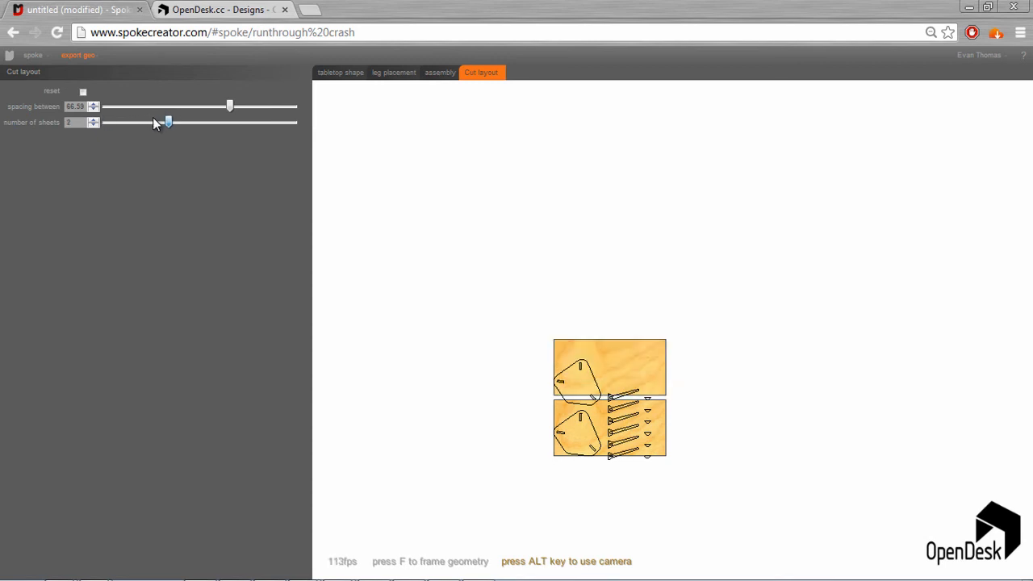
mouse_move(170, 133)
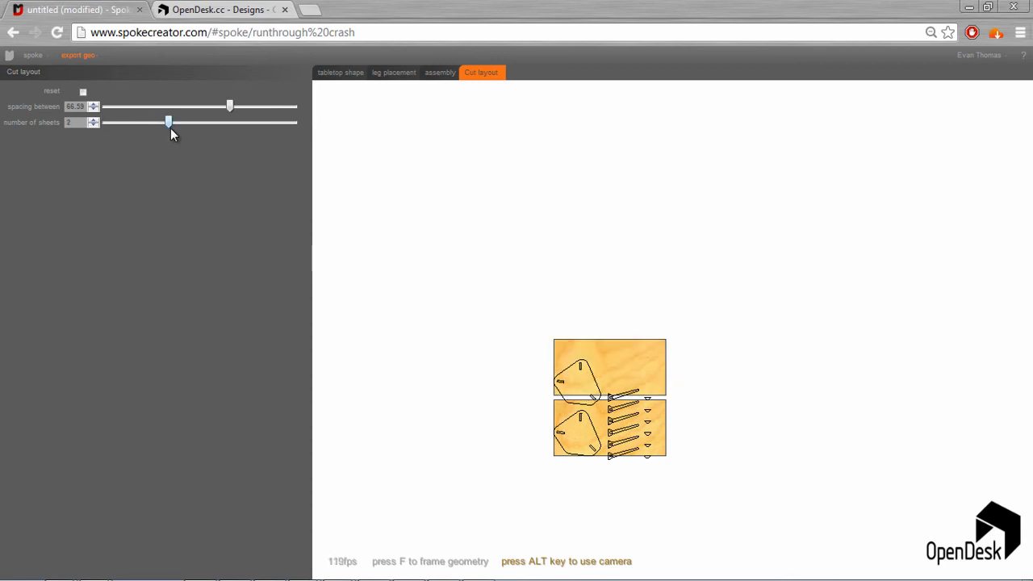
left_click_drag(168, 122, 105, 122)
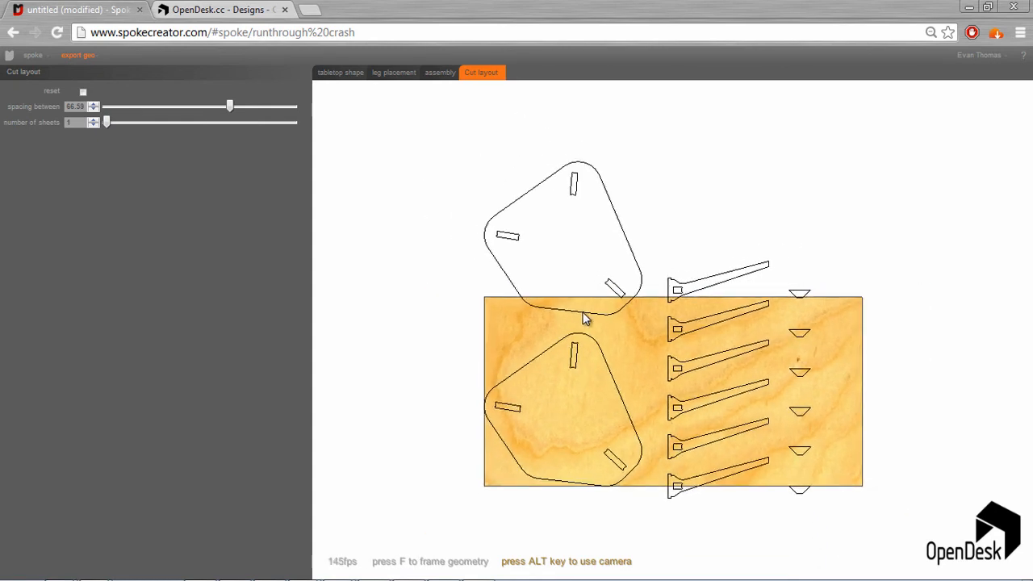
mouse_move(548, 141)
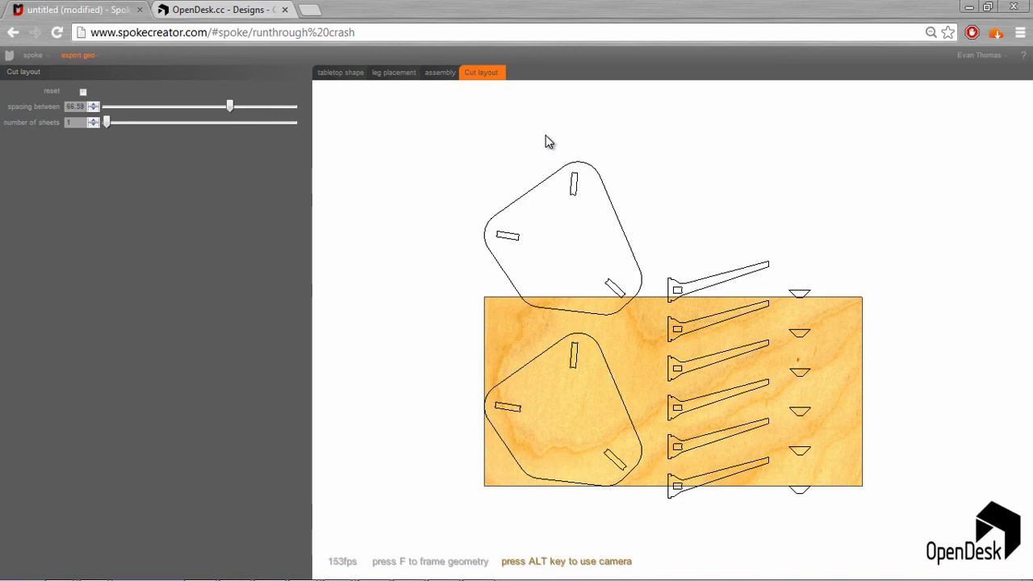
mouse_move(617, 160)
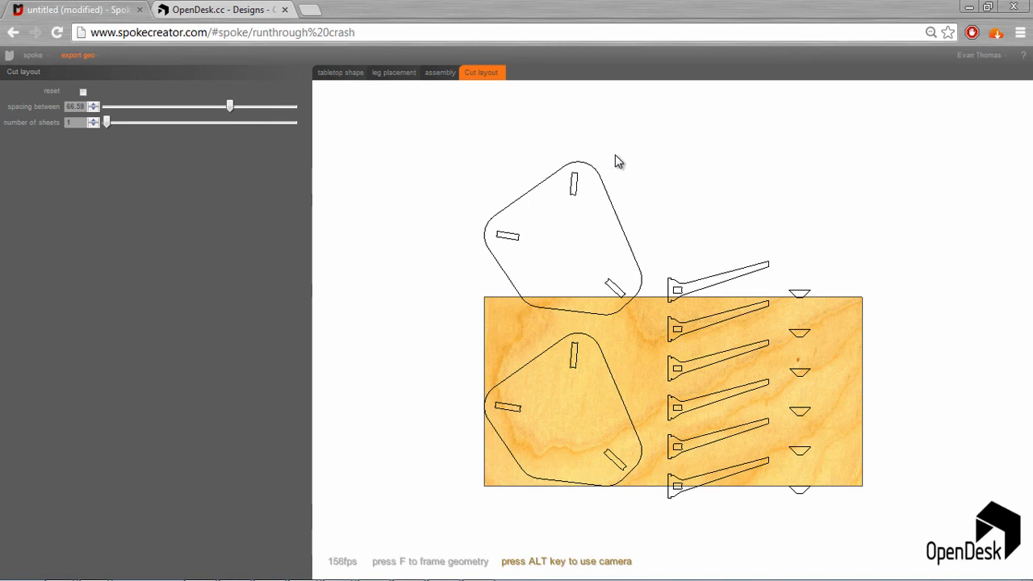
mouse_move(586, 237)
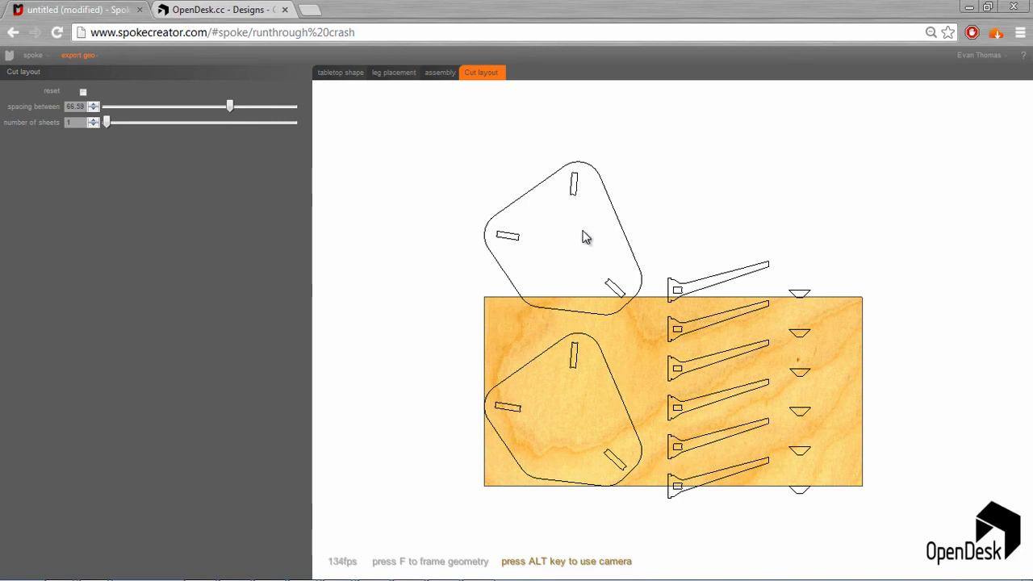
Grab the overflowing tabletop piece above the sheet to move it
left_click(583, 238)
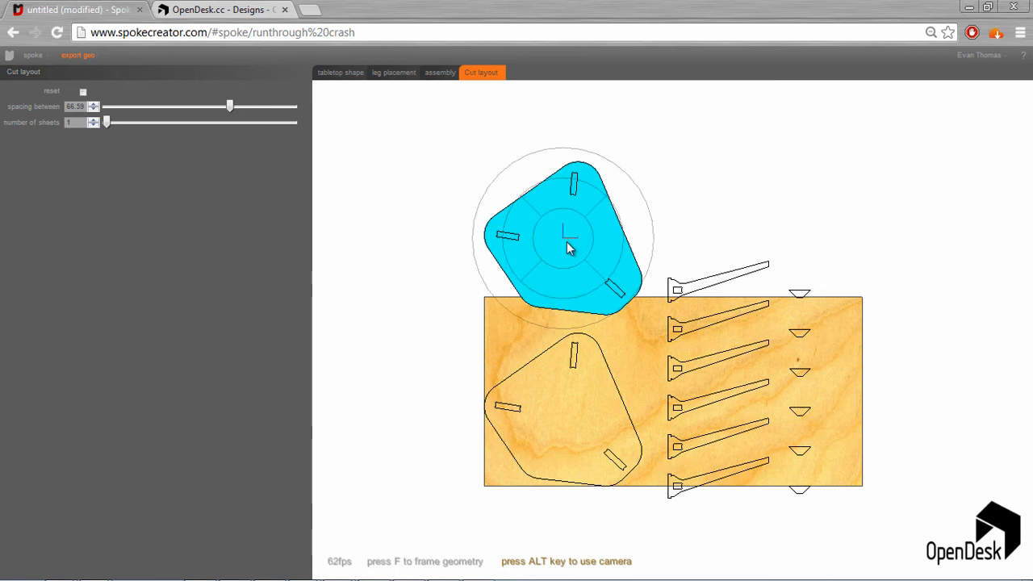
mouse_move(605, 345)
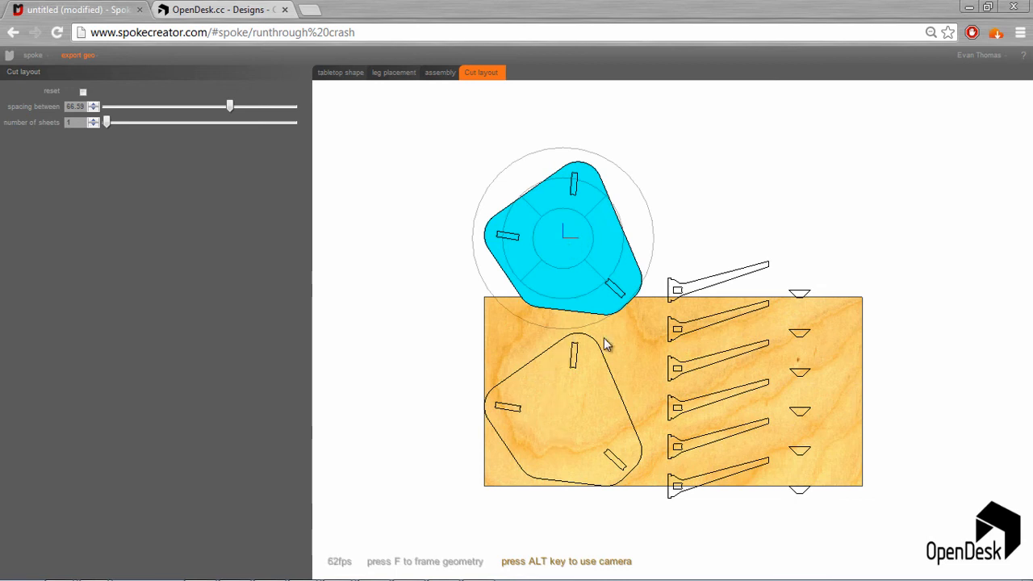
mouse_move(546, 353)
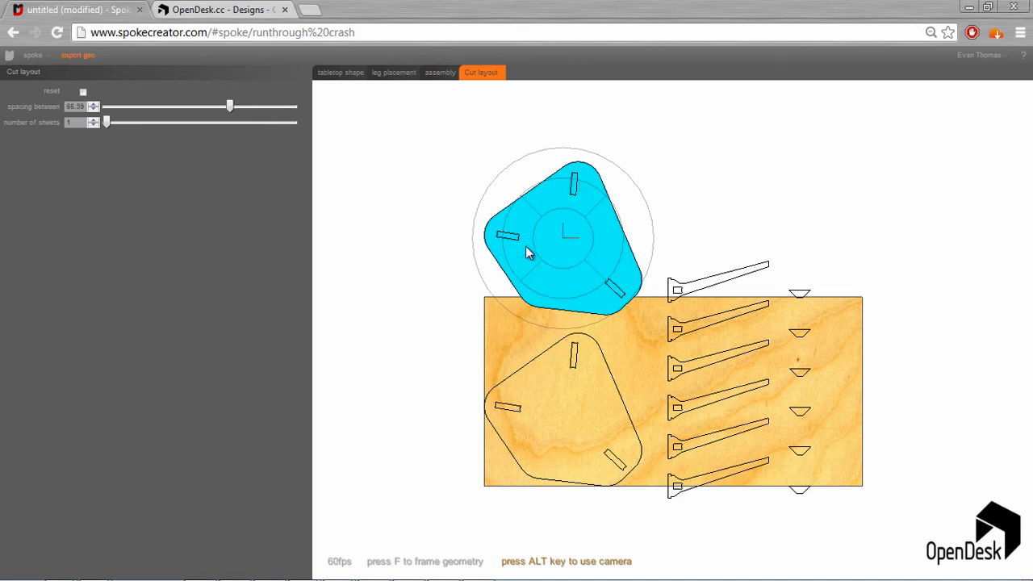
mouse_move(740, 505)
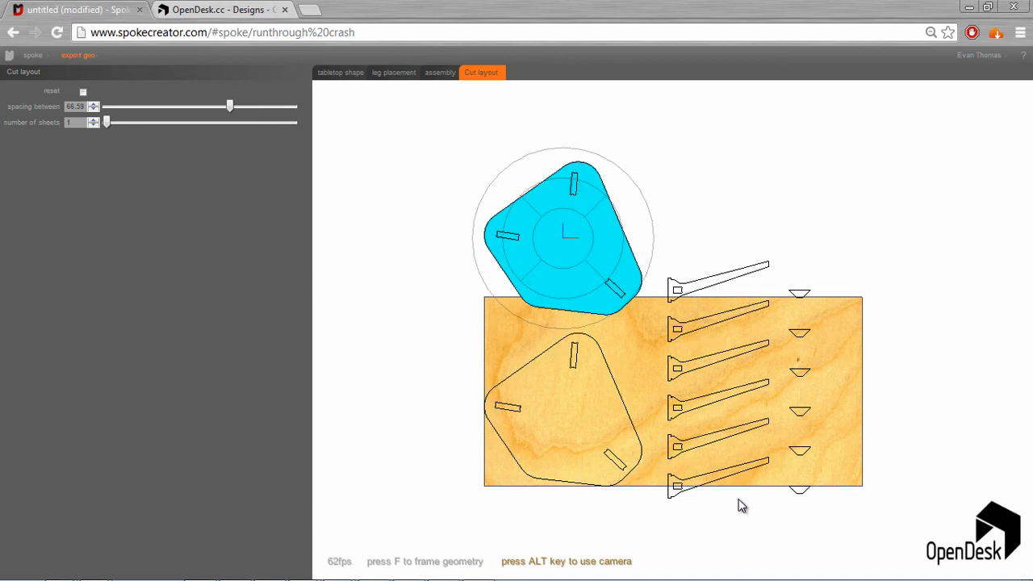
mouse_move(460, 233)
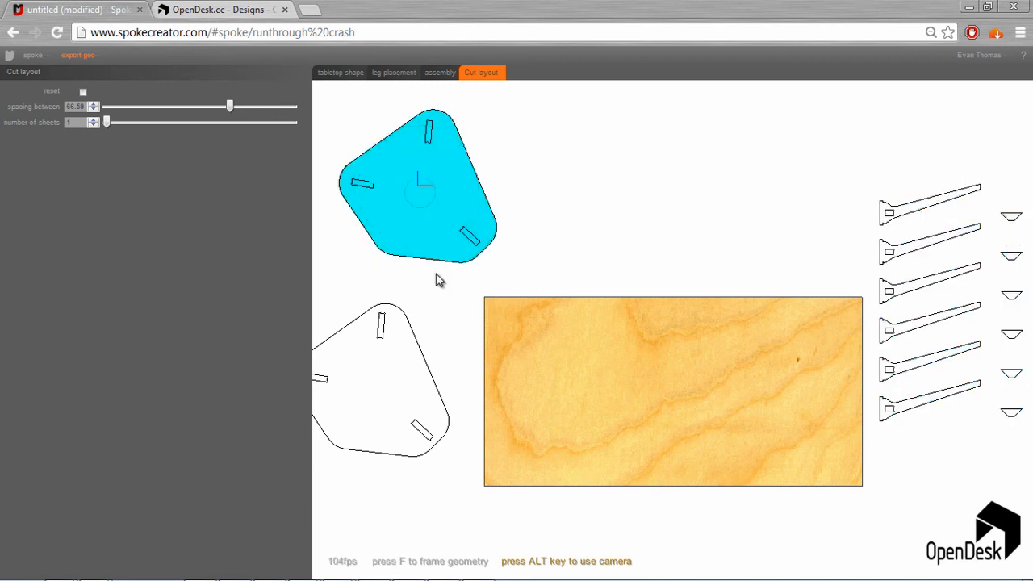
Drag both tabletops side by side onto the sheet and pick up a leg piece
left_click_drag(416, 190, 569, 391)
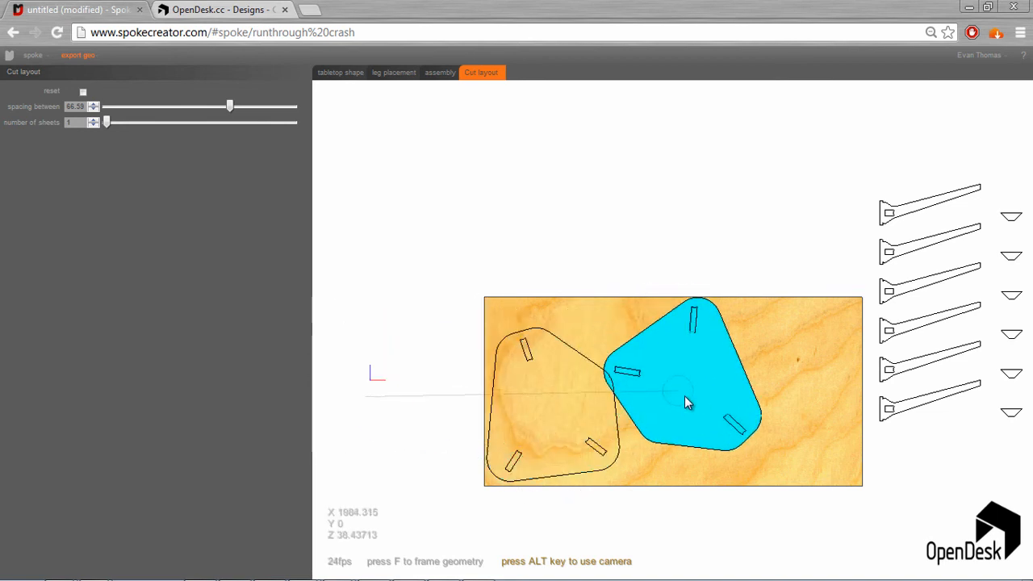
left_click_drag(686, 402, 777, 393)
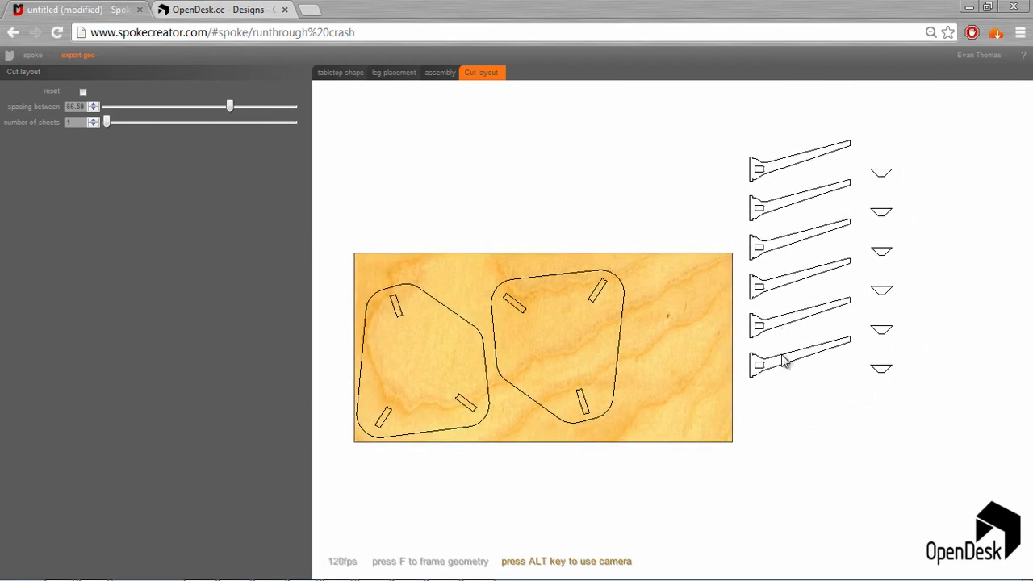
left_click(786, 359)
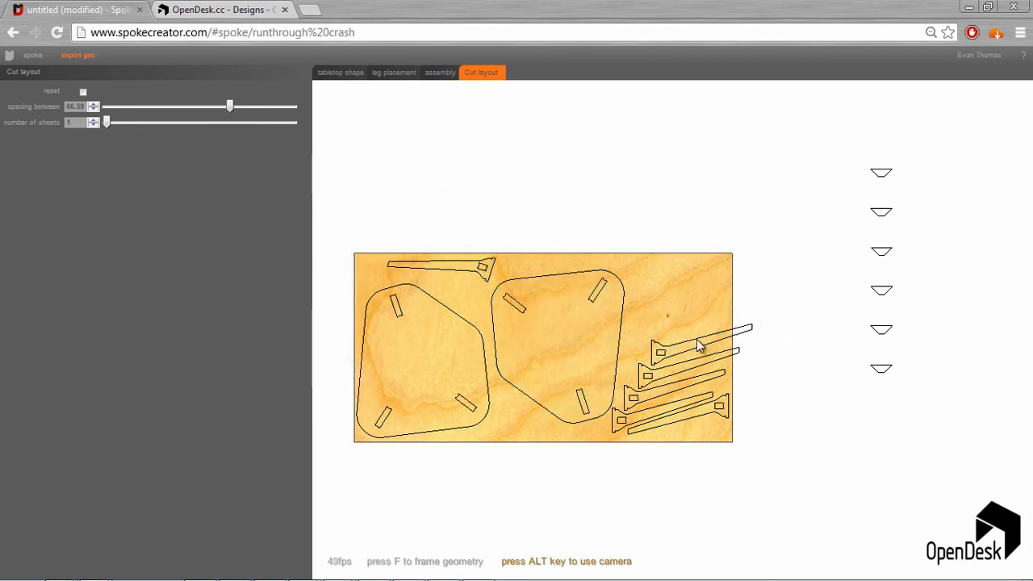
Select a leg on the sheet and choose Save to Dropbox from the export geo menu
left_click(697, 347)
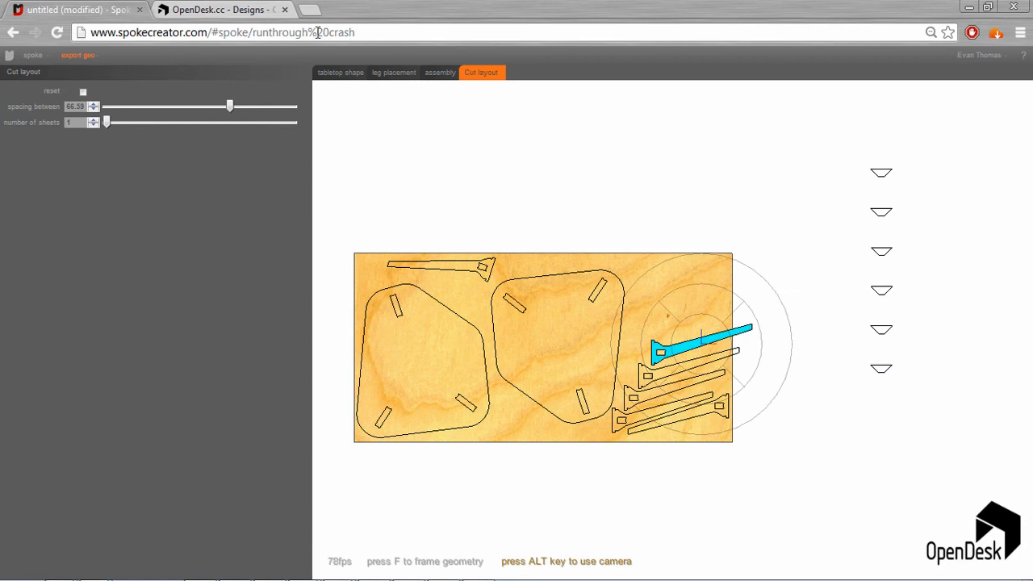
mouse_move(95, 59)
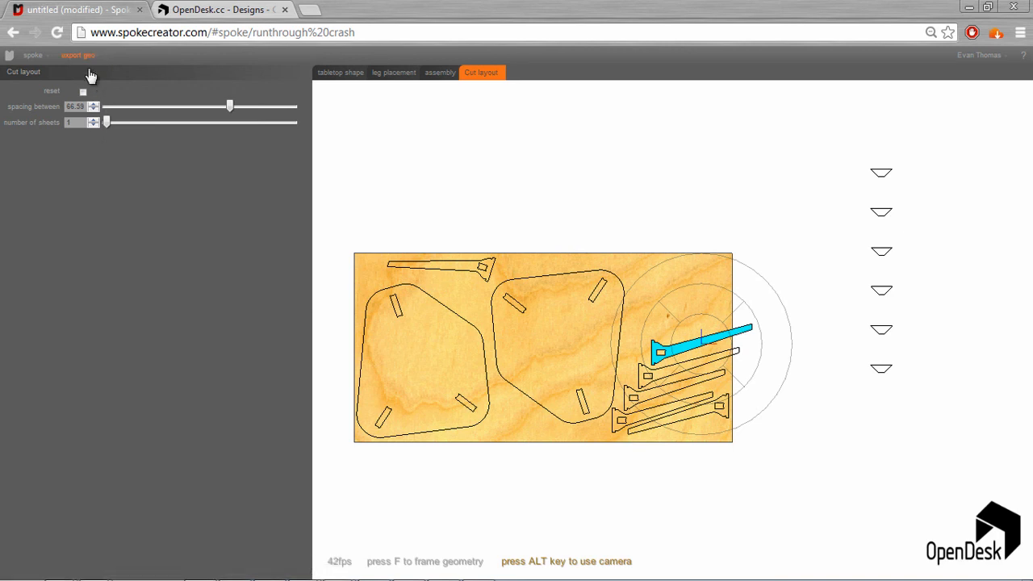
left_click(79, 55)
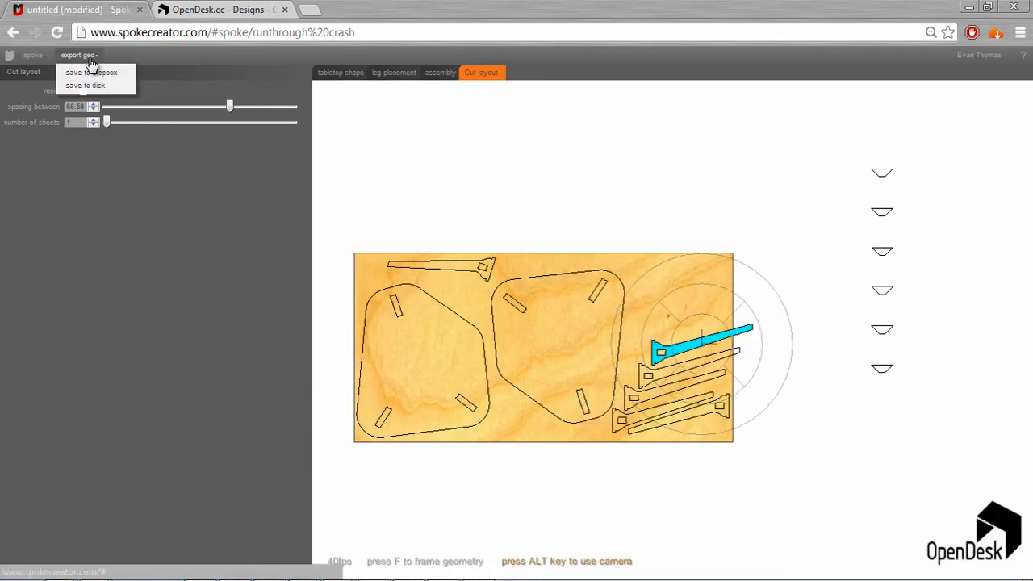
mouse_move(104, 74)
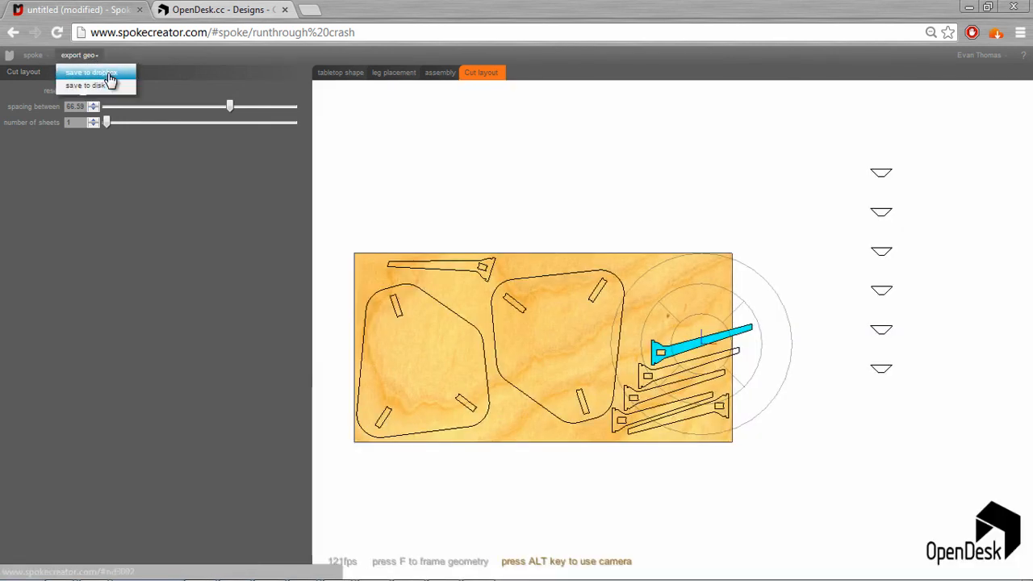
left_click(111, 77)
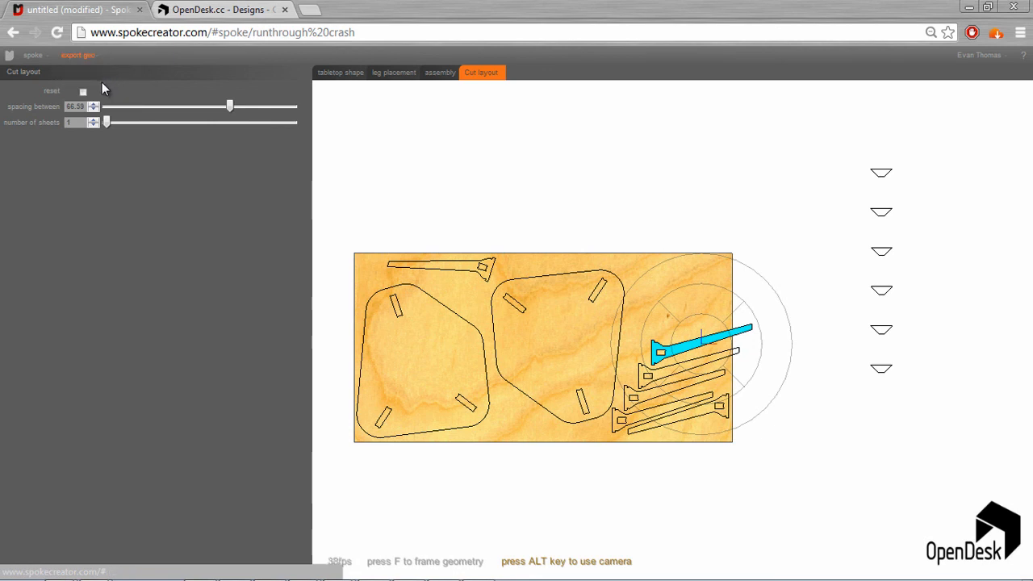
mouse_move(558, 298)
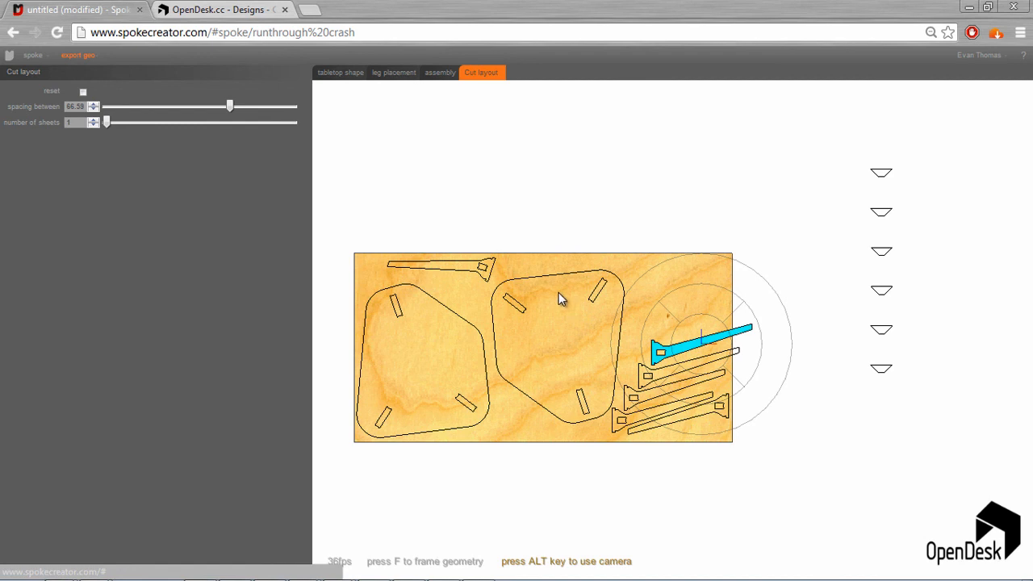
Export the layout as Opendesk.iges and confirm overwriting the existing file
left_click(77, 56)
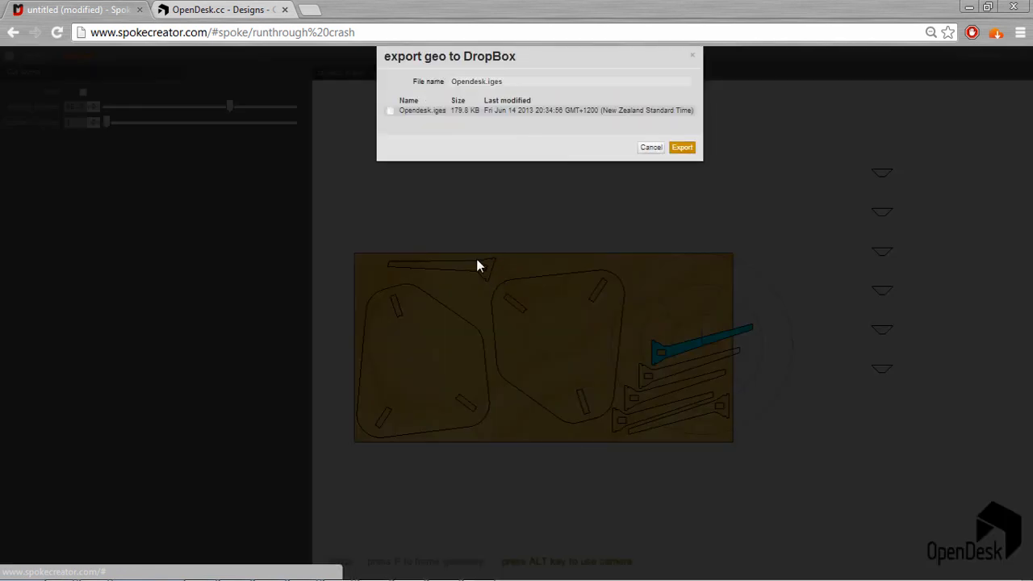
mouse_move(625, 348)
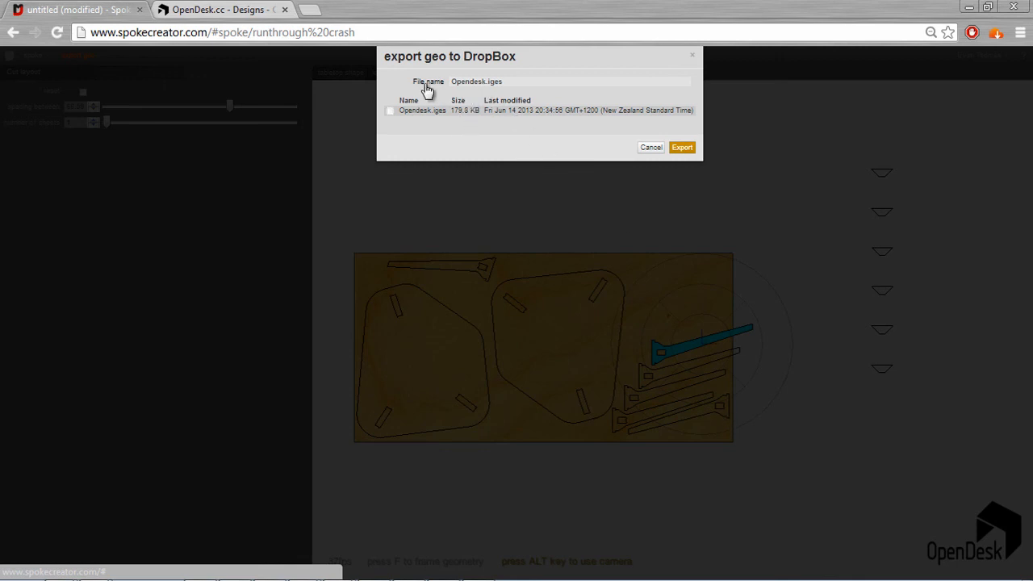
mouse_move(488, 119)
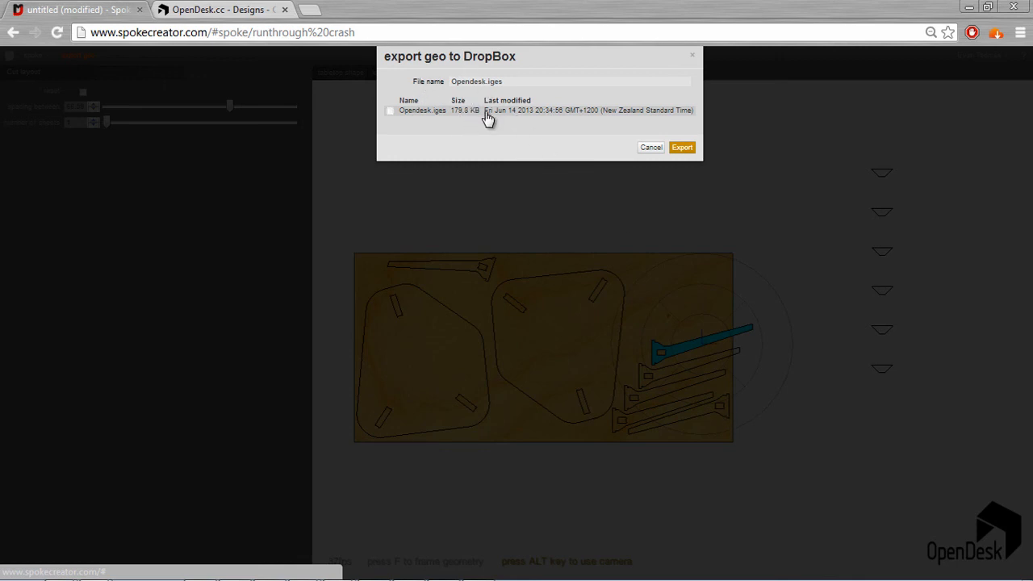
mouse_move(483, 106)
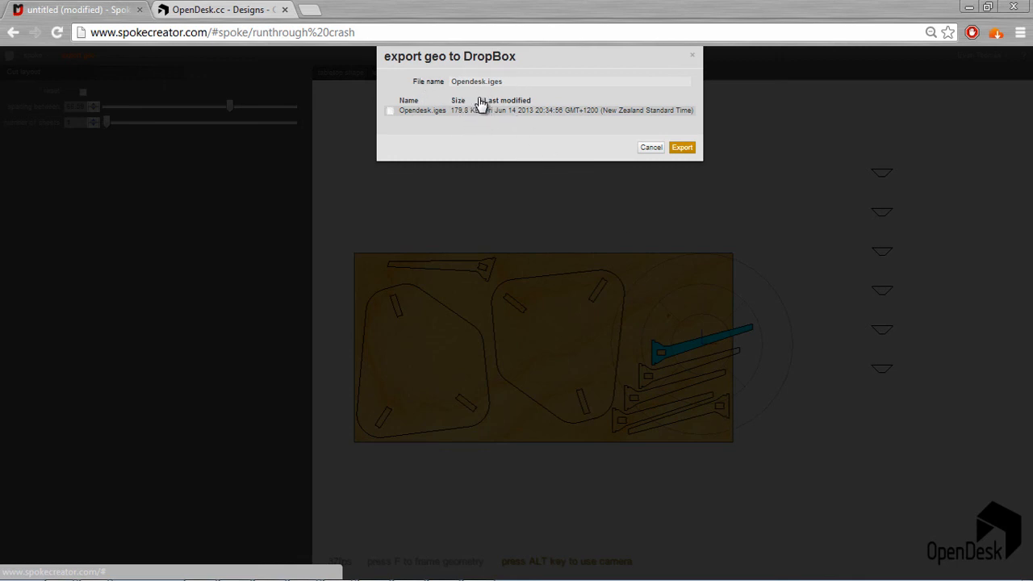
mouse_move(436, 176)
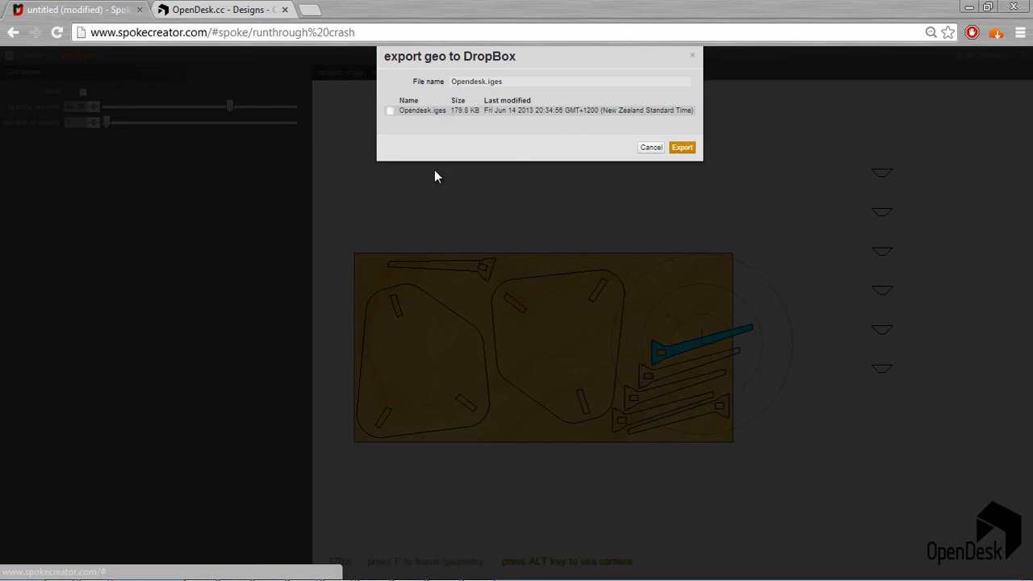
mouse_move(570, 93)
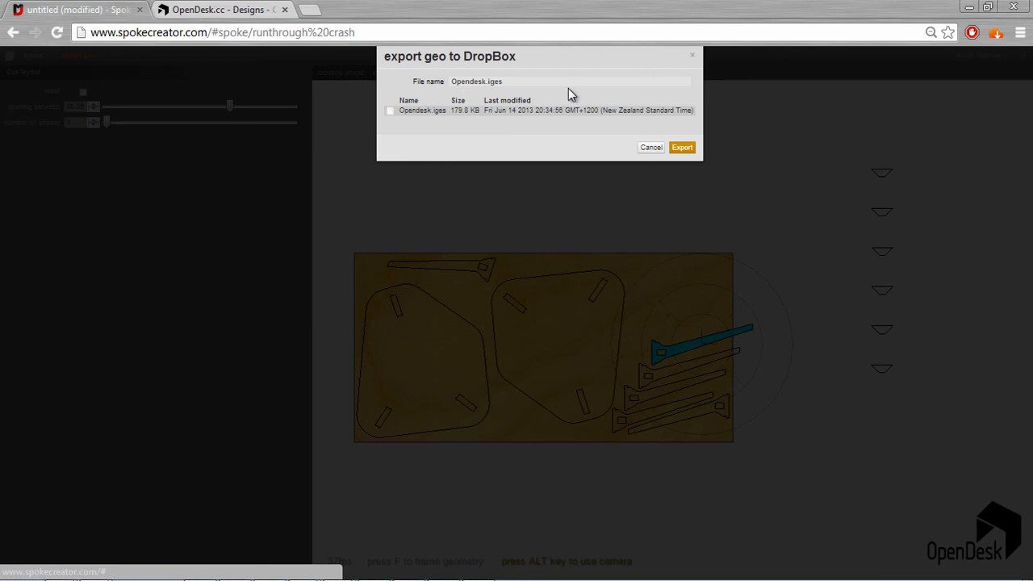
mouse_move(572, 152)
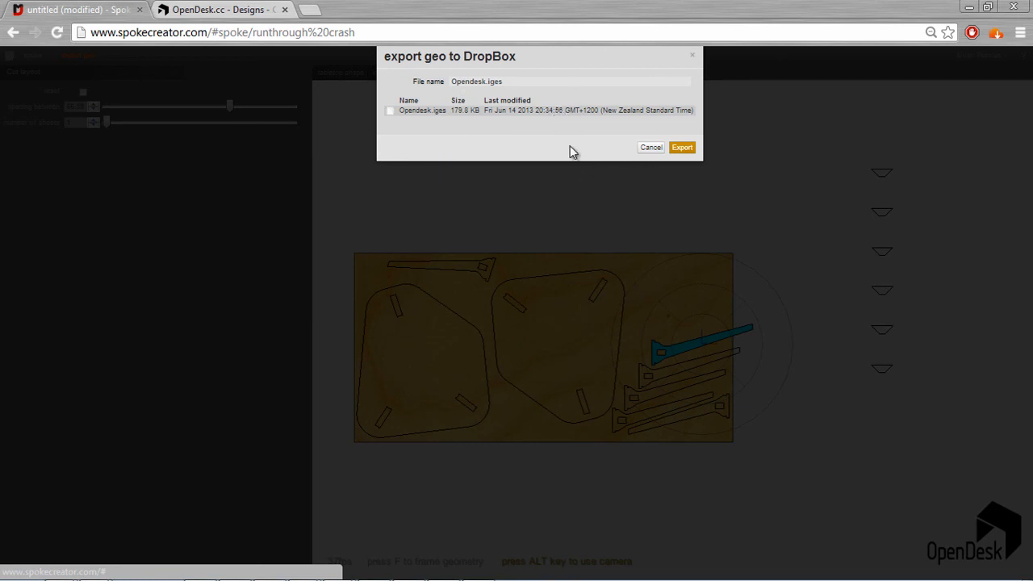
mouse_move(805, 159)
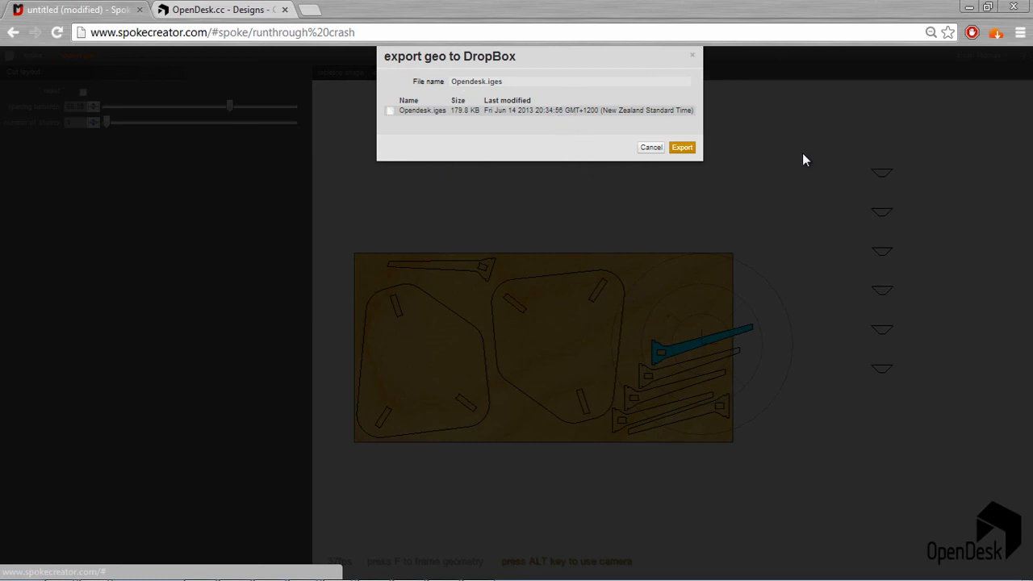
mouse_move(682, 147)
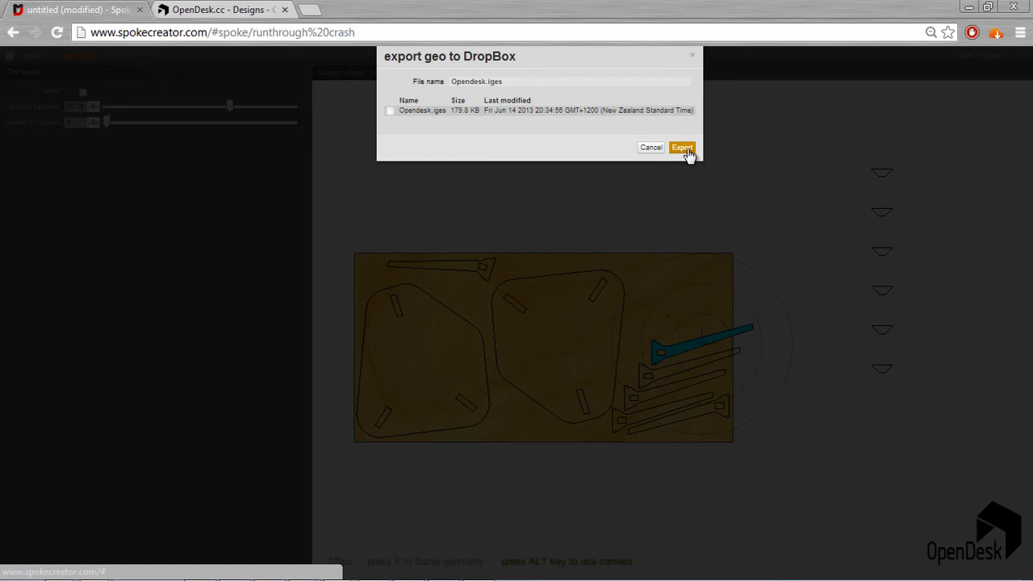
left_click(681, 147)
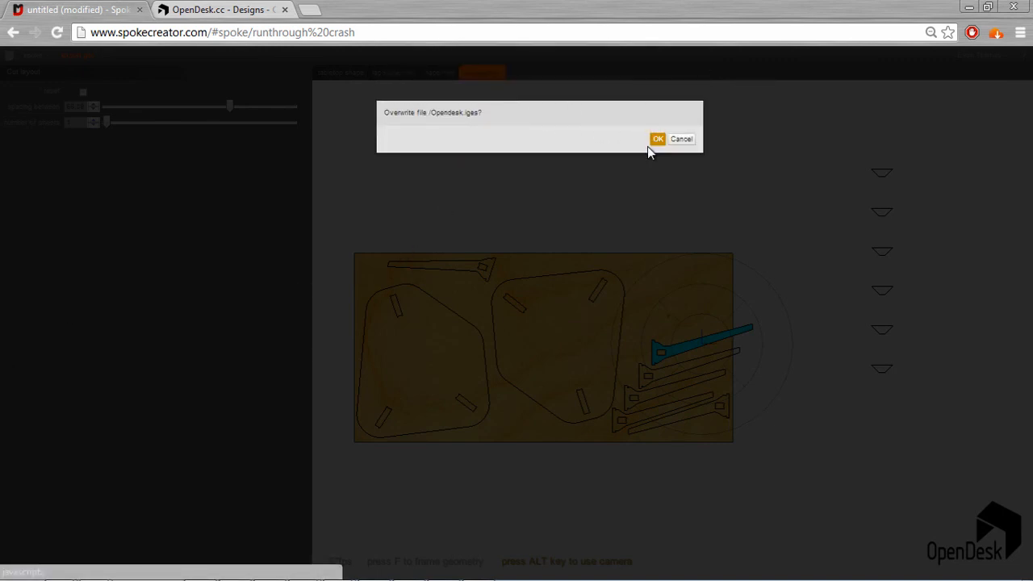
left_click(657, 138)
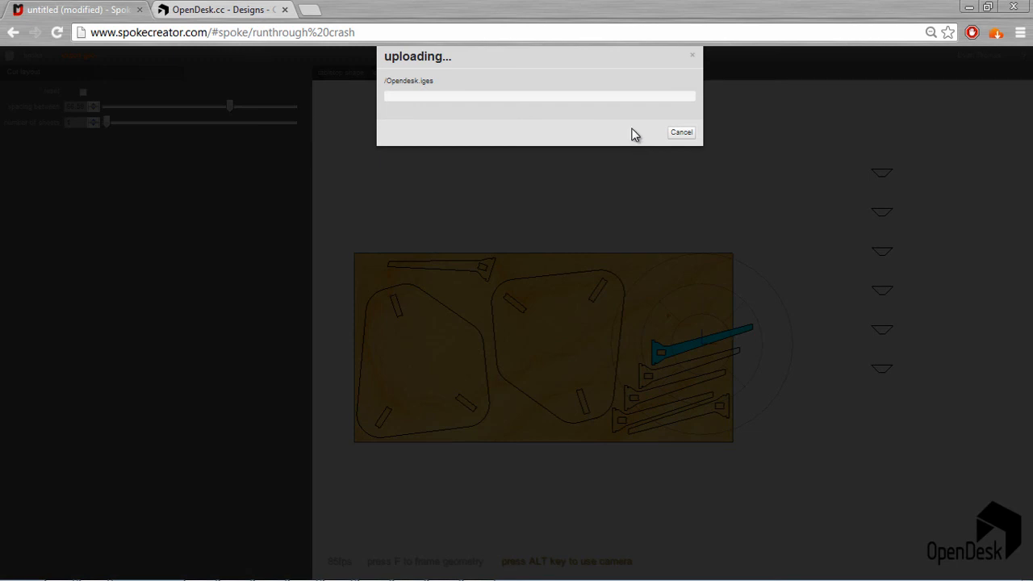
mouse_move(119, 466)
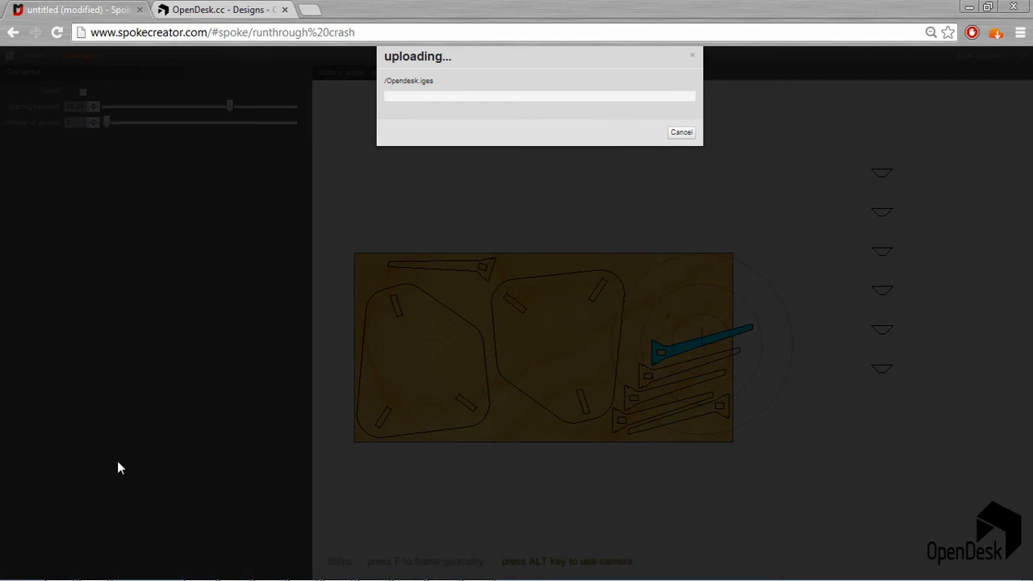
mouse_move(137, 452)
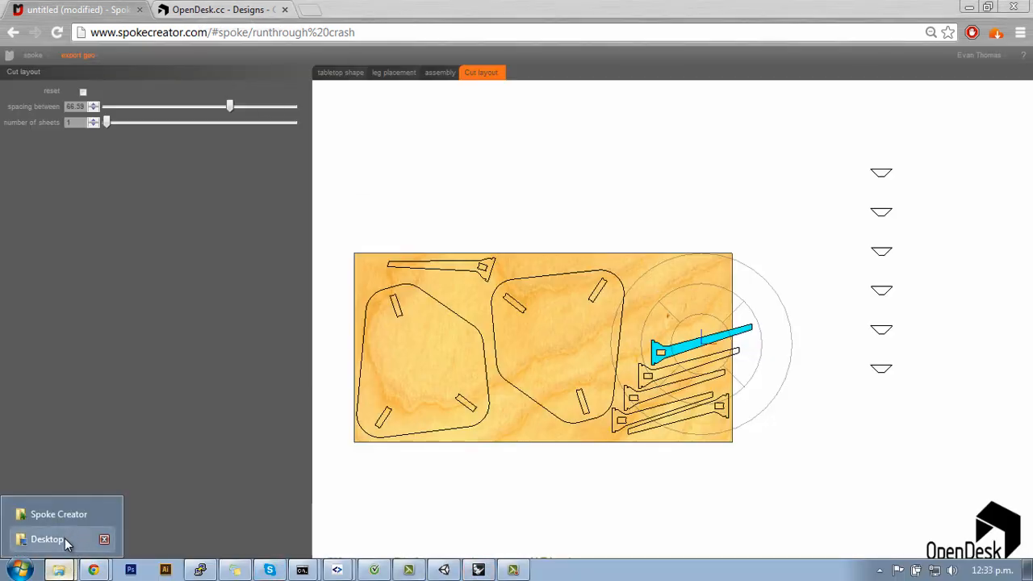
In Explorer, navigate Dropbox > Apps > Spoke Creator and open Opendesk.iges
left_click(52, 536)
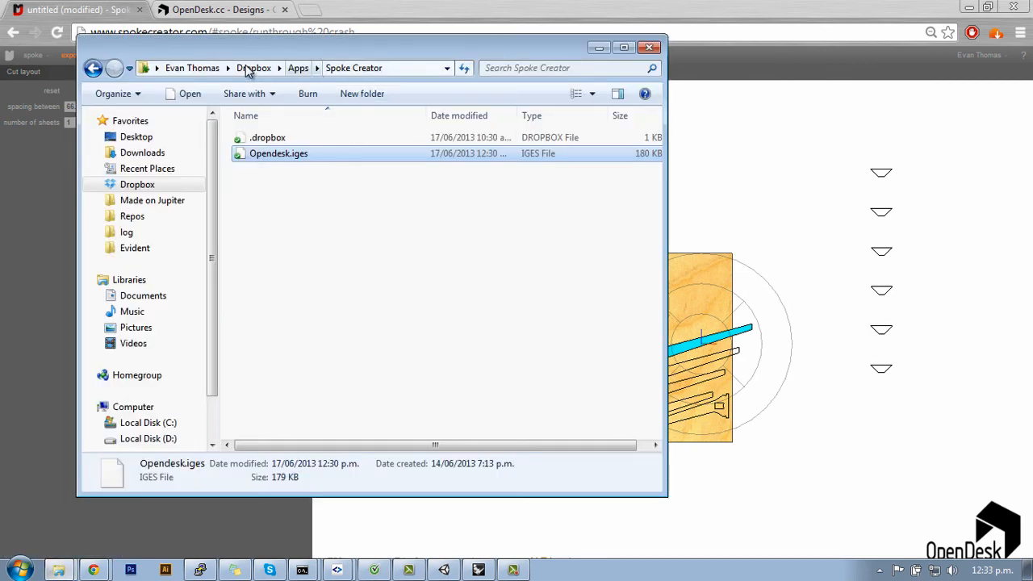
left_click(253, 67)
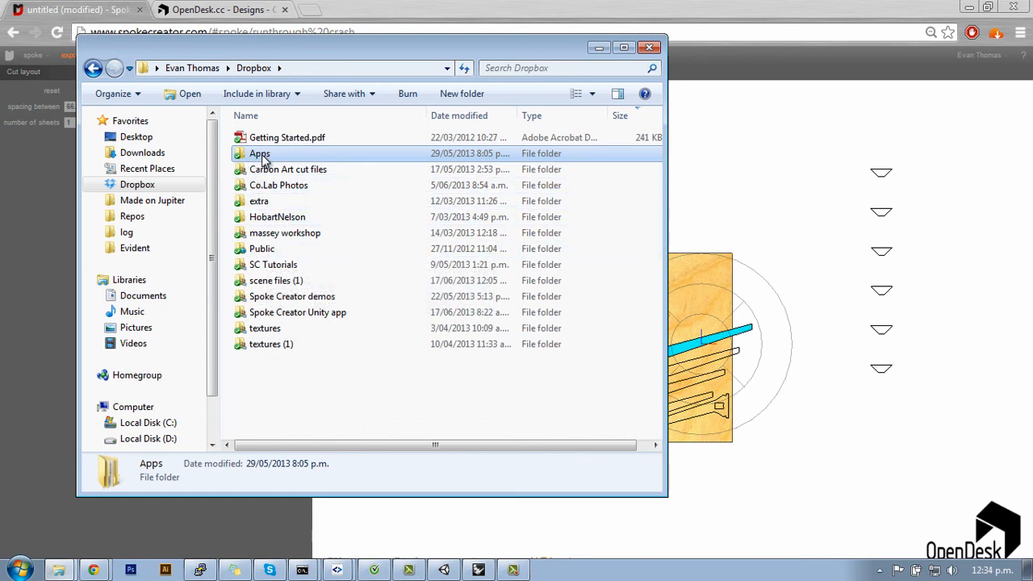
double_click(259, 153)
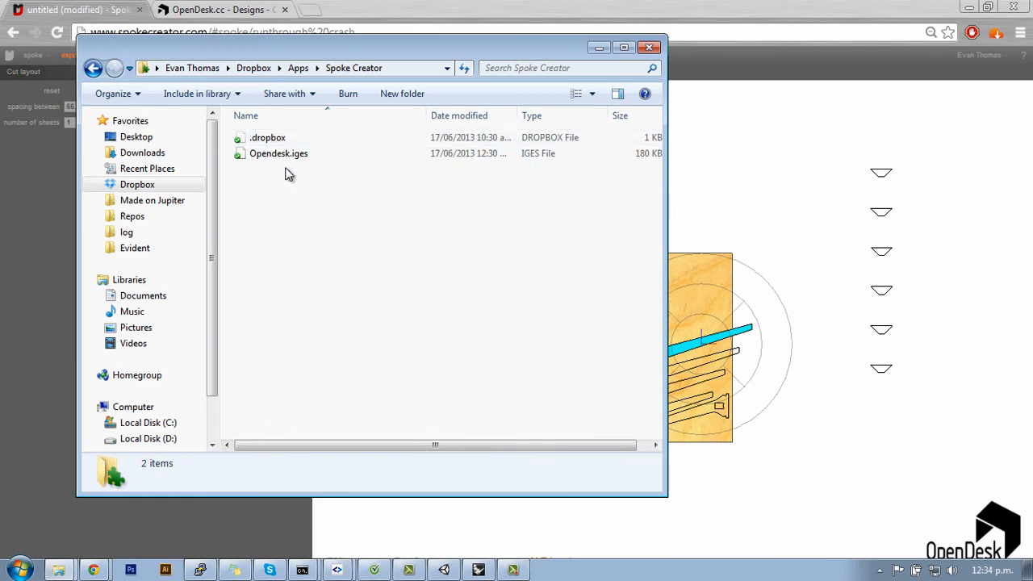
mouse_move(281, 156)
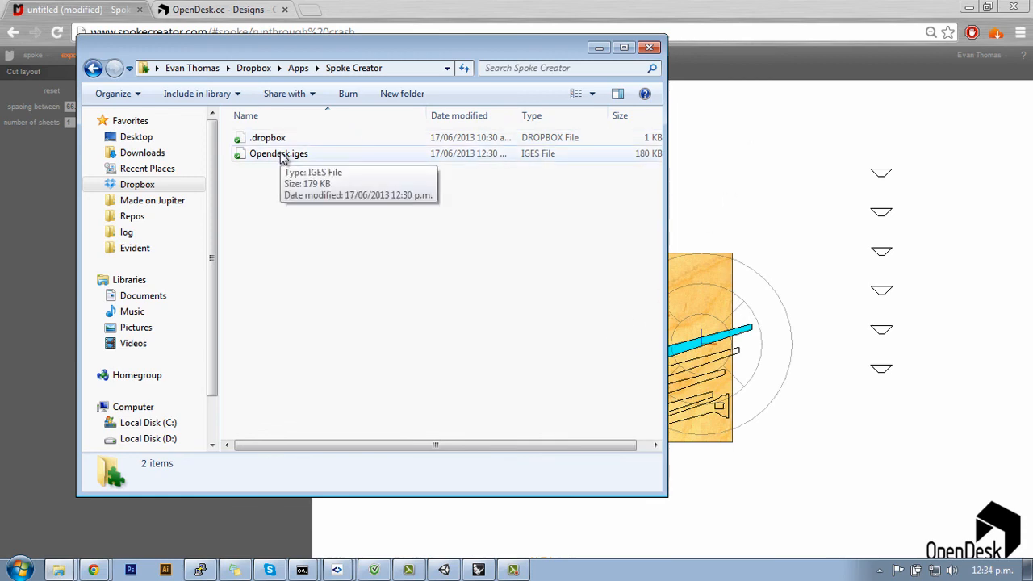
double_click(278, 153)
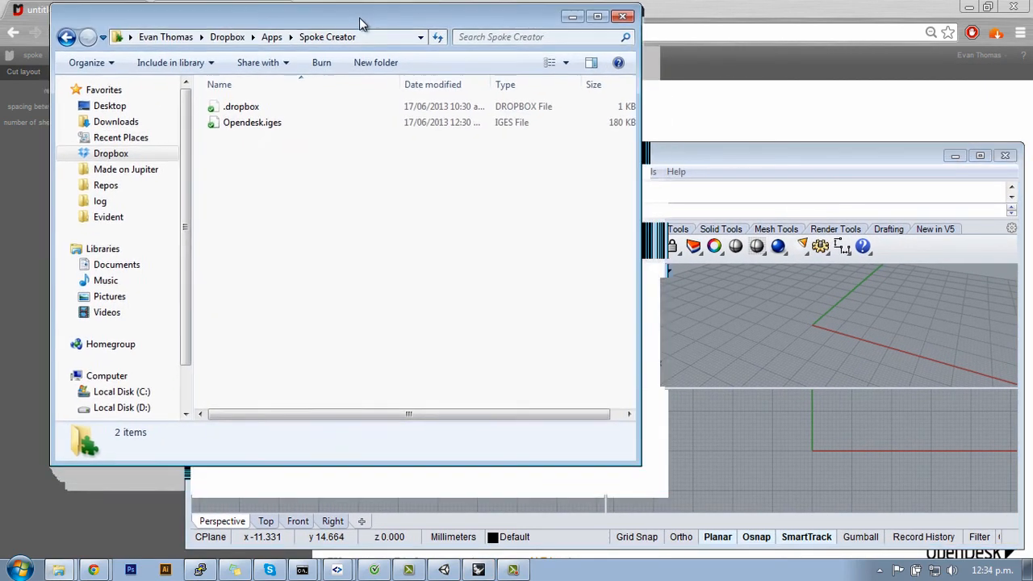
In Rhino's File Options dialog, choose Open file and confirm
left_click(251, 121)
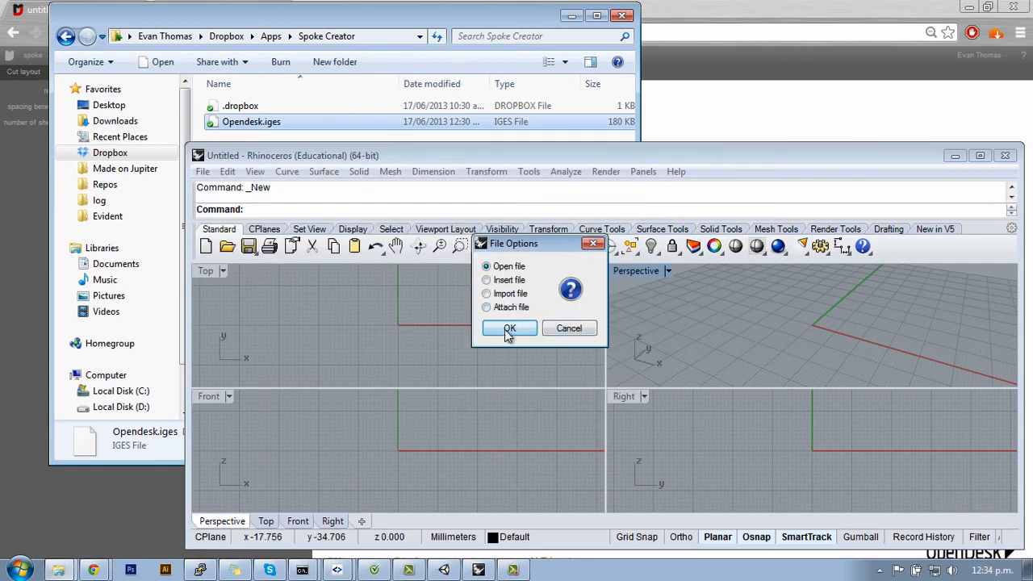
left_click(509, 328)
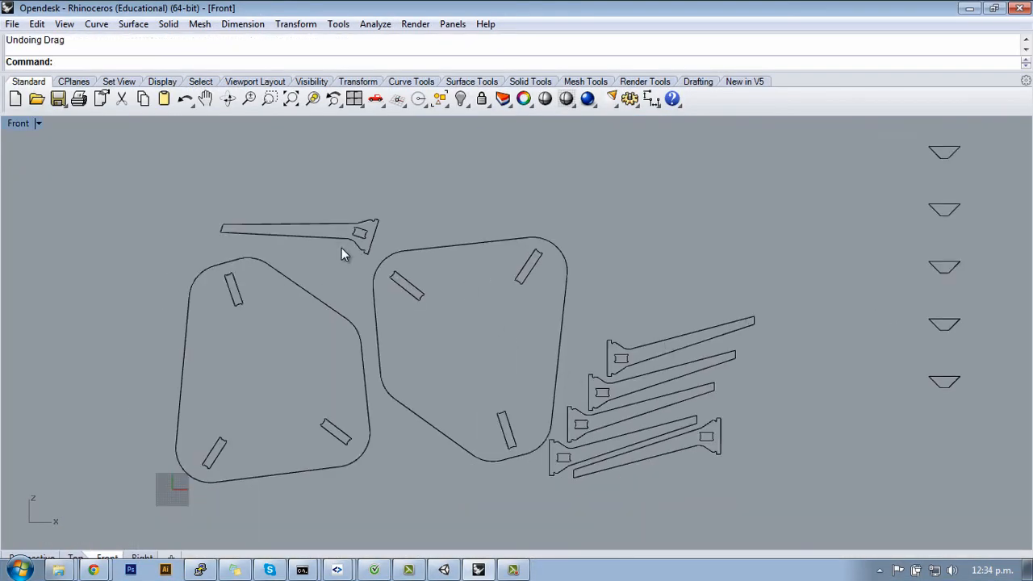
mouse_move(223, 331)
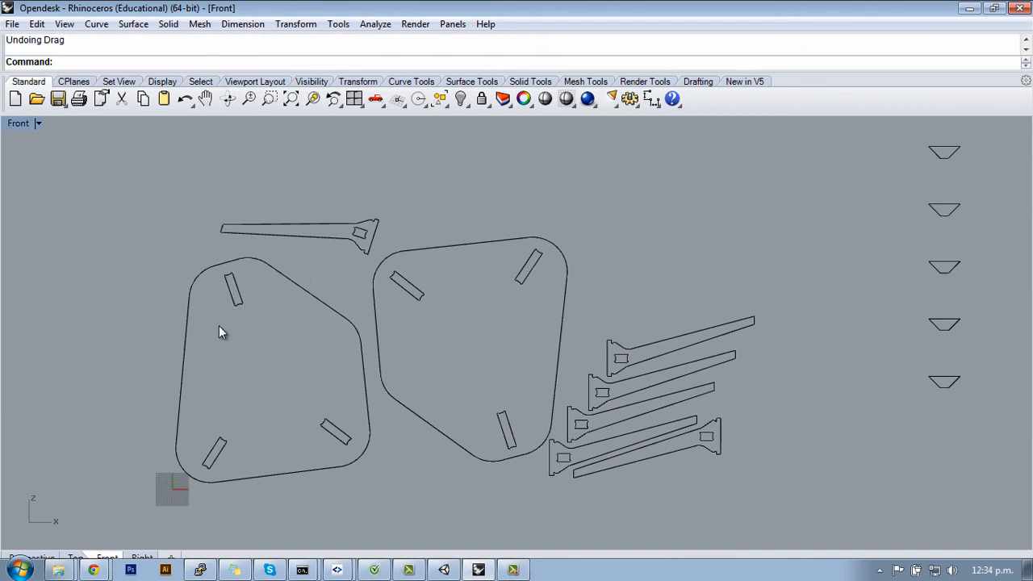
mouse_move(455, 335)
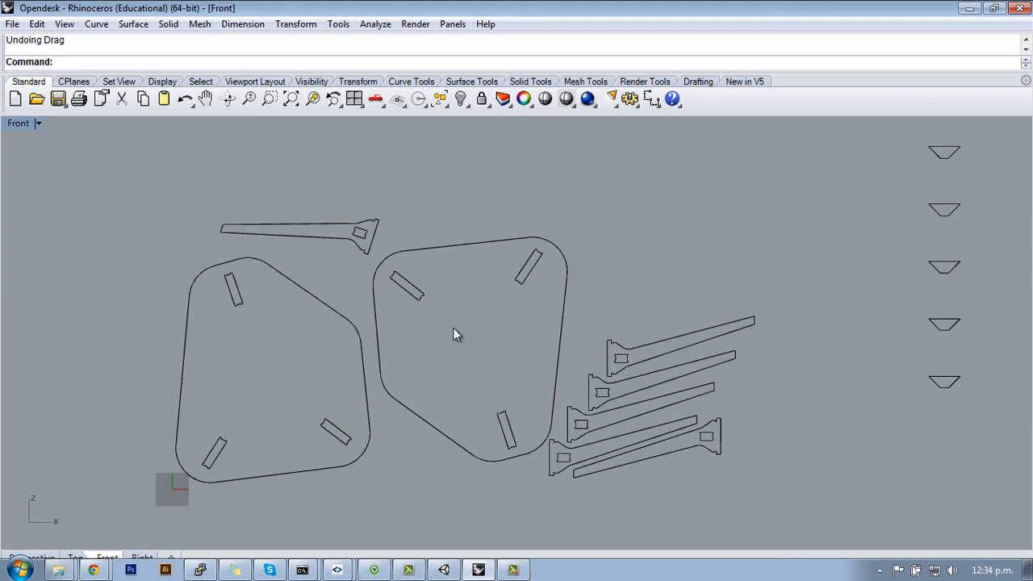
mouse_move(450, 345)
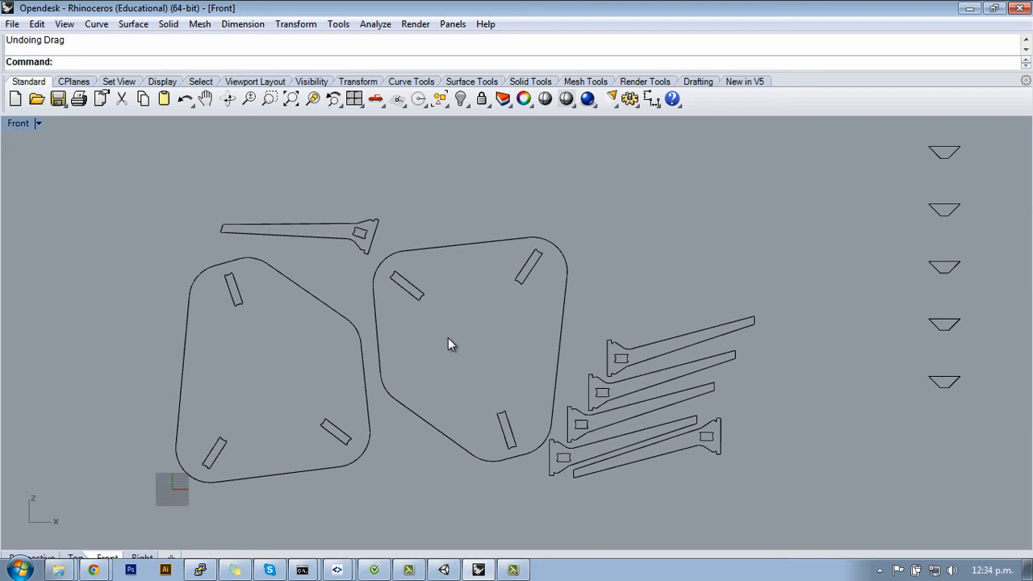
mouse_move(95, 569)
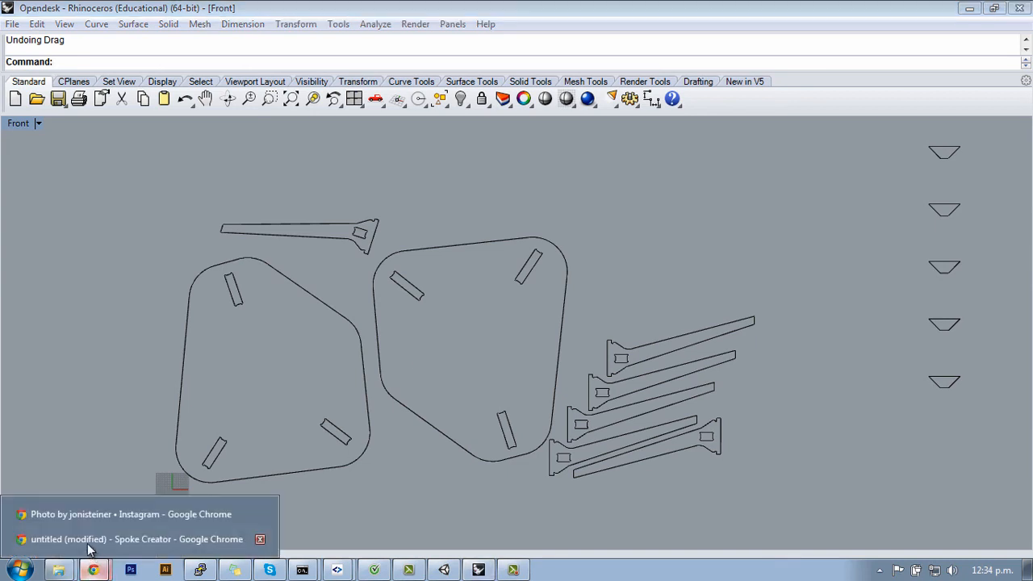
Switch to Spoke Creator's assembly tab and orbit to view the tabletop
left_click(137, 539)
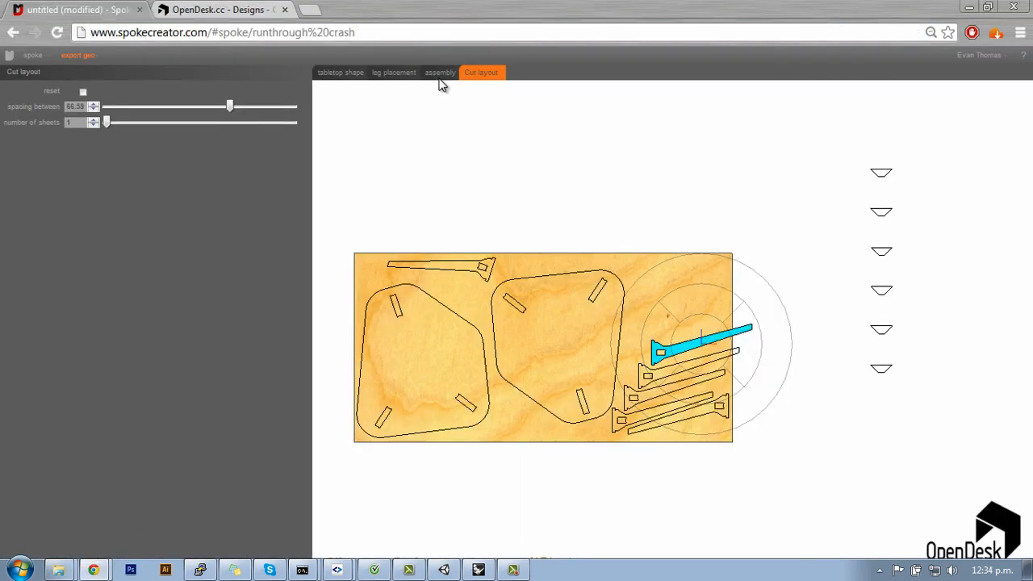
left_click(440, 73)
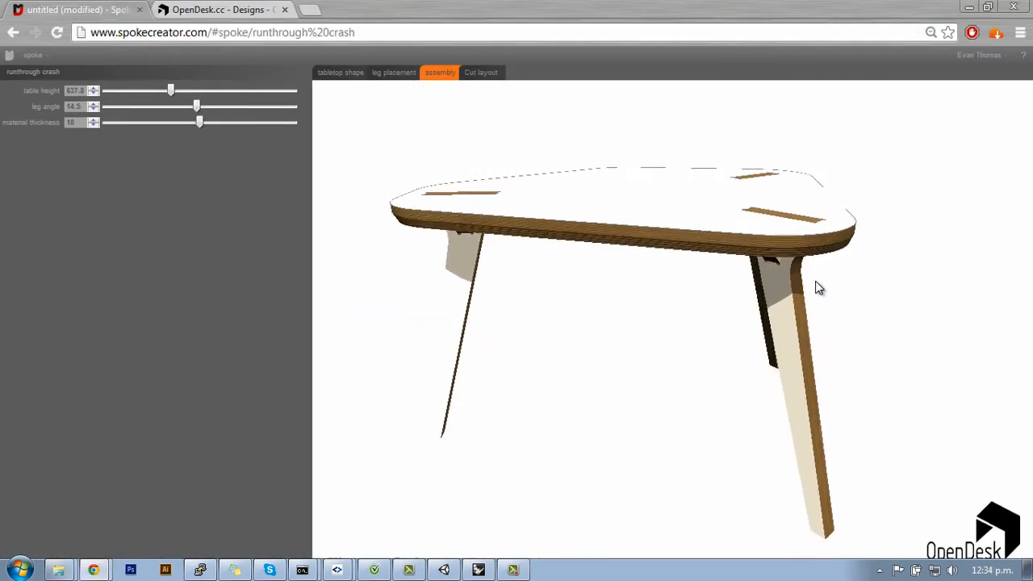
left_click_drag(819, 288, 721, 451)
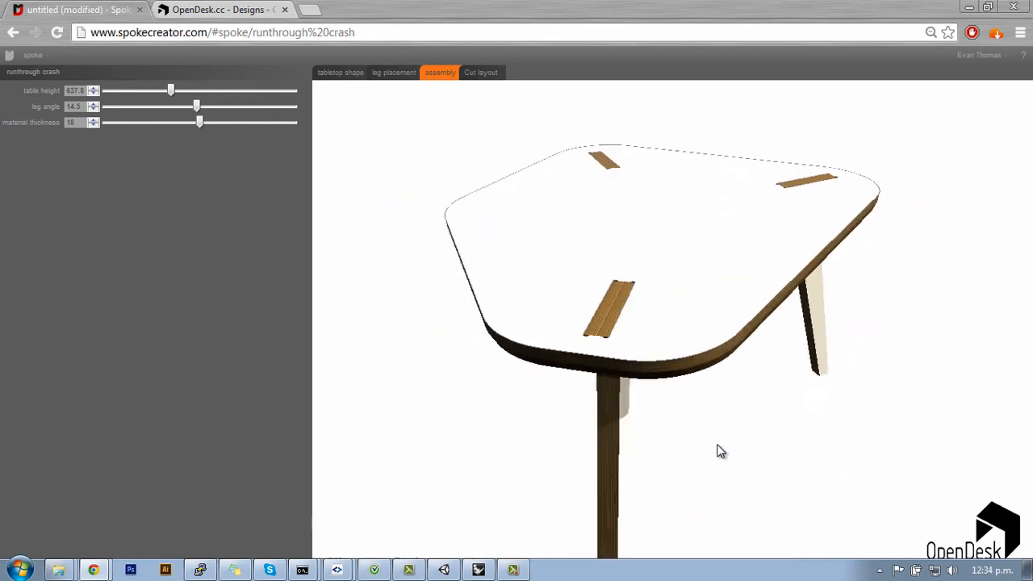